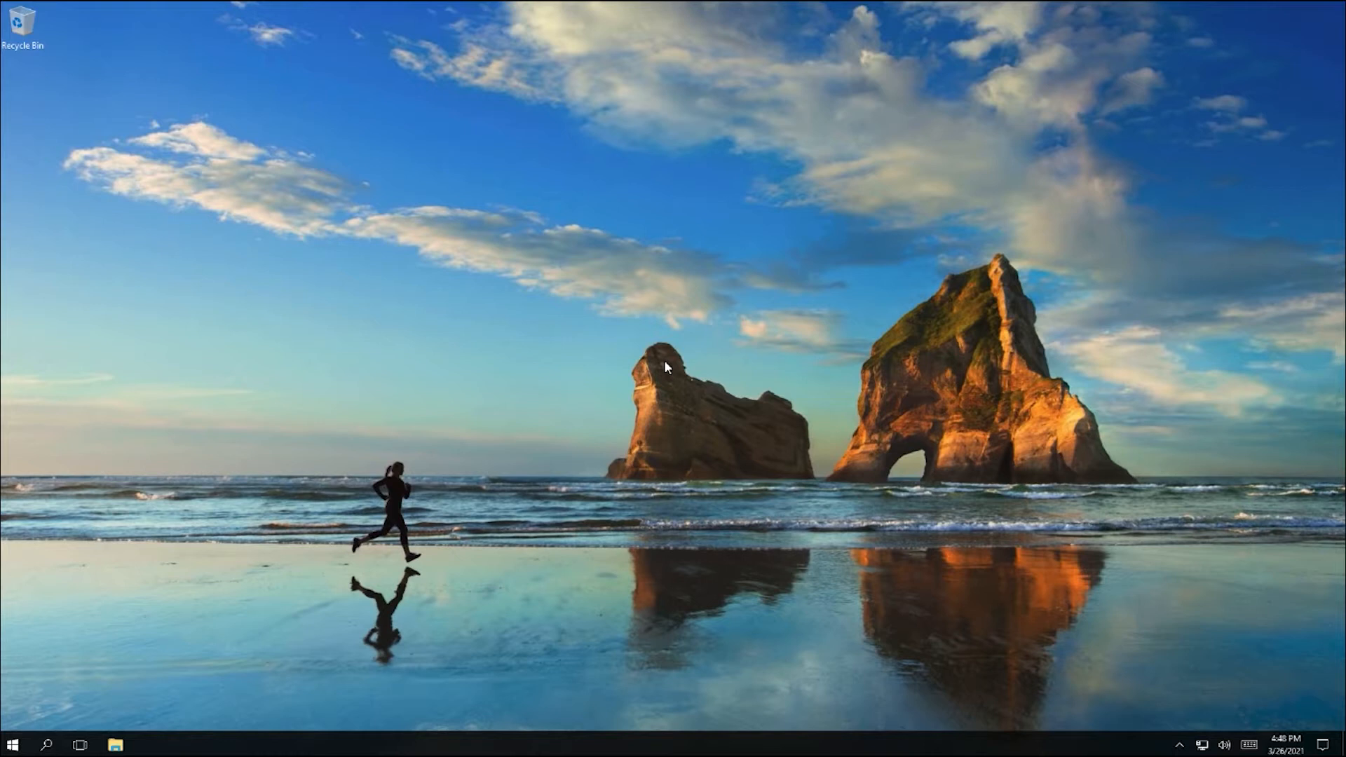
mouse_move(13, 745)
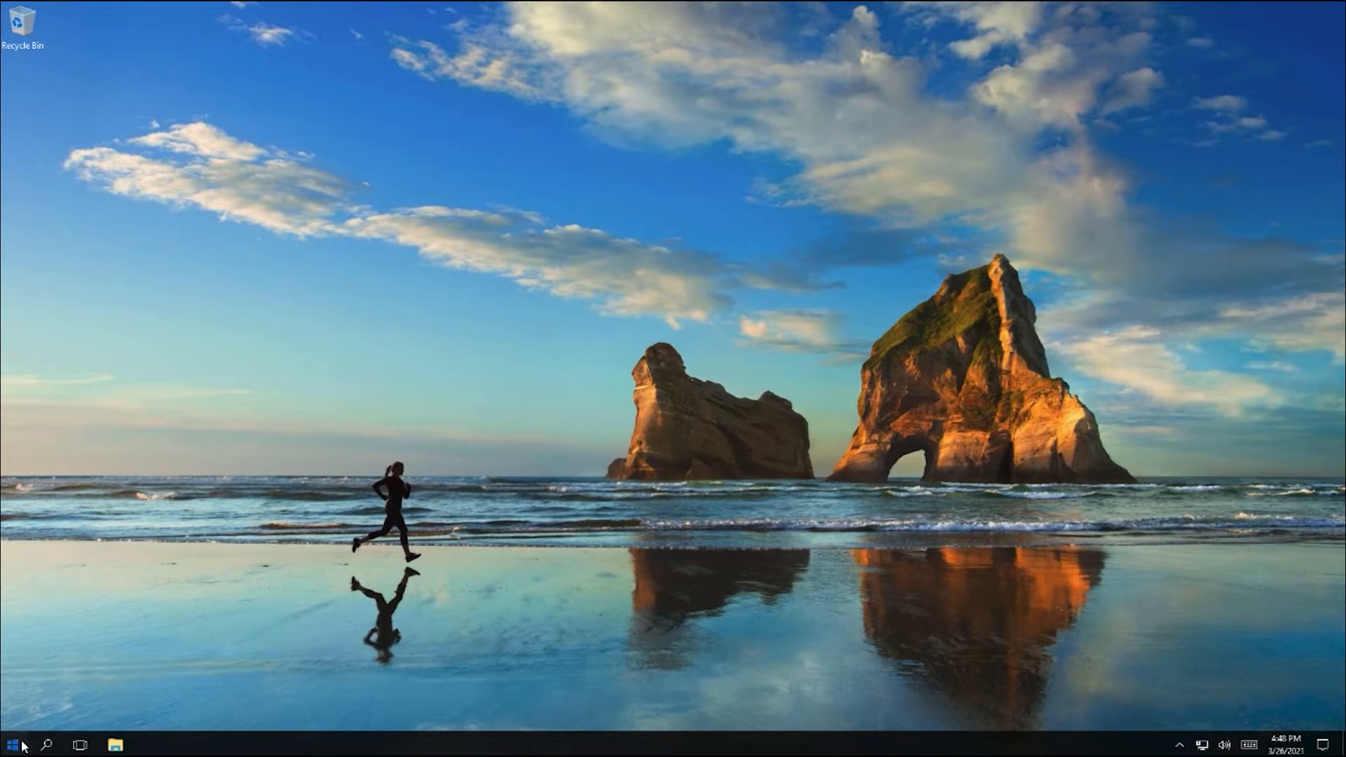
mouse_move(384, 607)
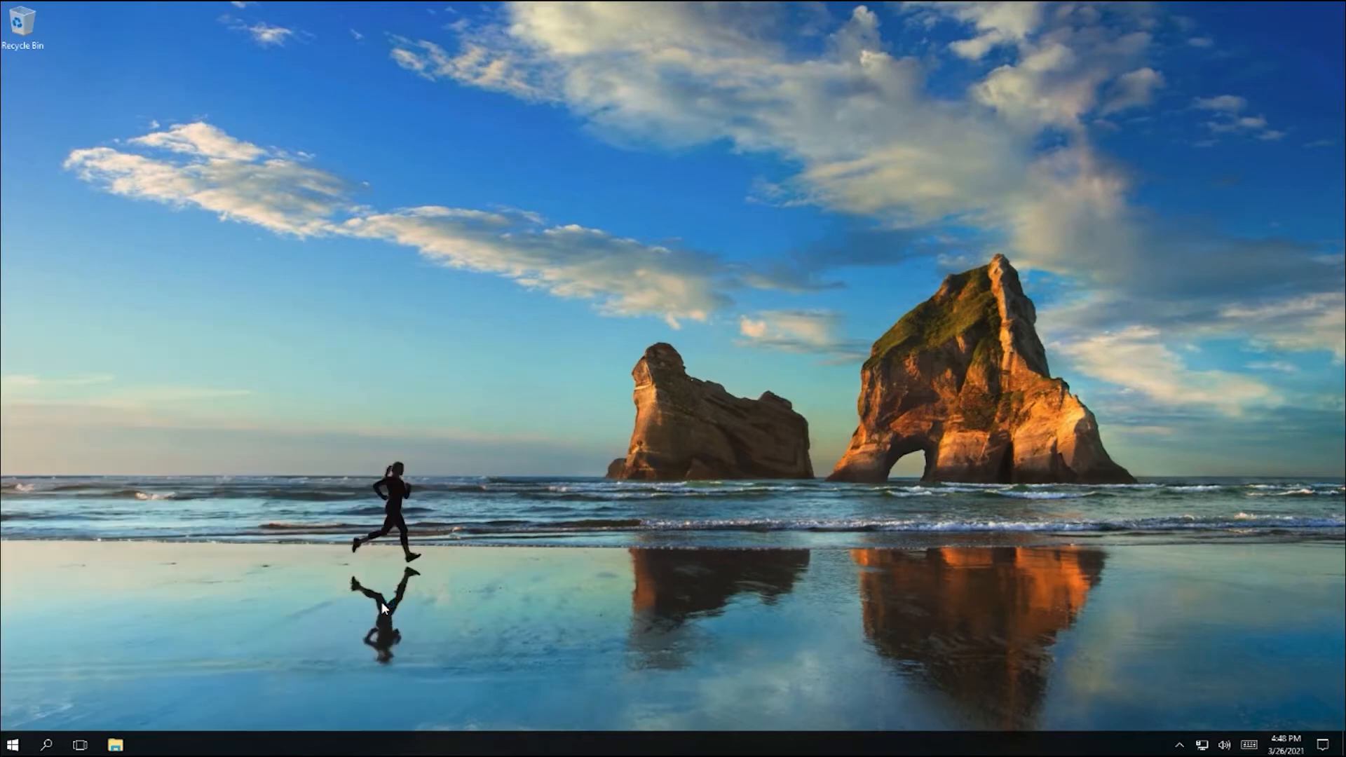
Launch VS Code and install Microsoft's C# extension from the Extensions marketplace.
left_click(149, 745)
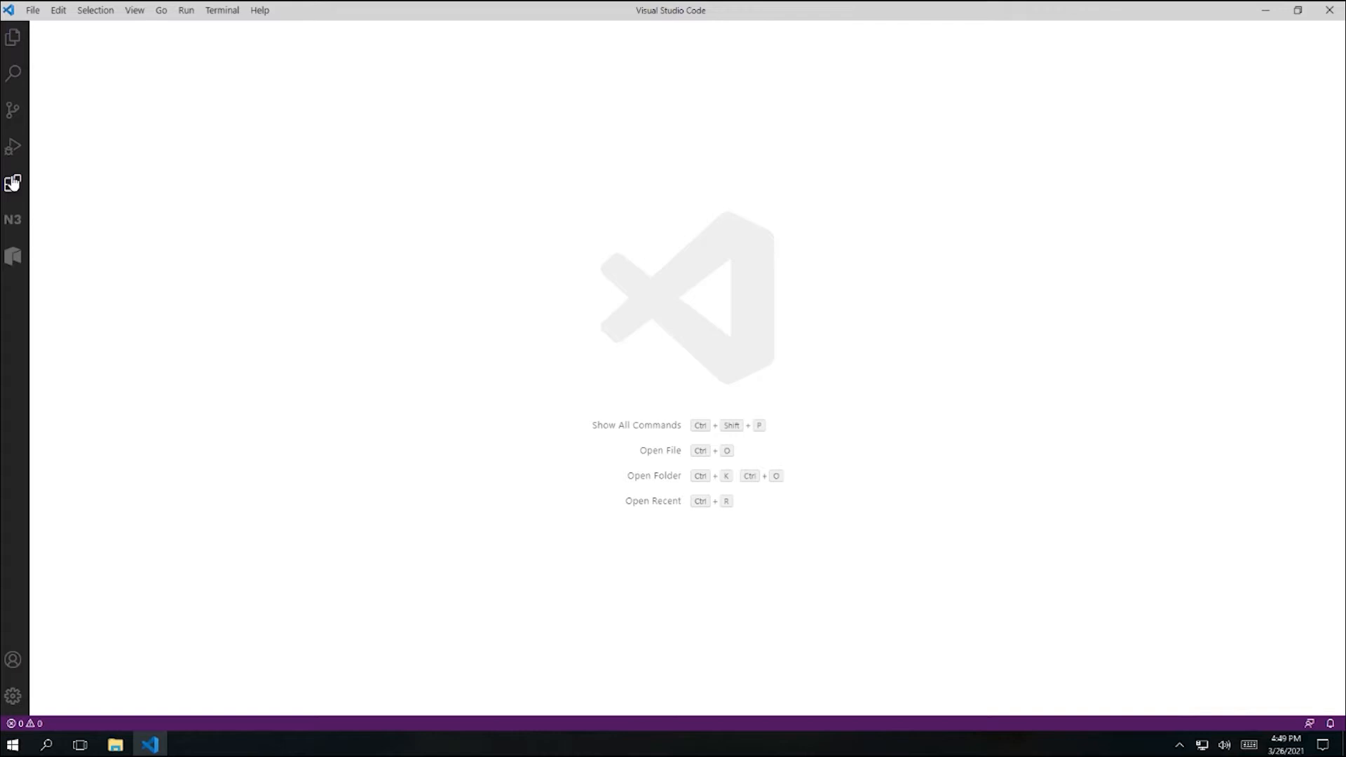
left_click(13, 183)
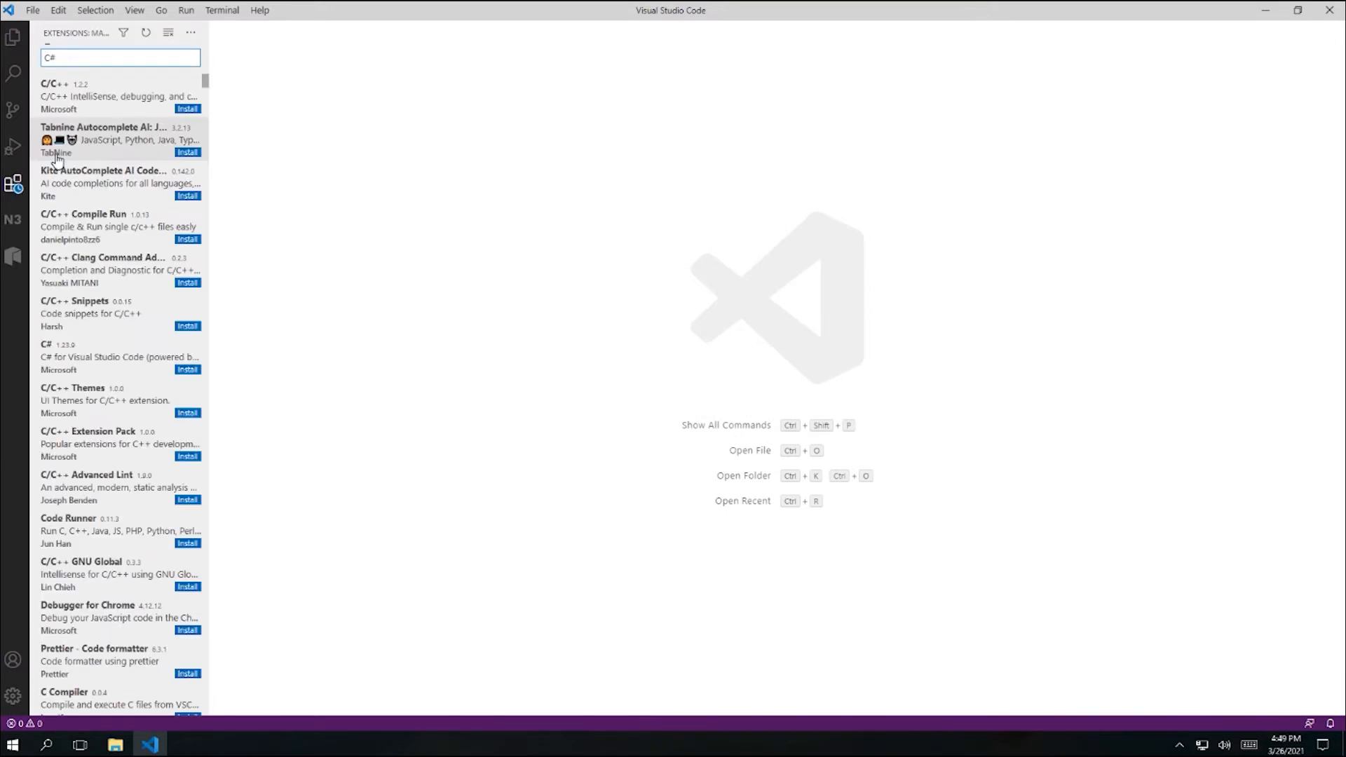
left_click(104, 96)
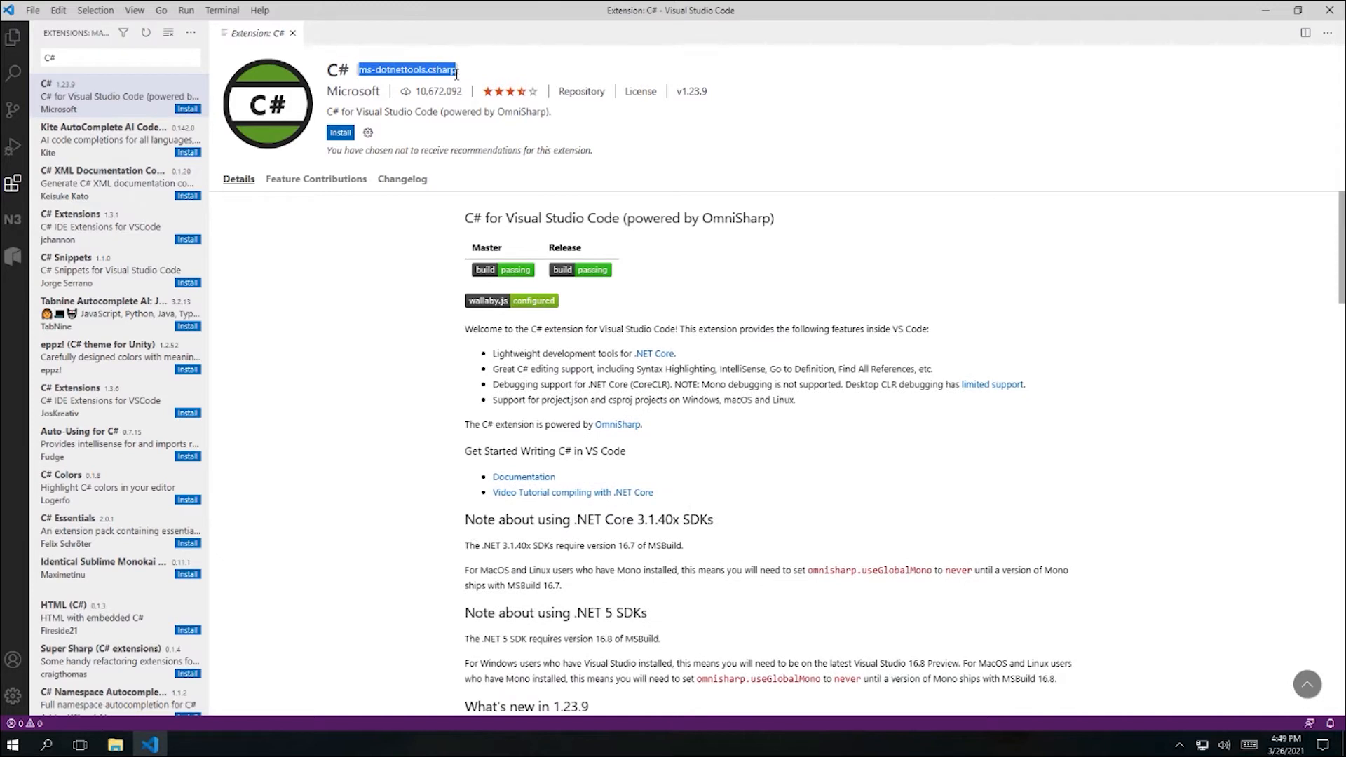
mouse_move(453, 82)
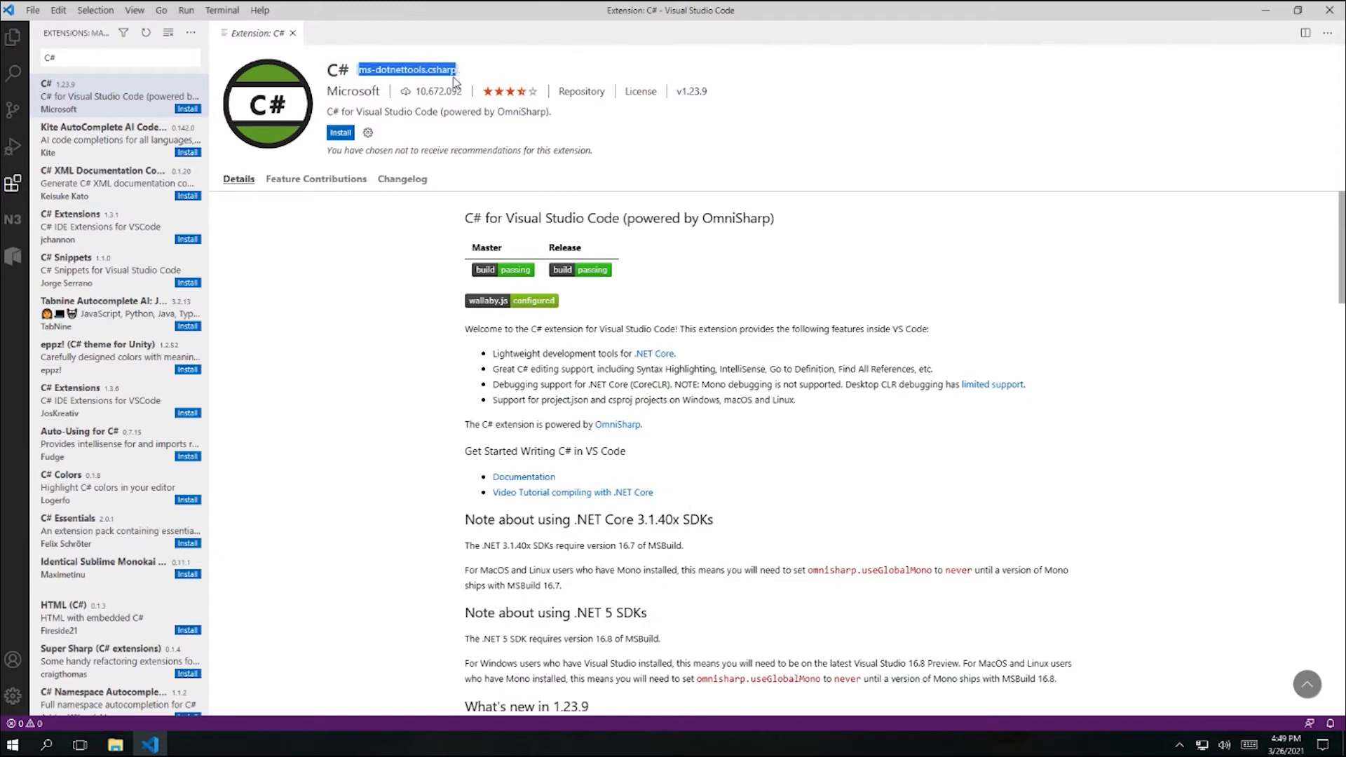
left_click(340, 133)
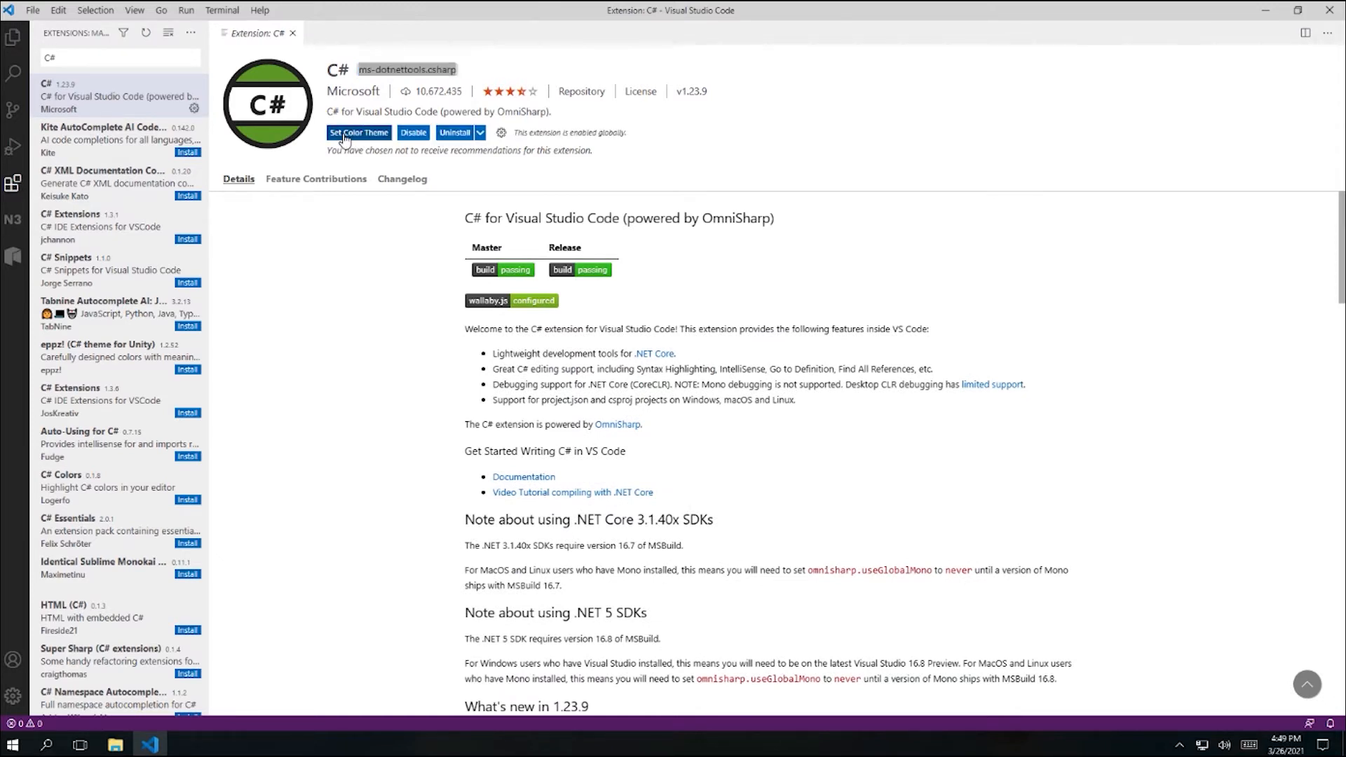
mouse_move(413, 115)
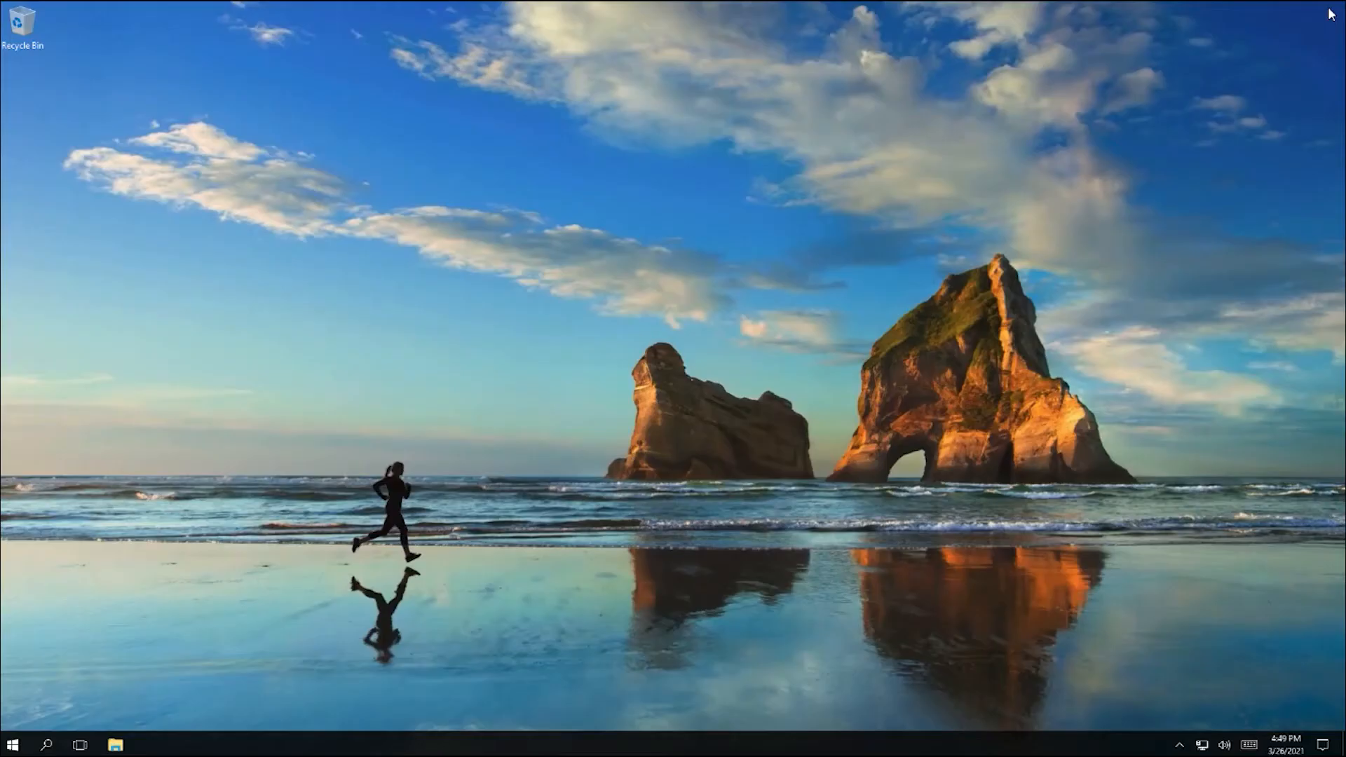
mouse_move(32, 724)
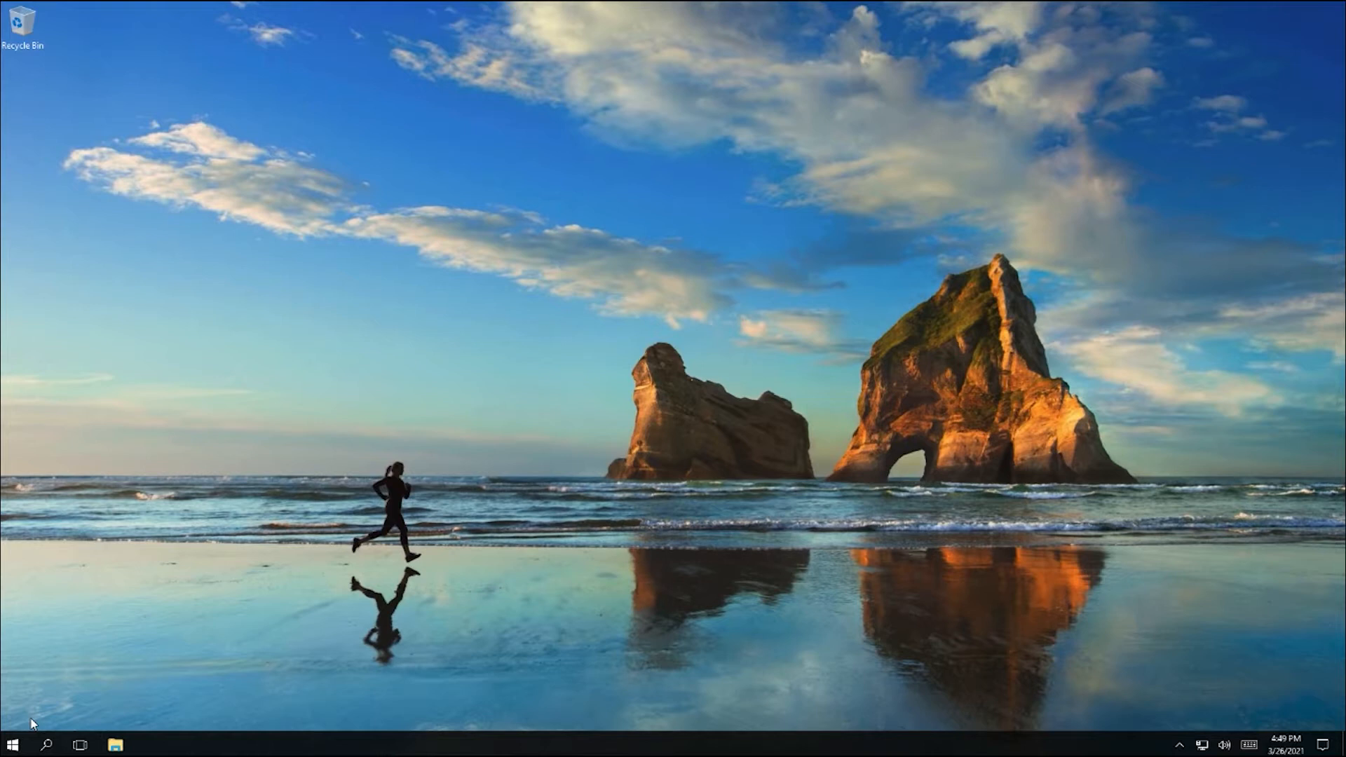
Close VS Code and open the Windows Start menu app list.
left_click(11, 743)
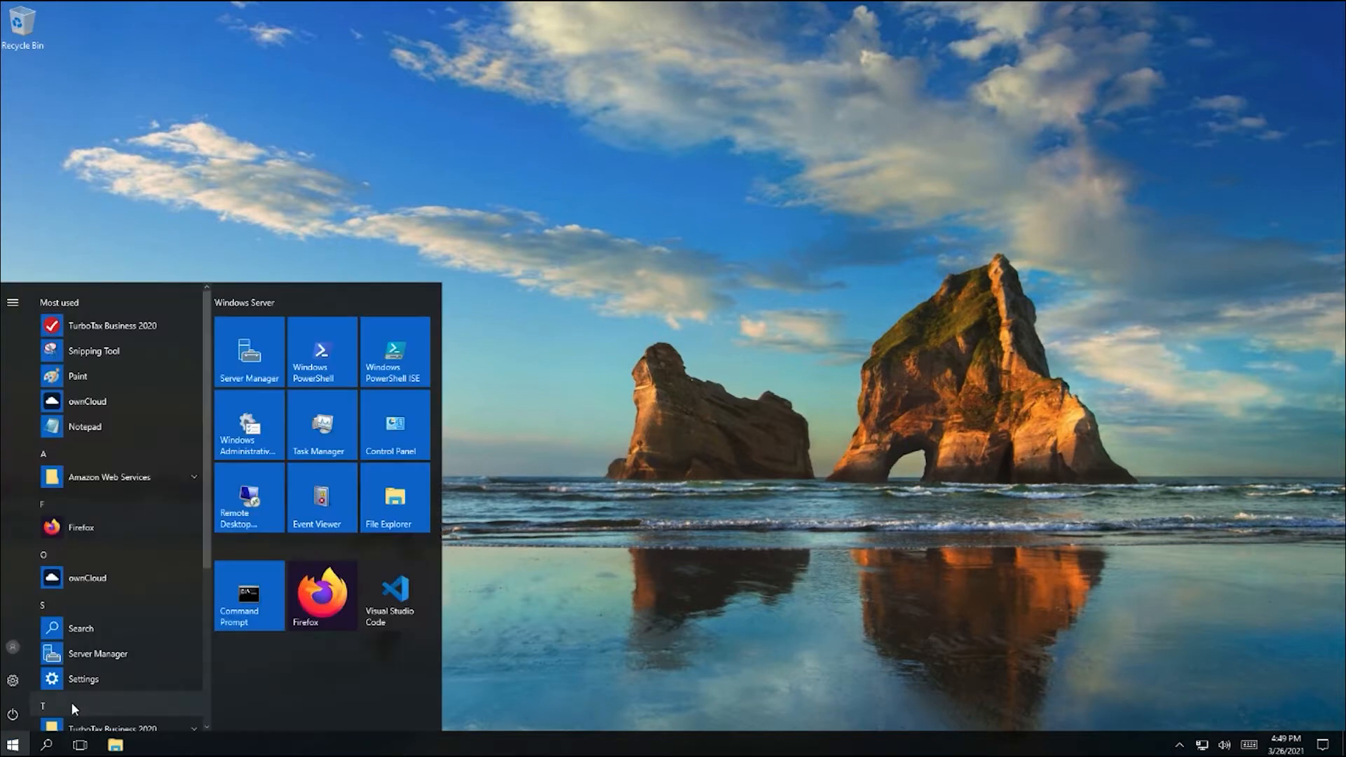
Run 'dotnet tool install -g neo.neon --version 3.0.0-rc' in Command Prompt, then close it.
left_click(248, 595)
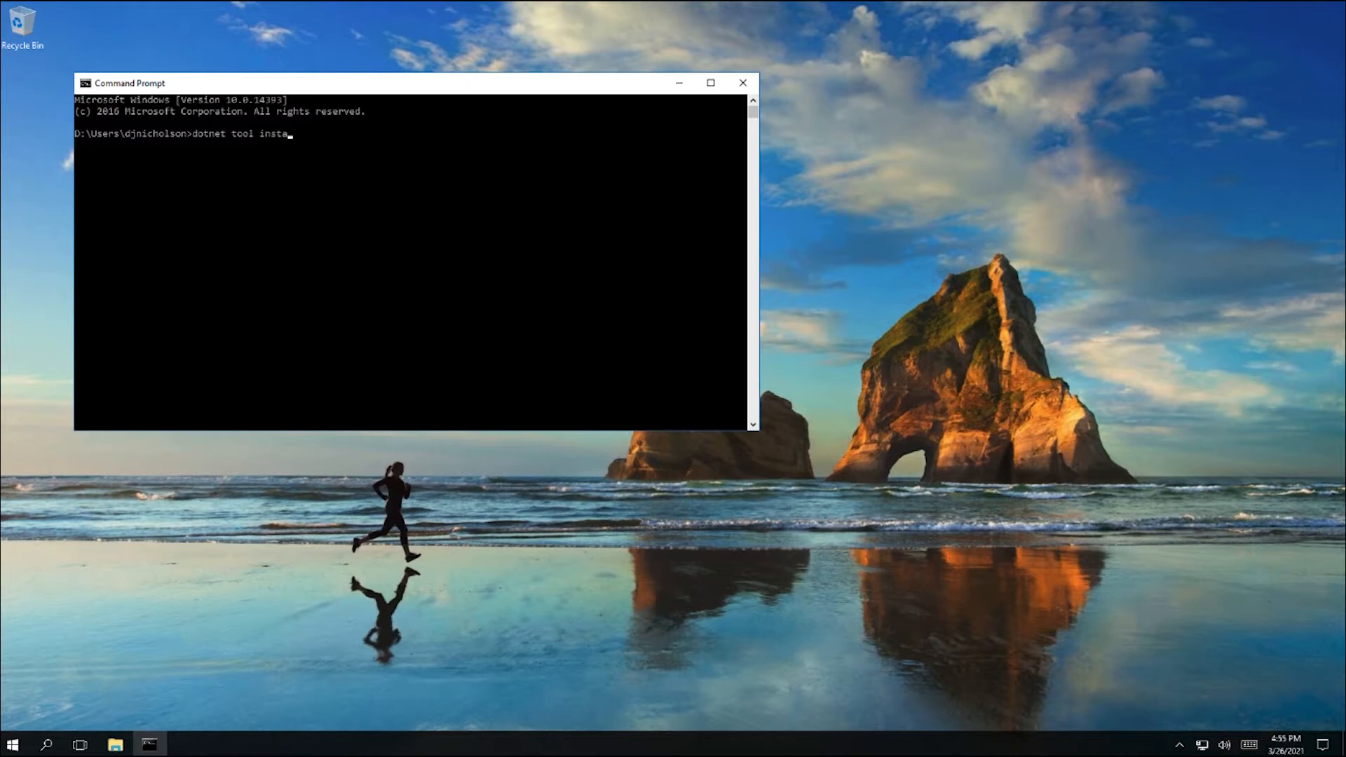
type("ll -g neo.neo")
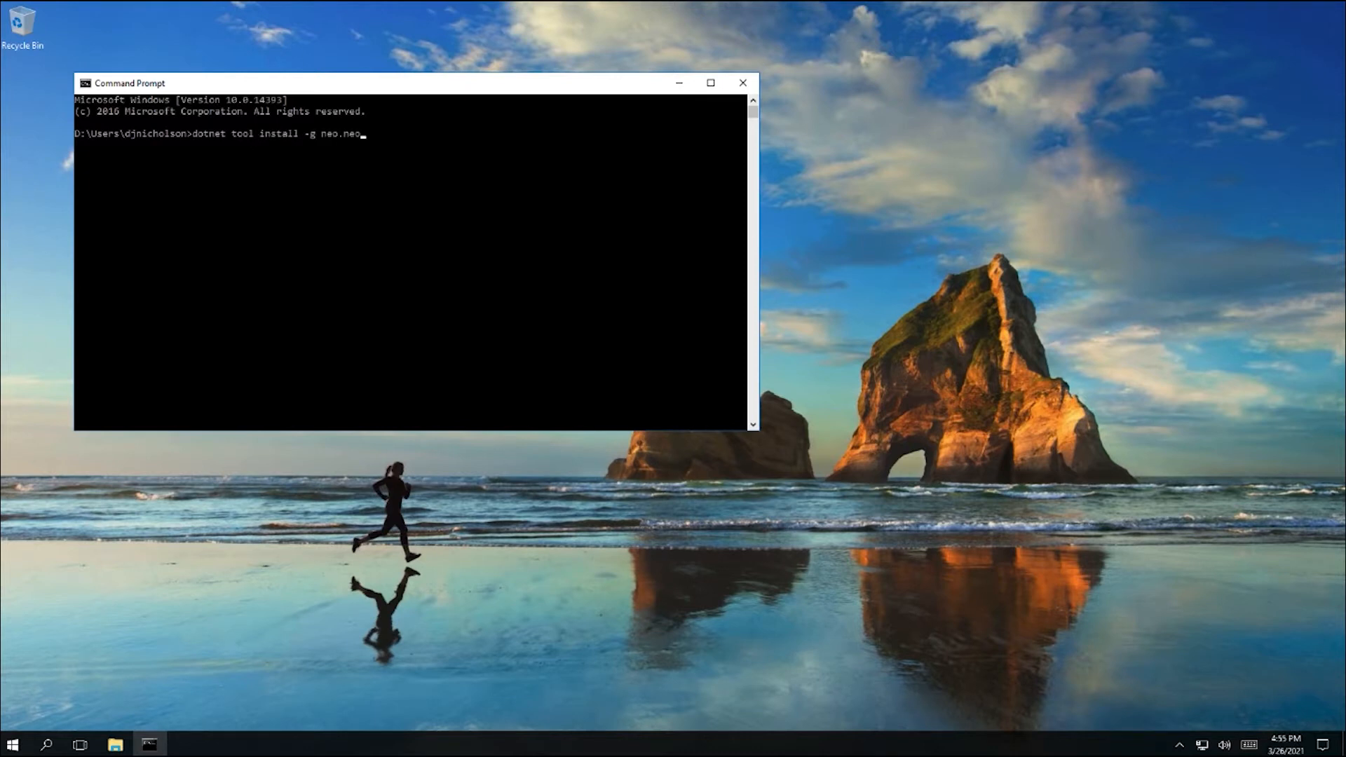
type("n --version 3.0.0-rc")
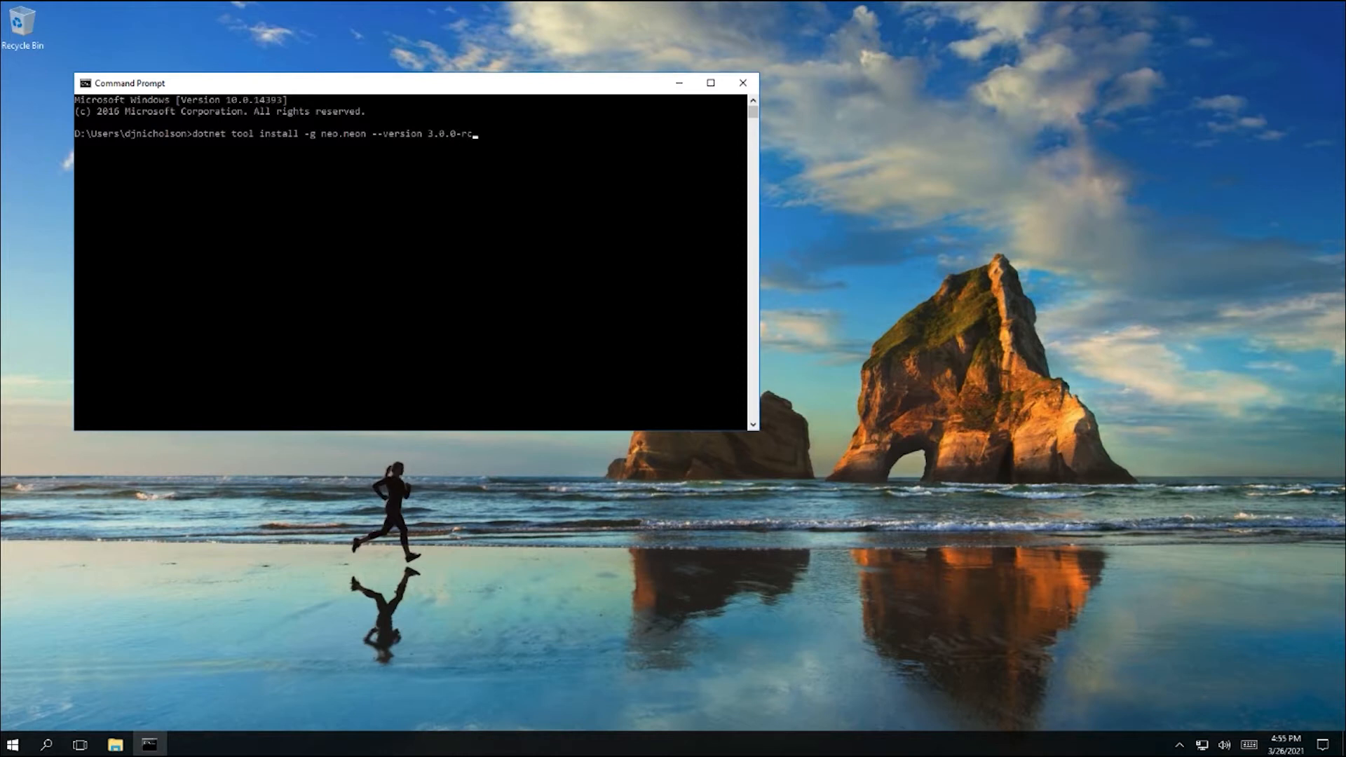
type("1")
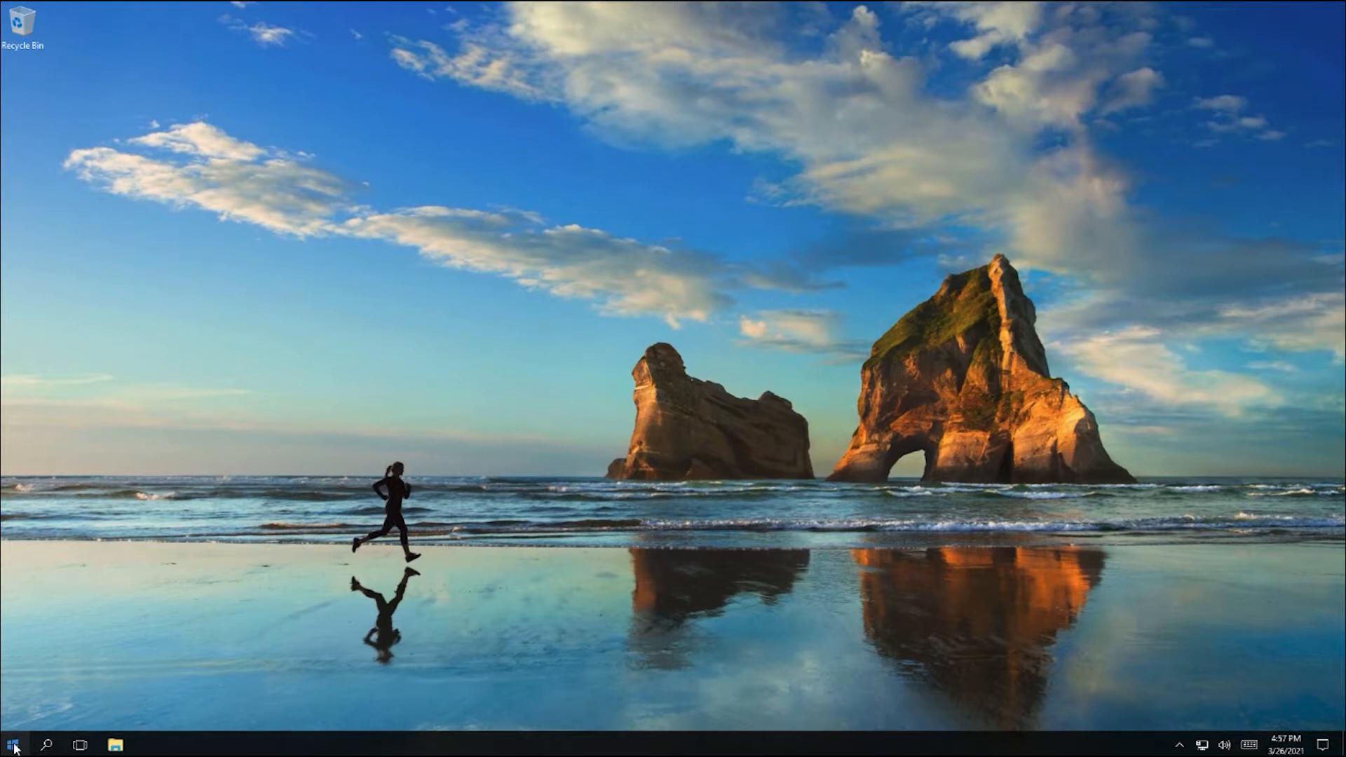
Relaunch VS Code, start the PrivateNet.neo-express chain, and open its Visual DevTracker.
left_click(13, 744)
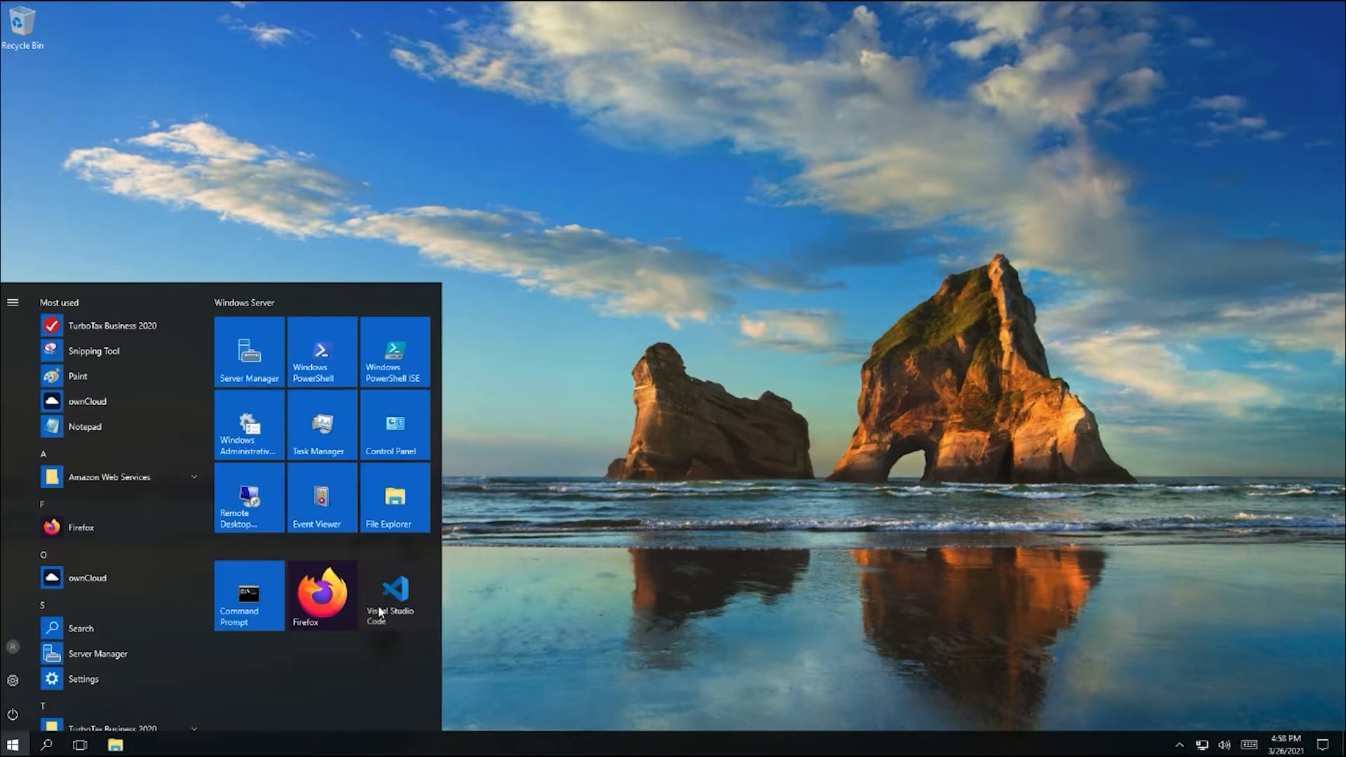
left_click(387, 595)
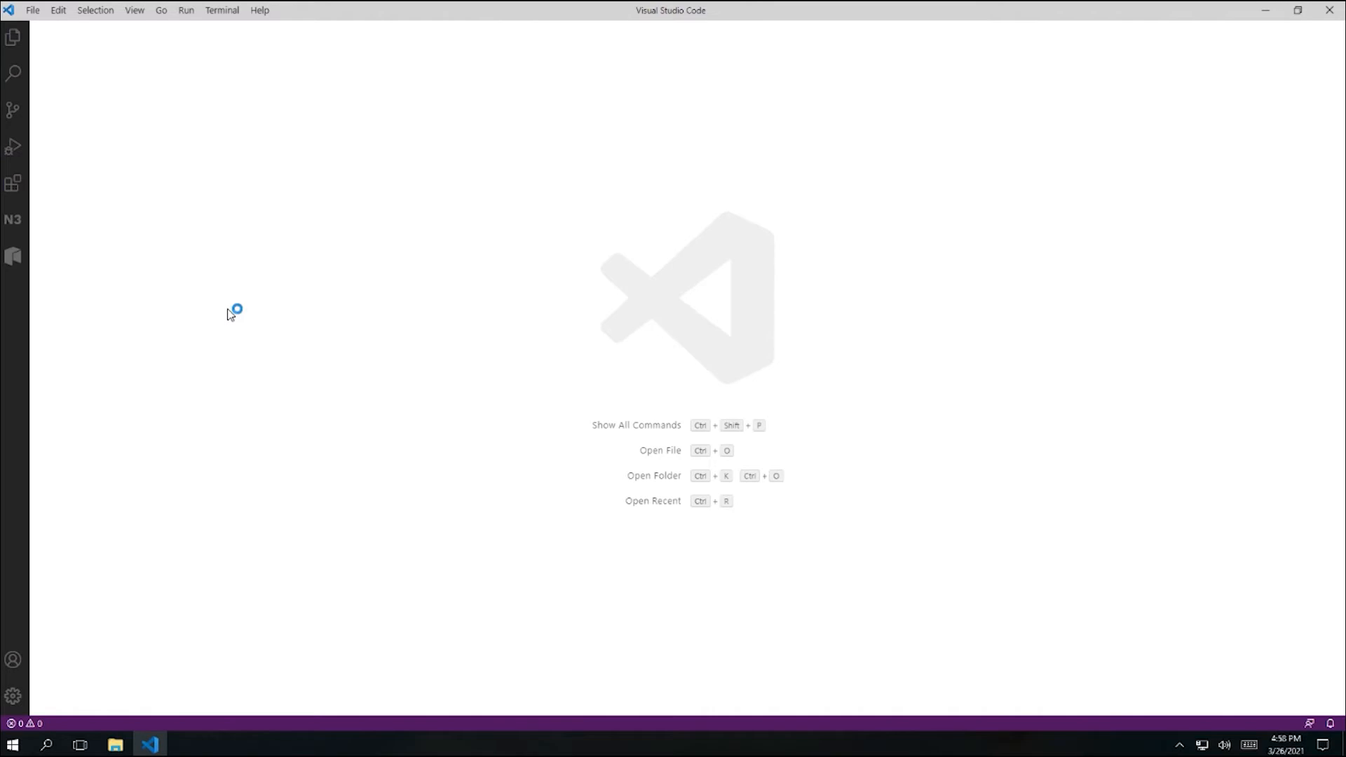
mouse_move(80, 101)
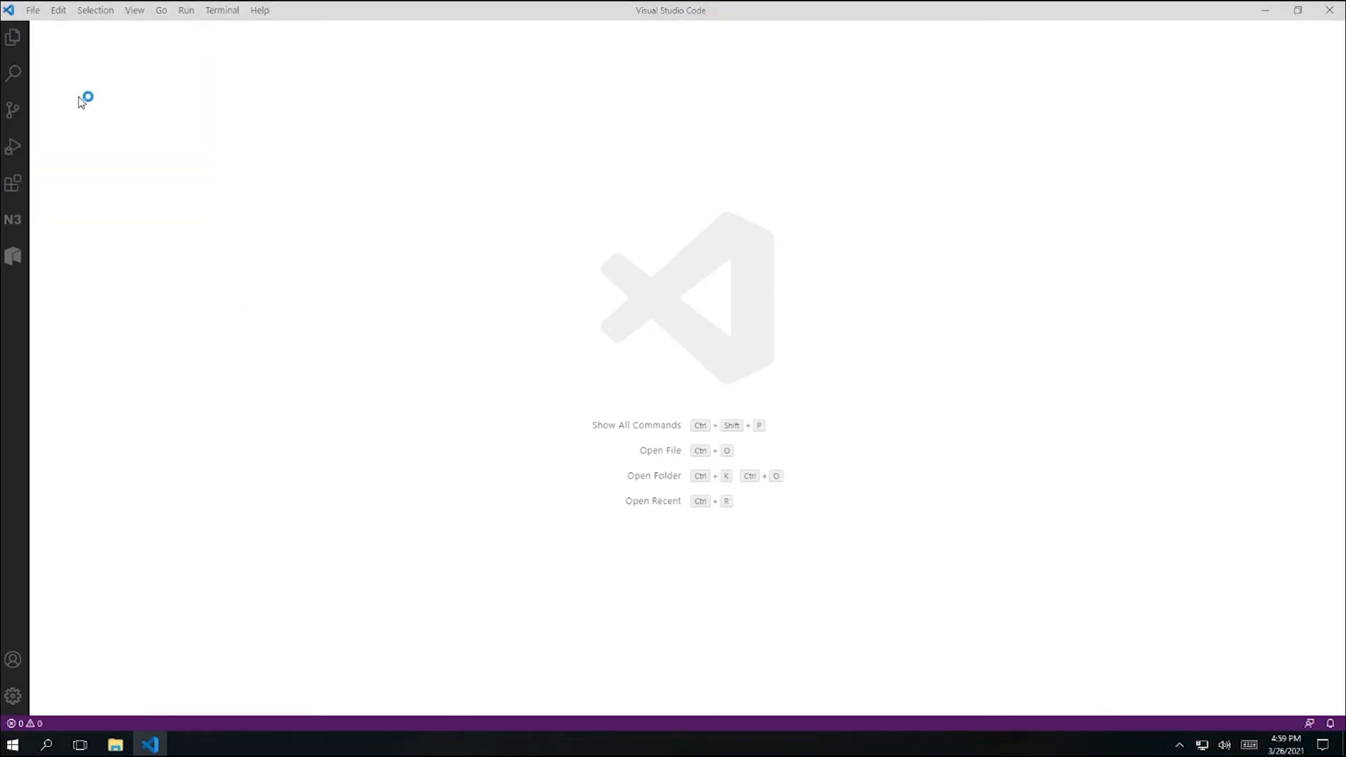
mouse_move(298, 320)
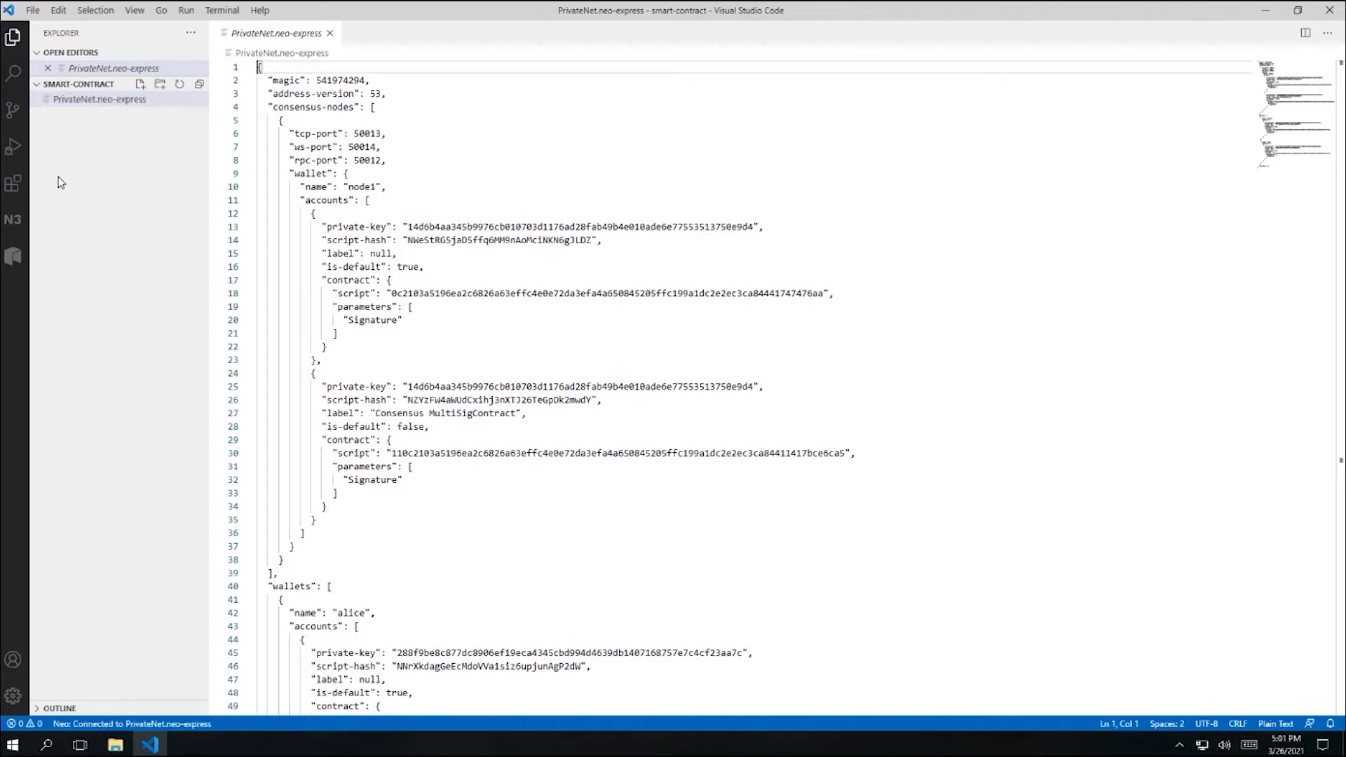
left_click(12, 219)
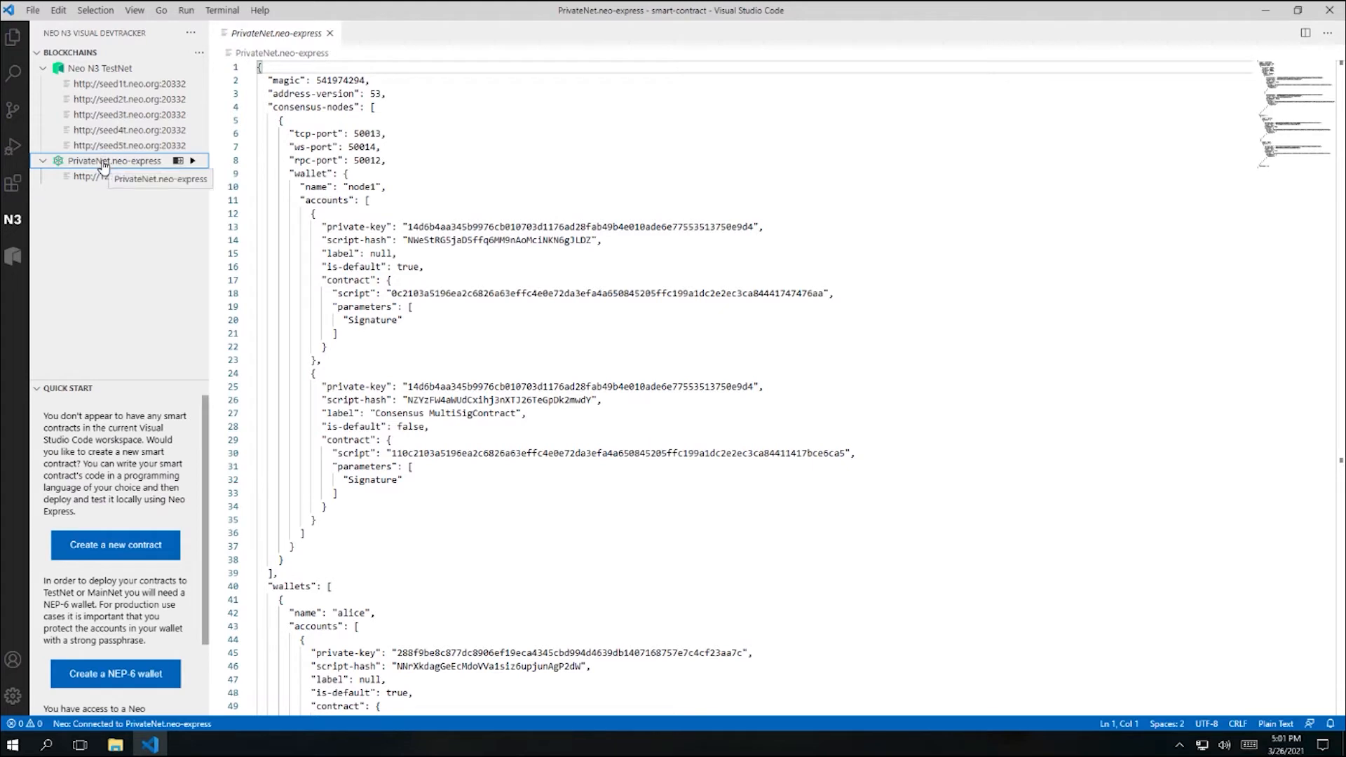
right_click(110, 160)
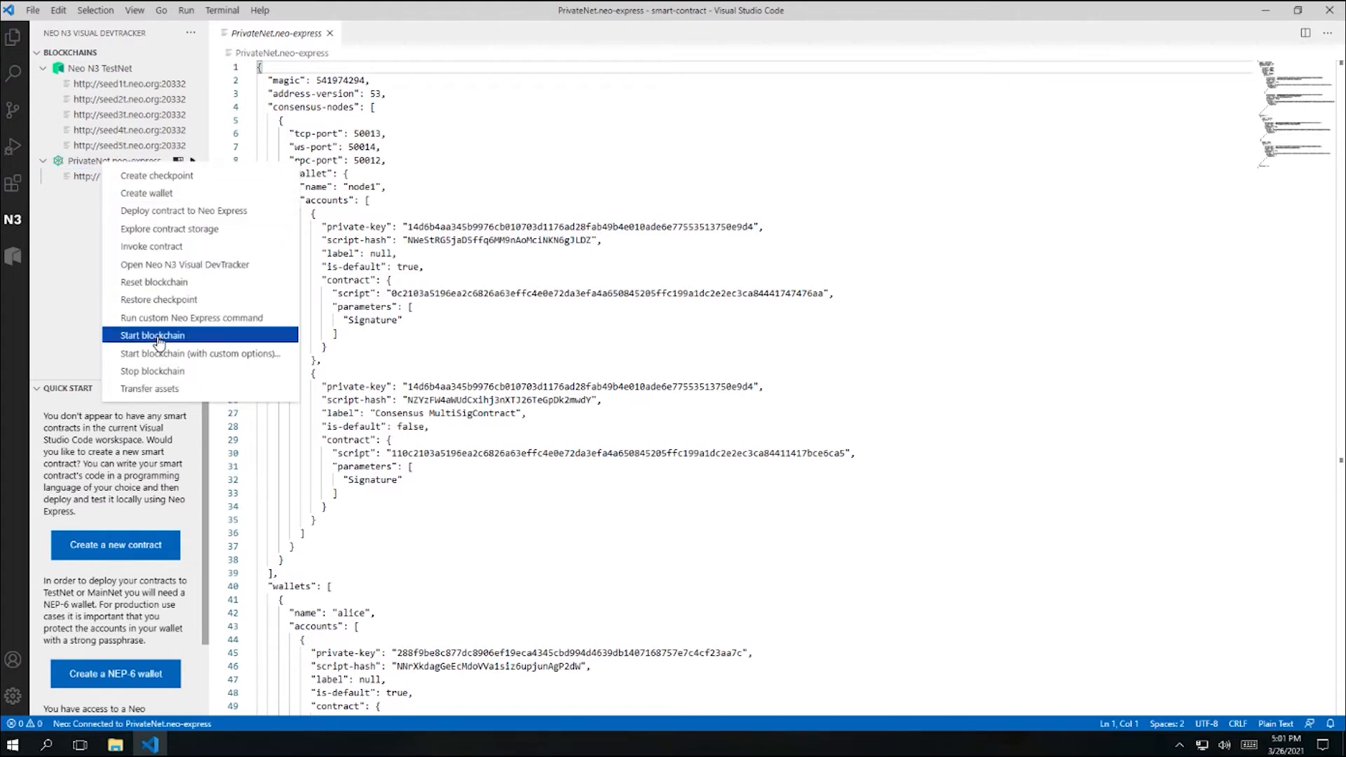
left_click(152, 335)
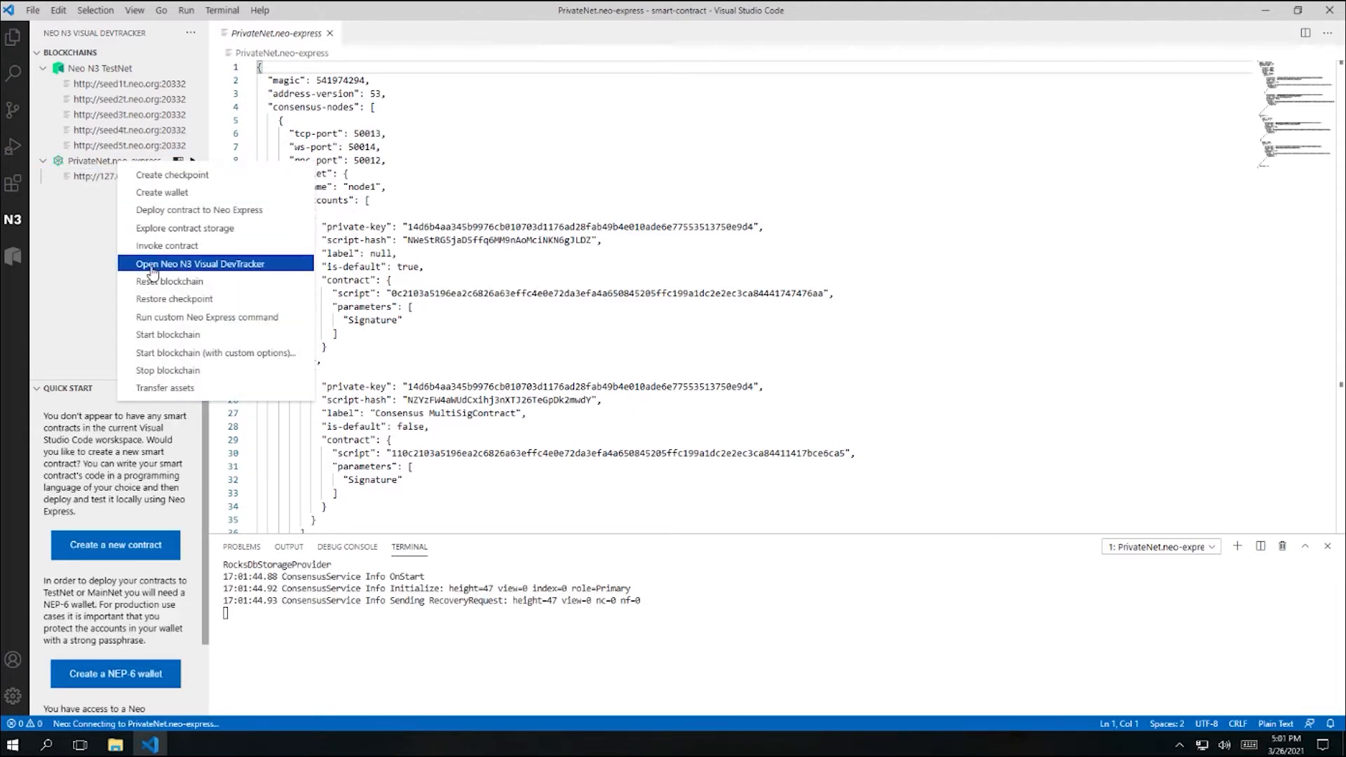
left_click(199, 263)
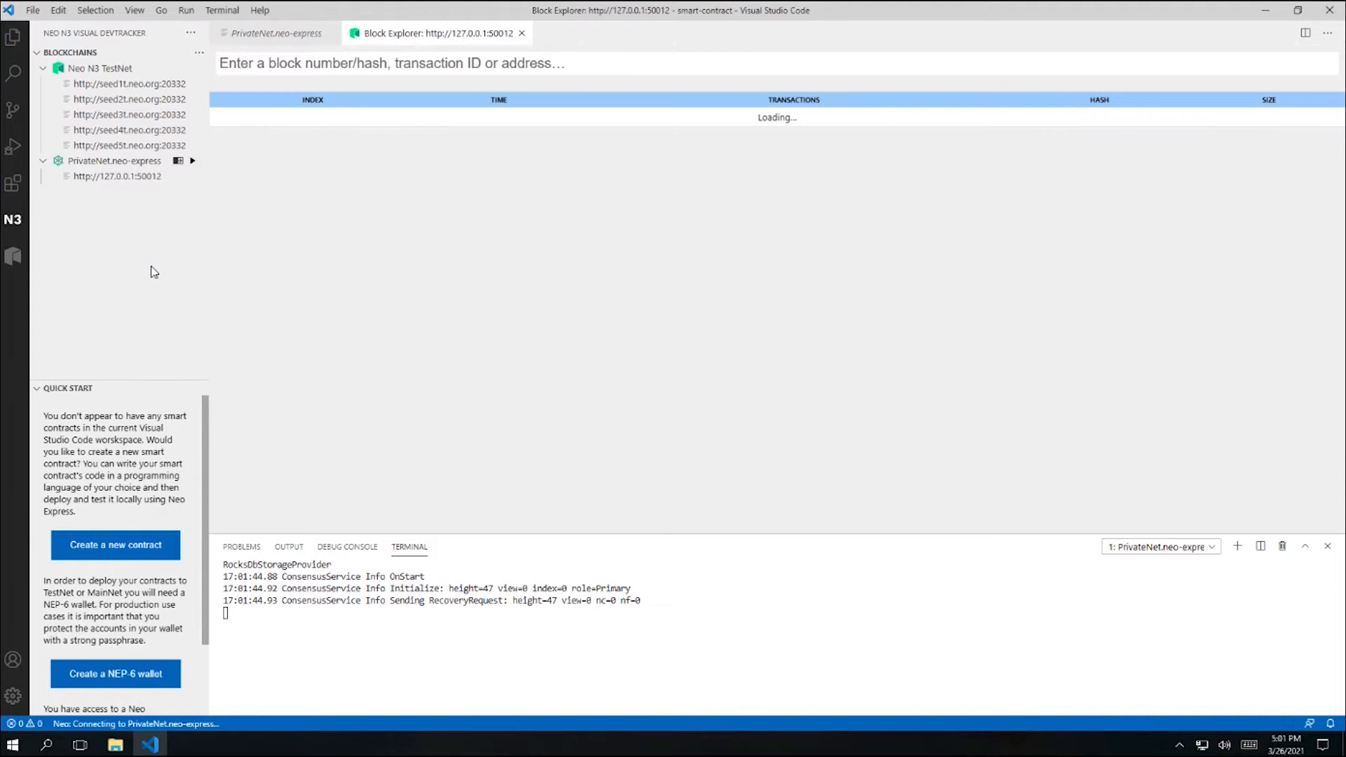
mouse_move(1031, 516)
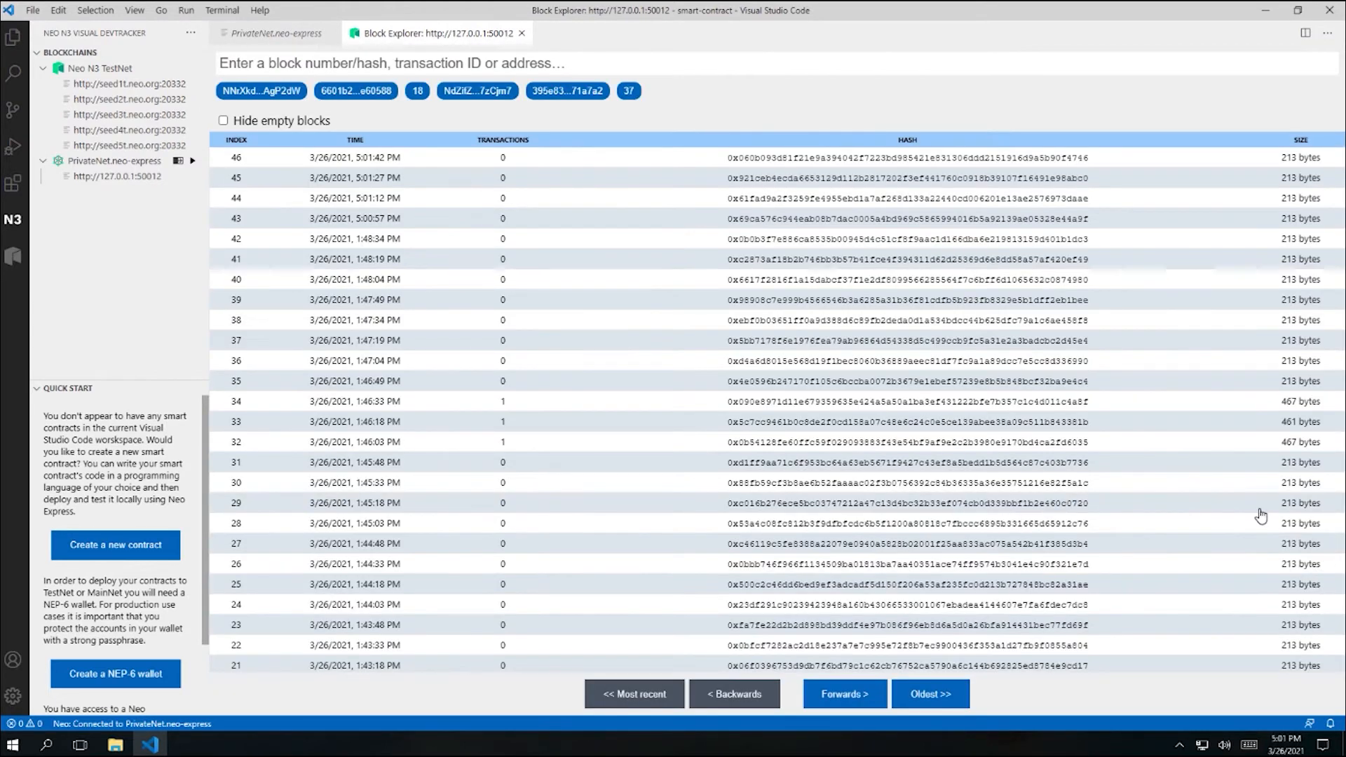
mouse_move(664, 338)
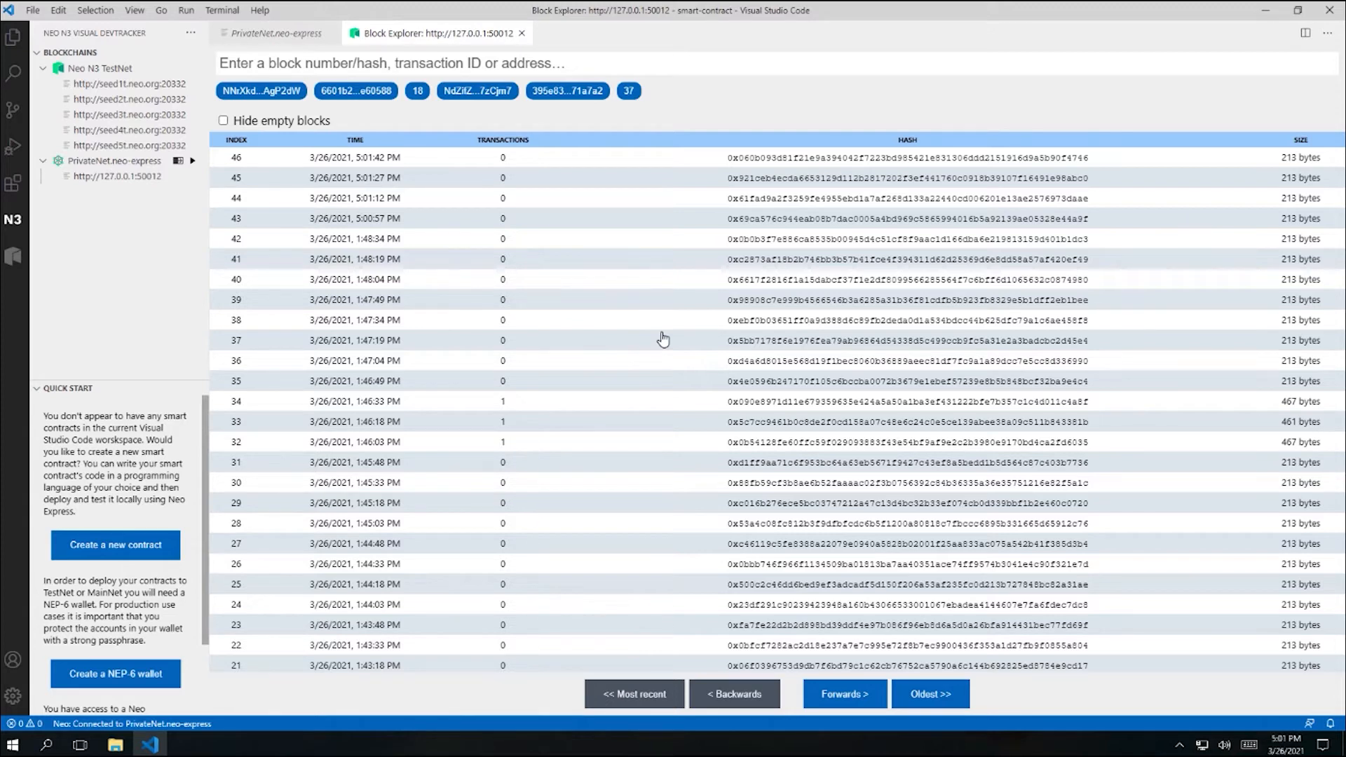
mouse_move(322, 143)
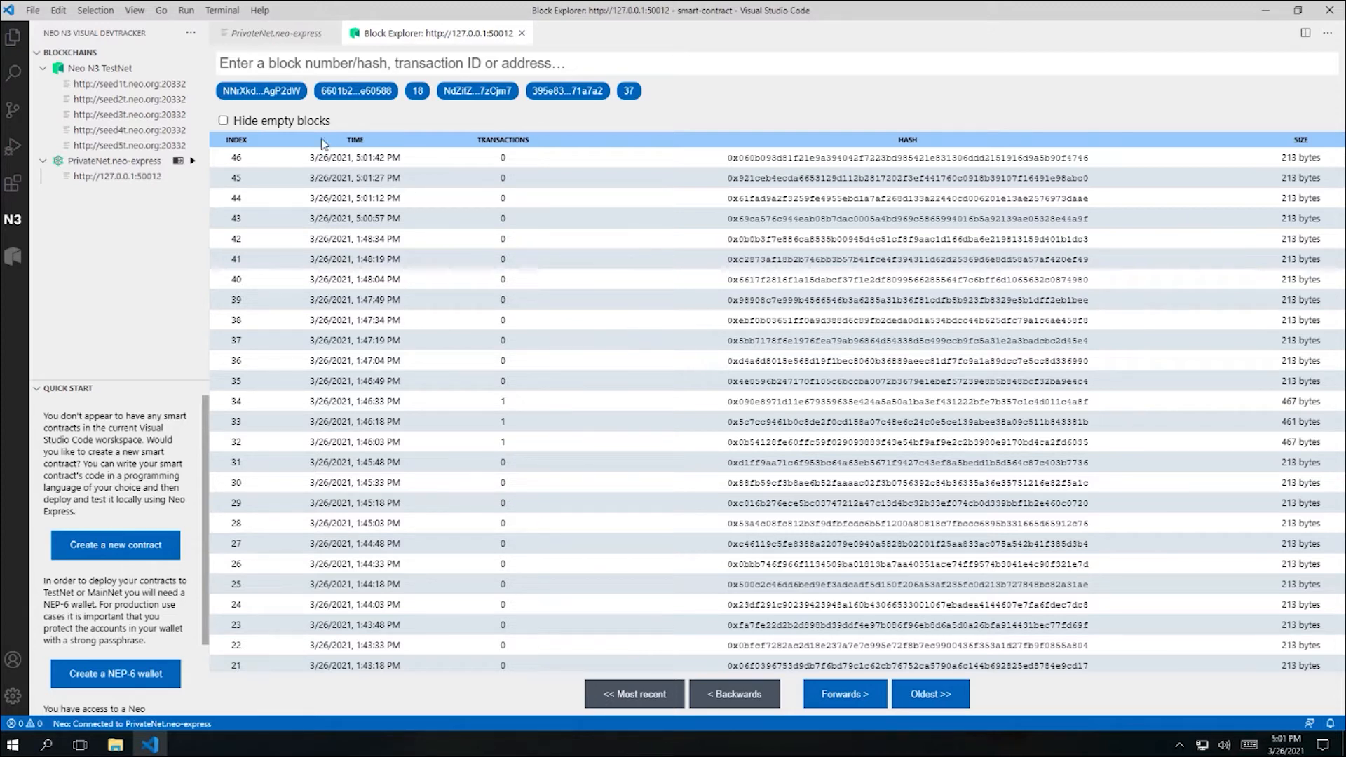
left_click(223, 120)
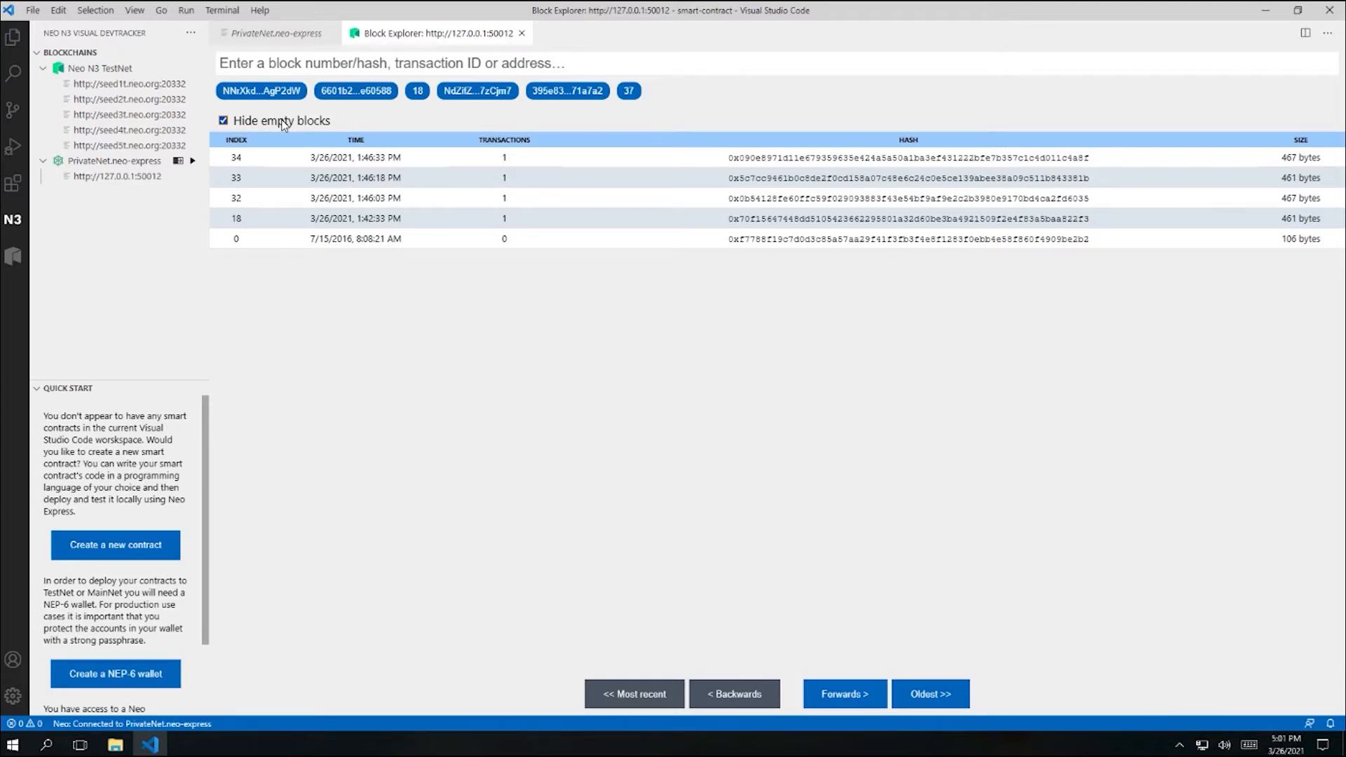
mouse_move(172, 247)
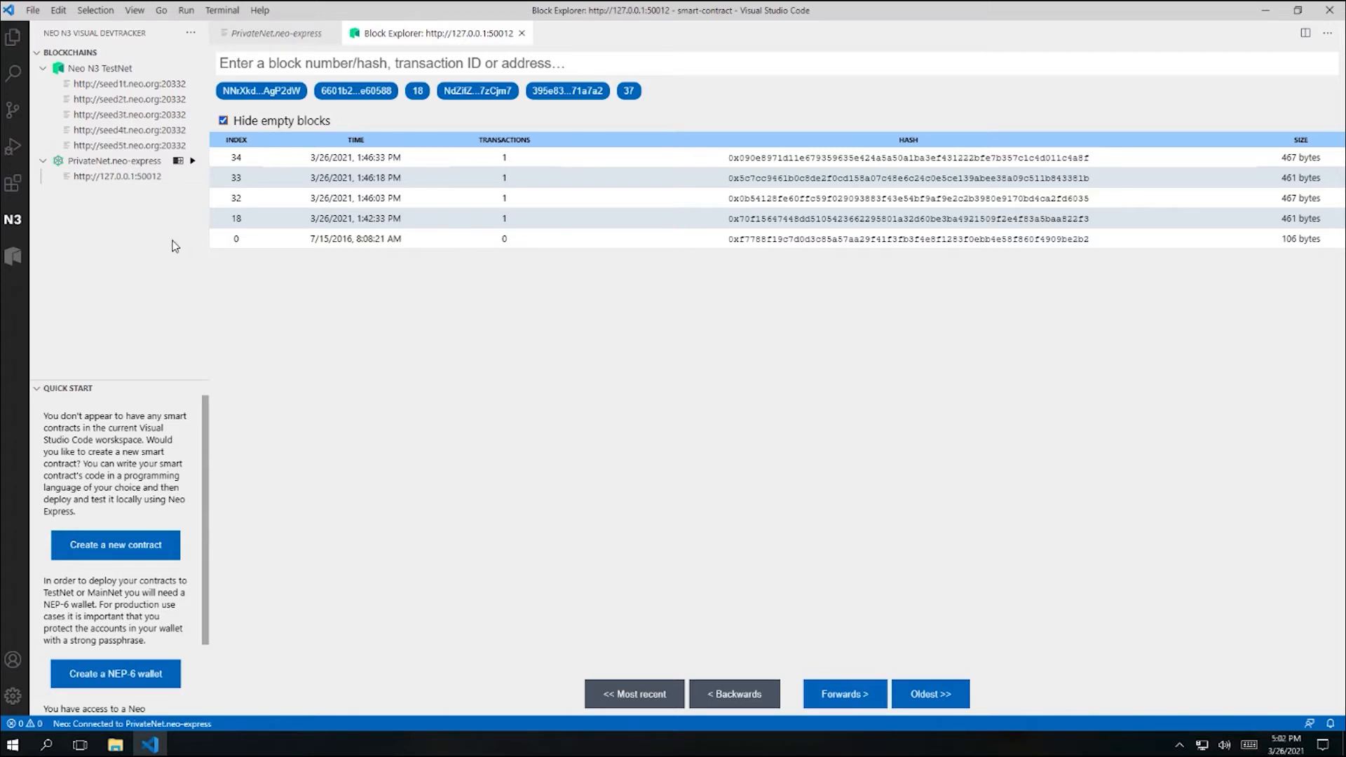
mouse_move(38, 427)
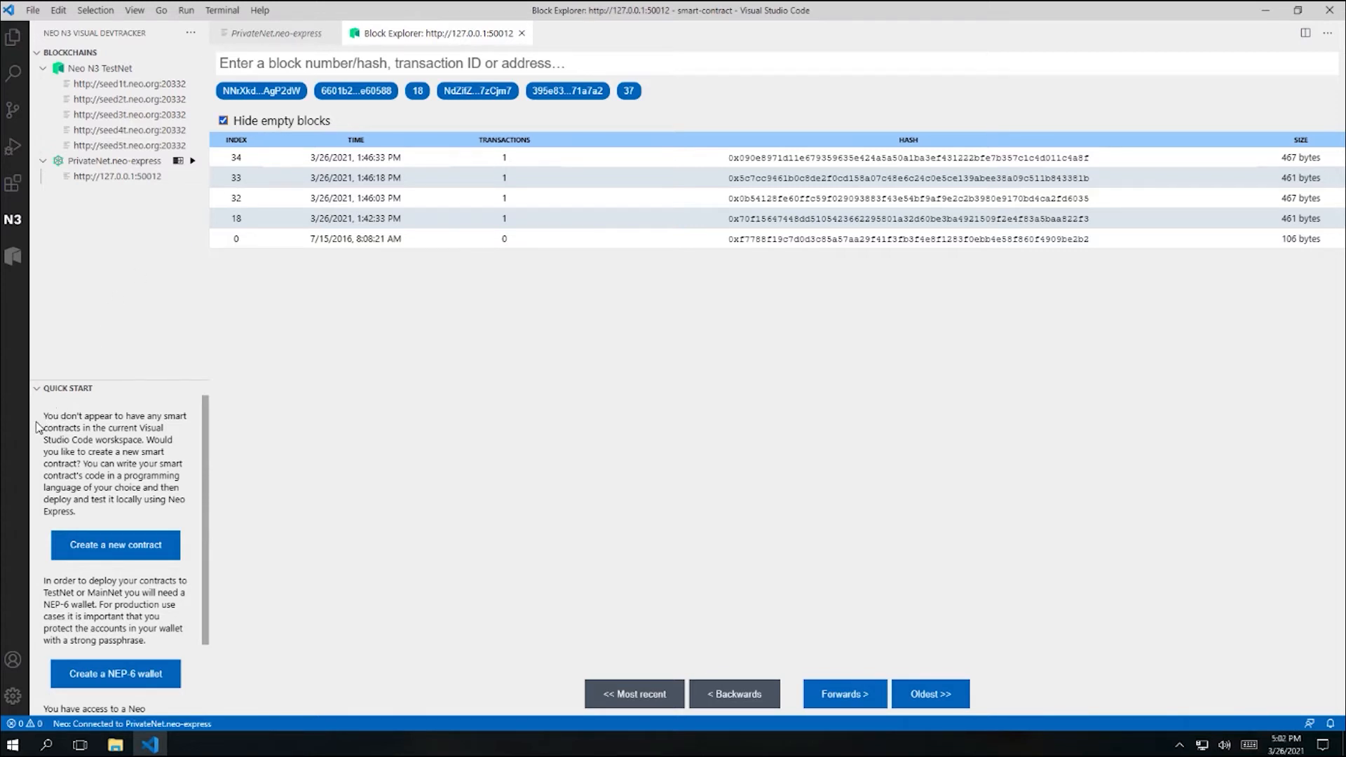
mouse_move(47, 563)
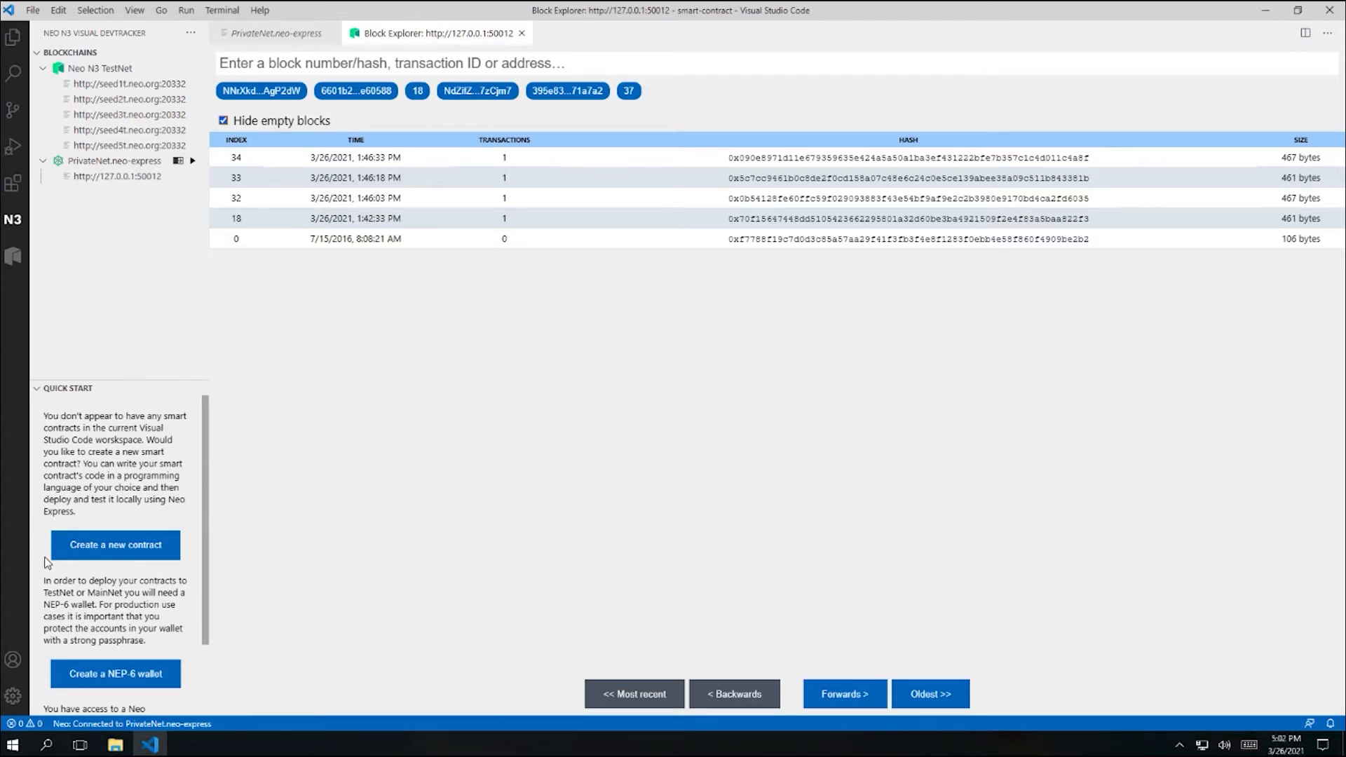
mouse_move(115, 544)
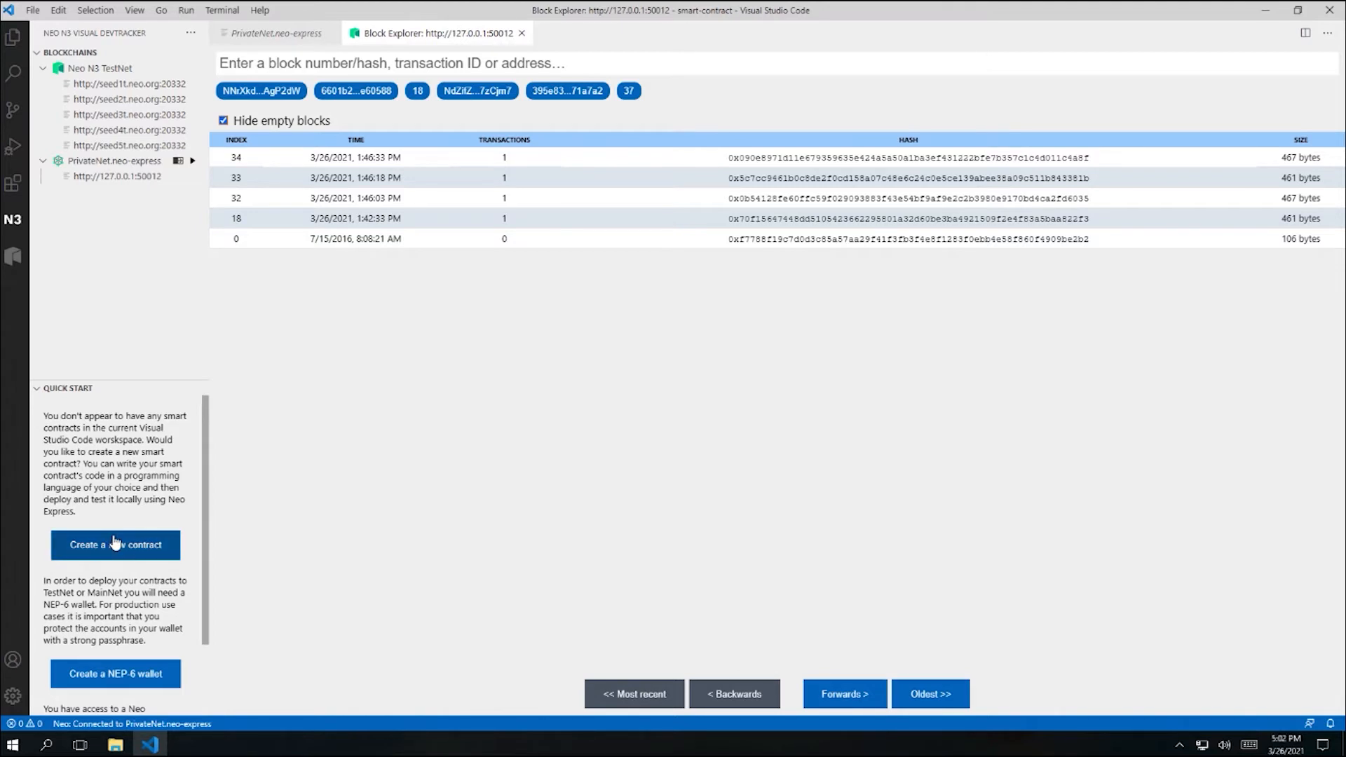
mouse_move(120, 188)
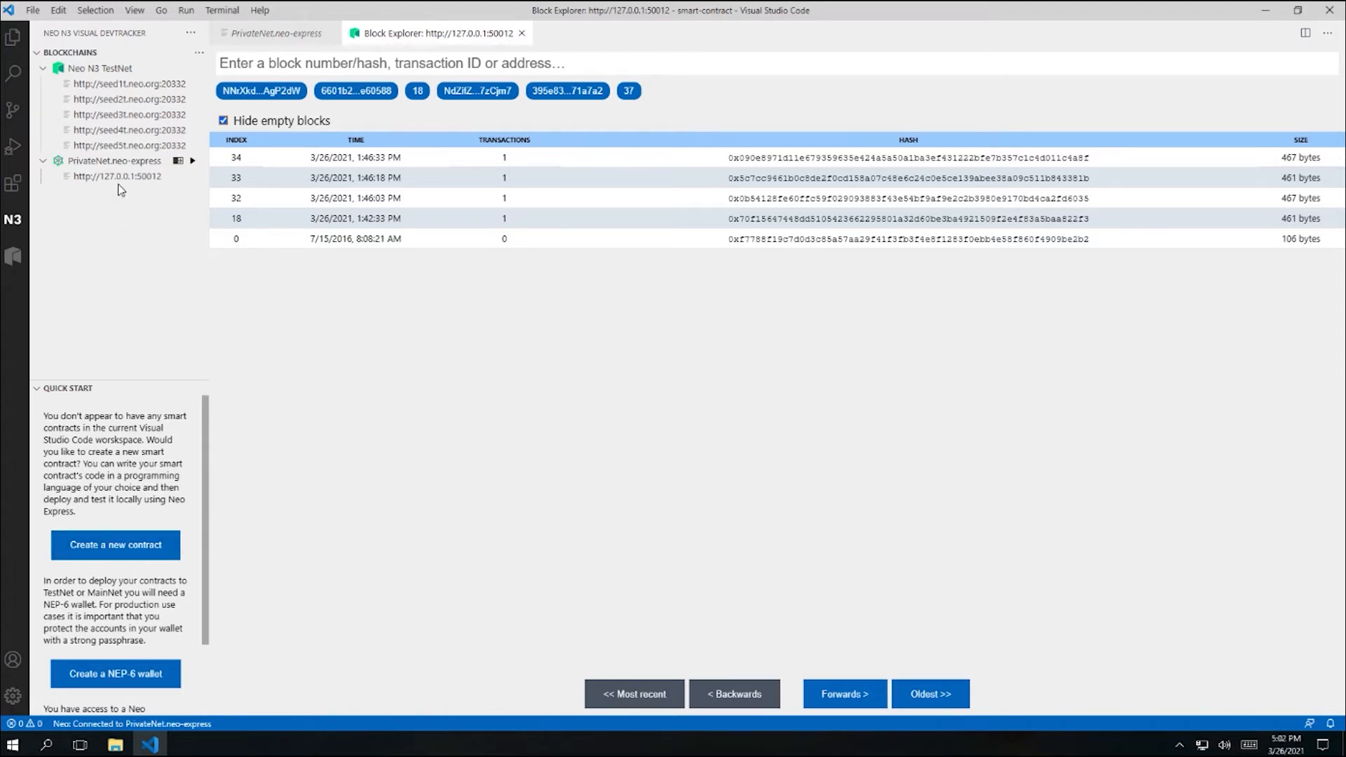
Begin Create contract from the Blockchains menu and choose csharp as the language.
left_click(198, 53)
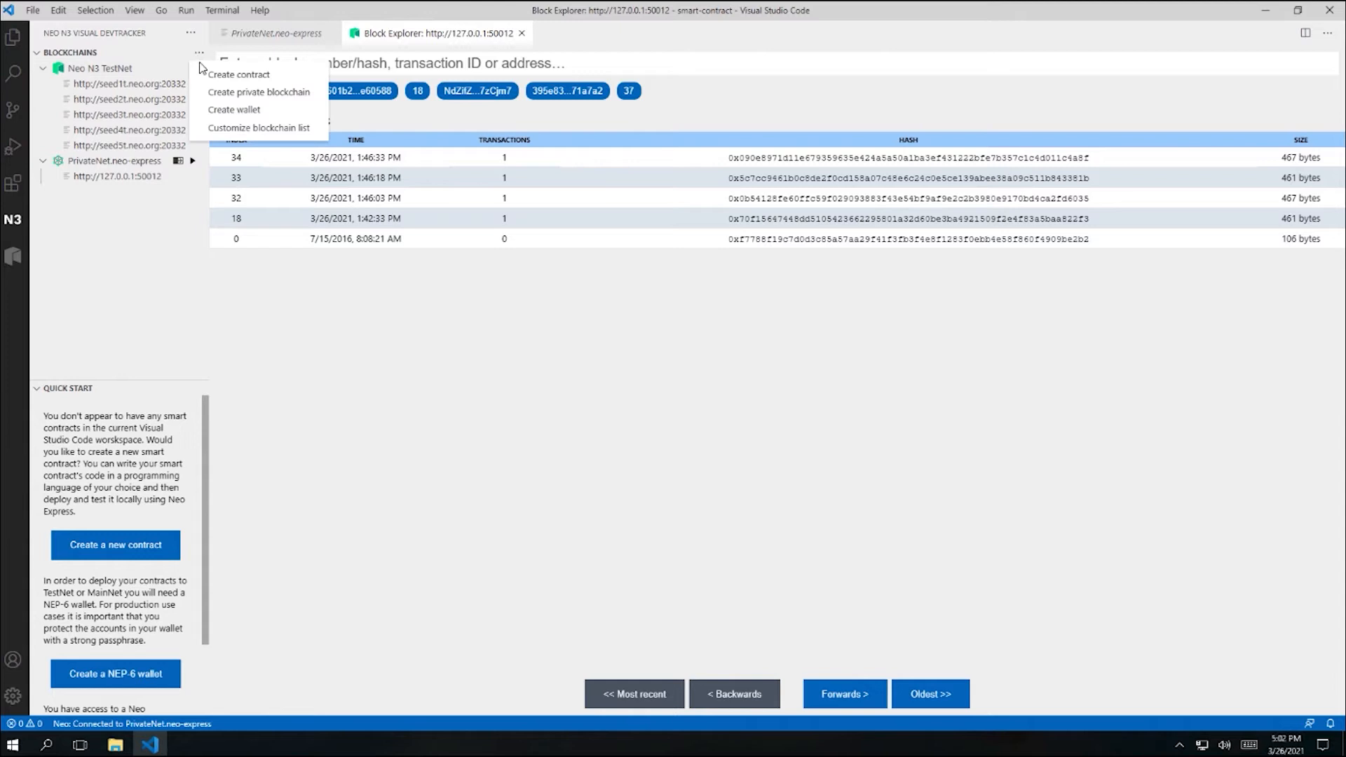
mouse_move(239, 74)
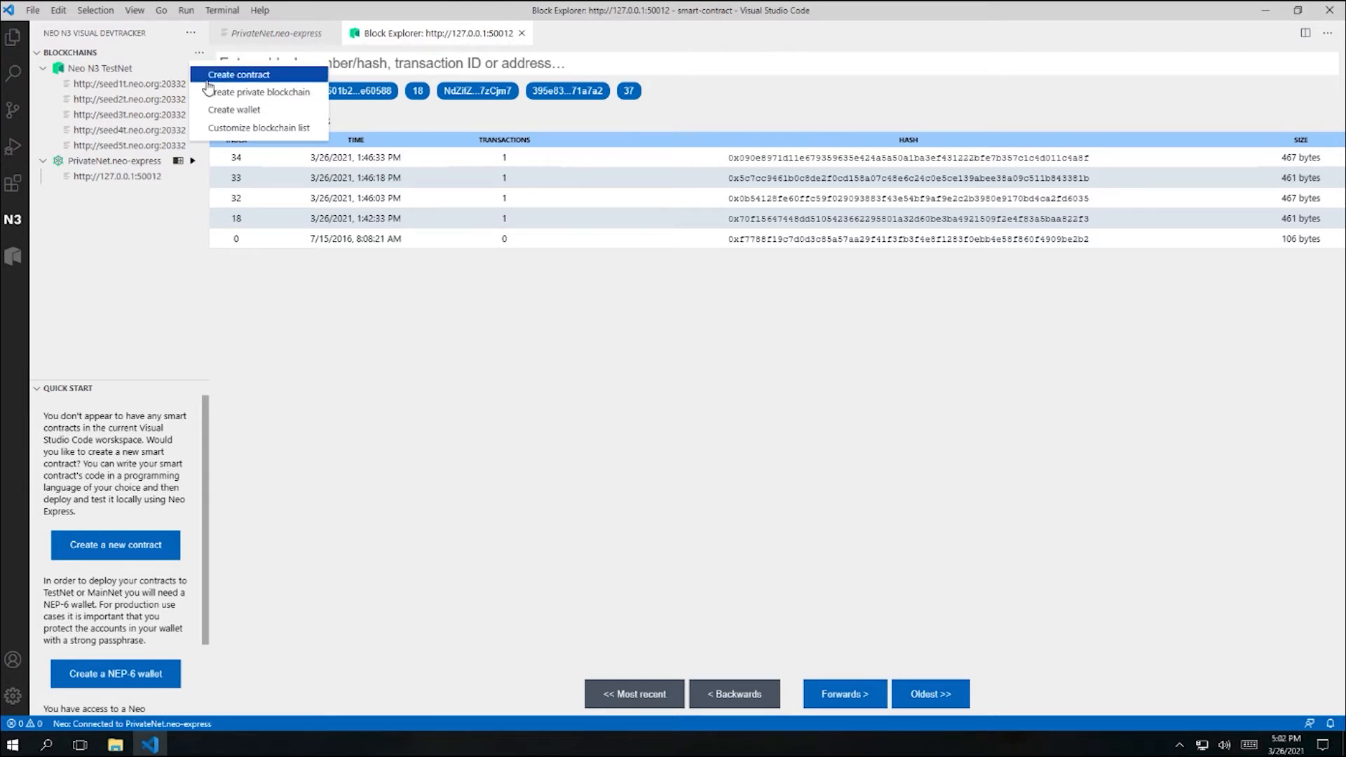
mouse_move(238, 75)
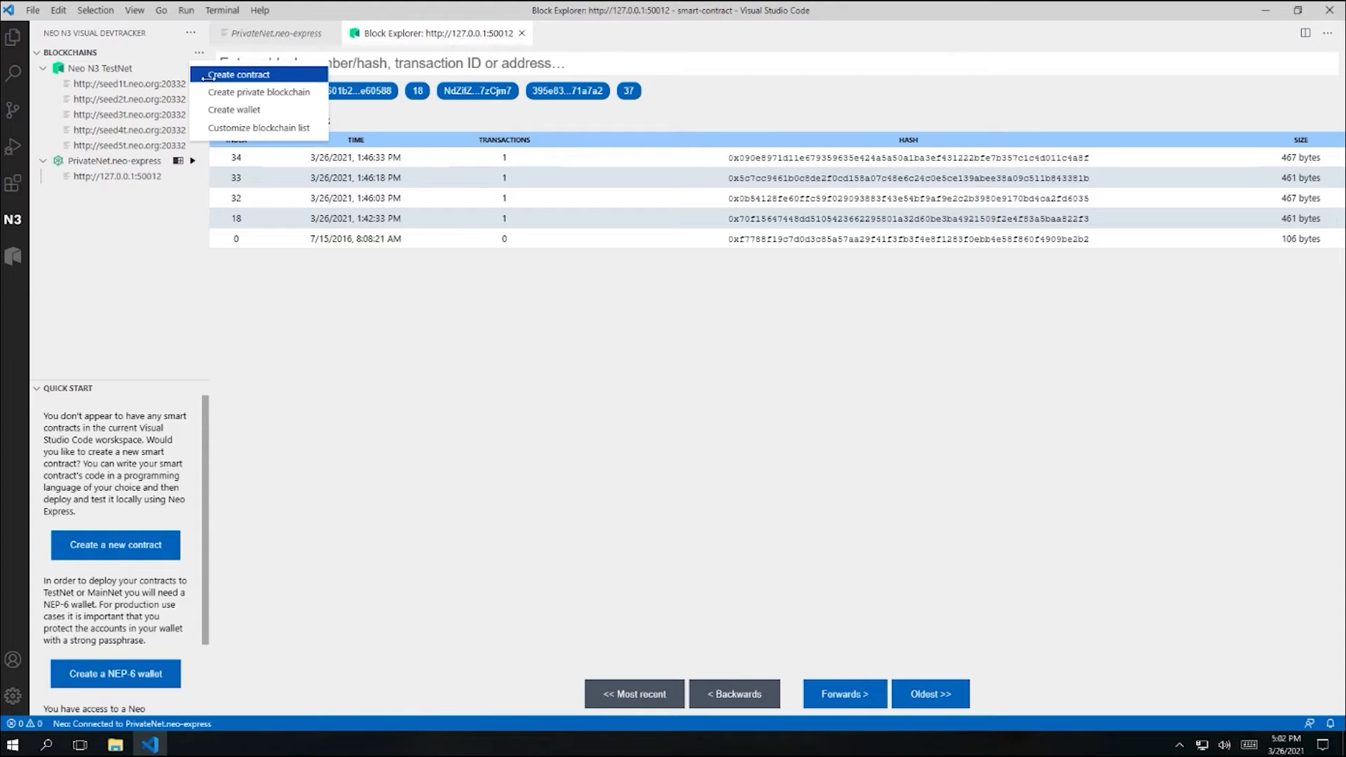
left_click(240, 75)
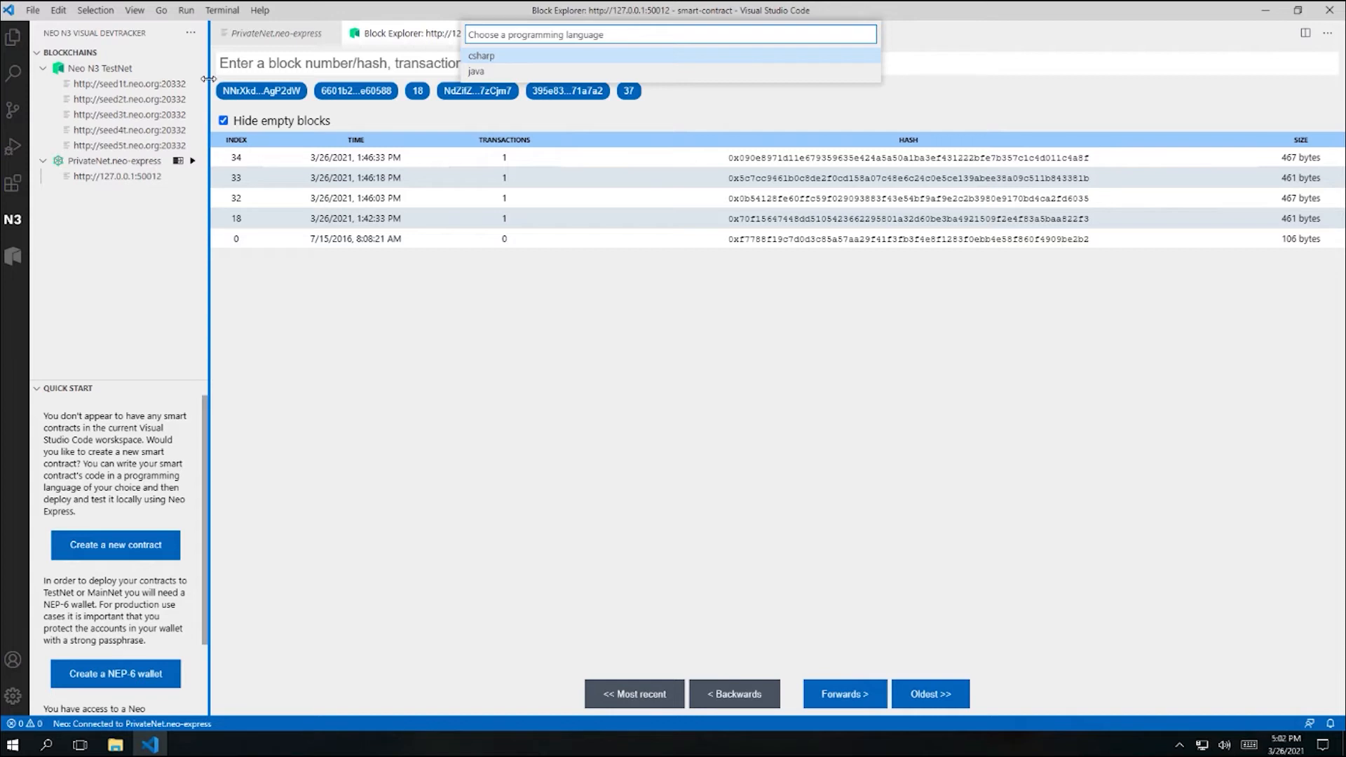
left_click(482, 54)
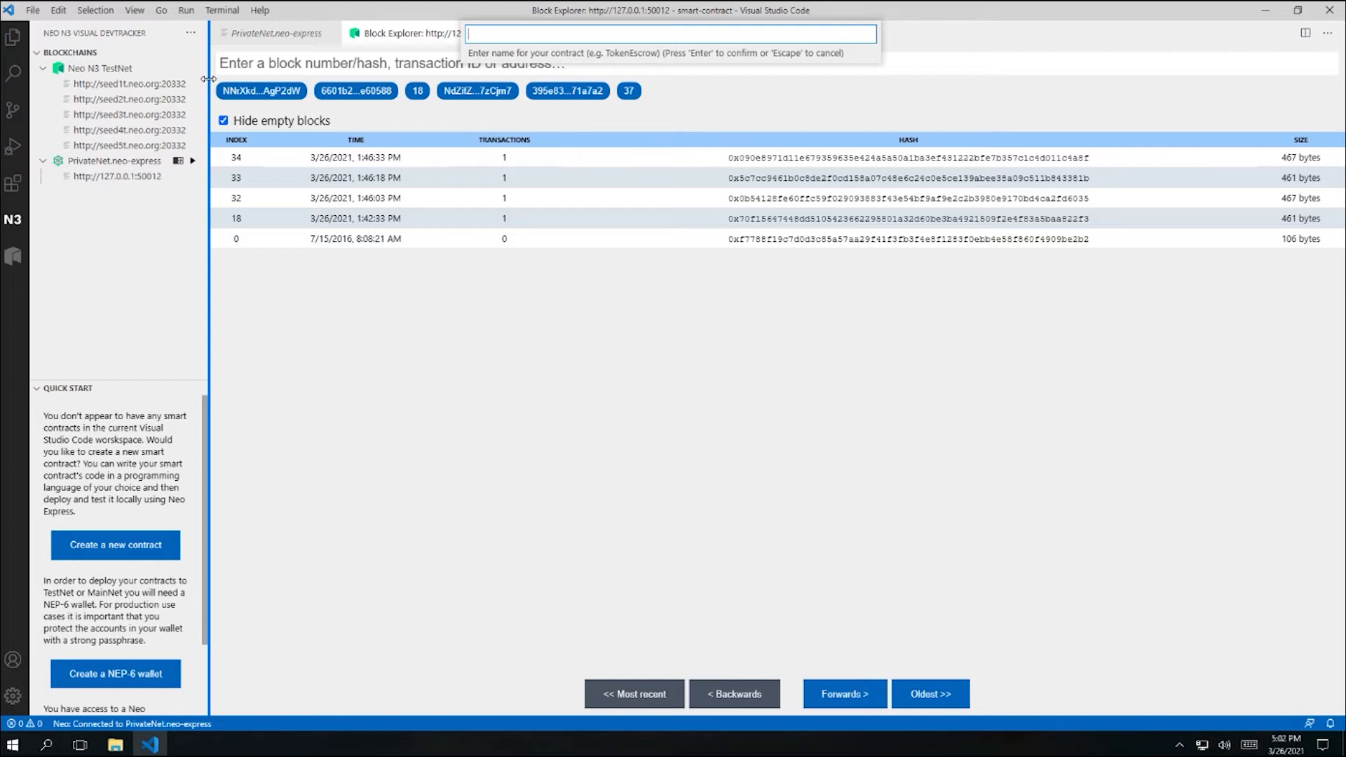
Name the contract HelloWorld and expand its HelloWorld and .vscode folders in Explorer.
type("H")
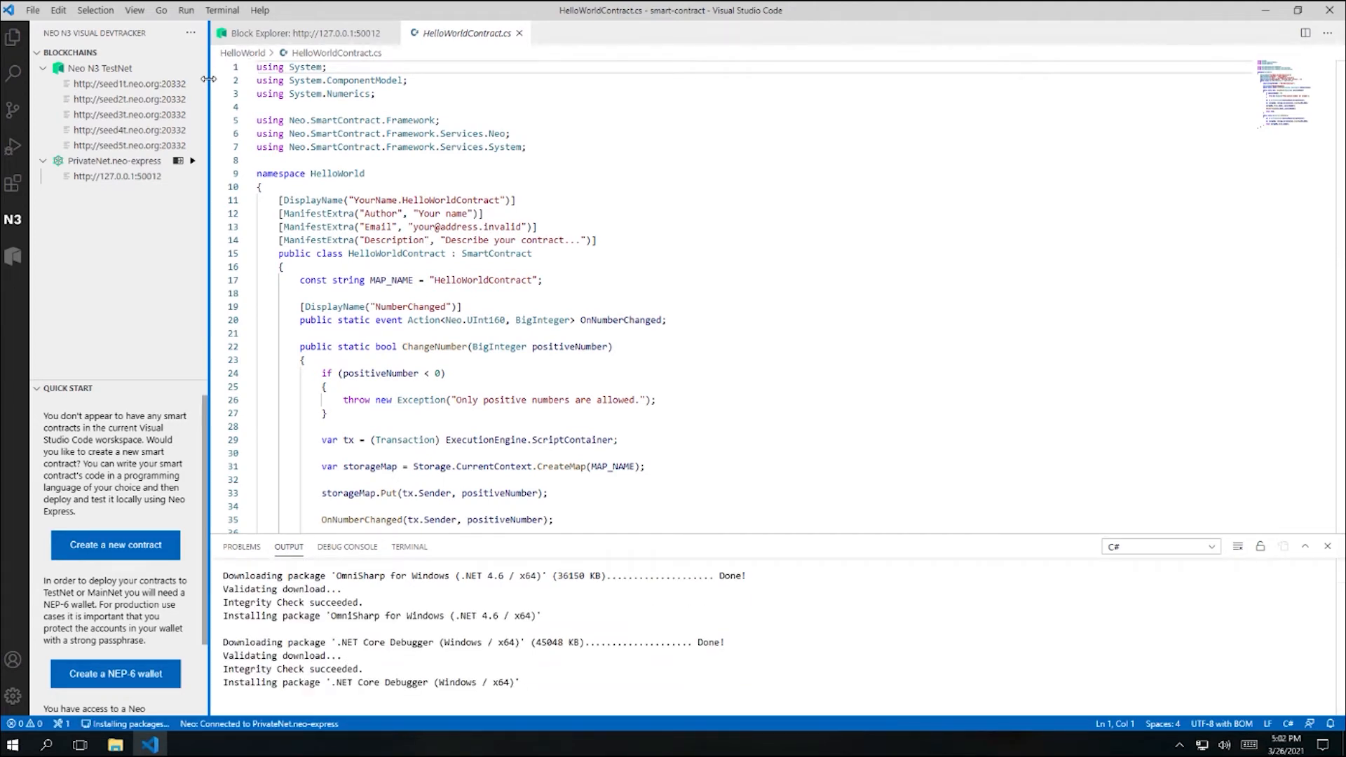
scroll("down", 3)
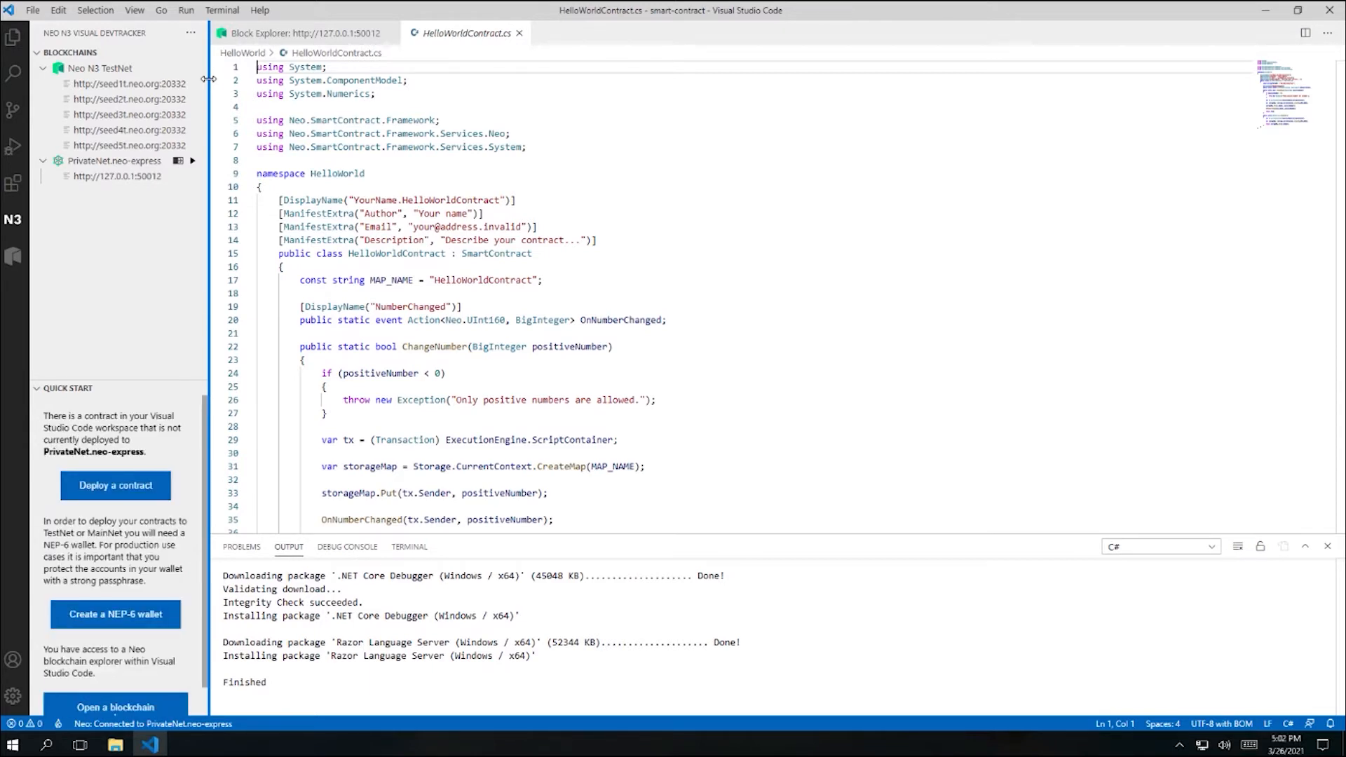
left_click(12, 38)
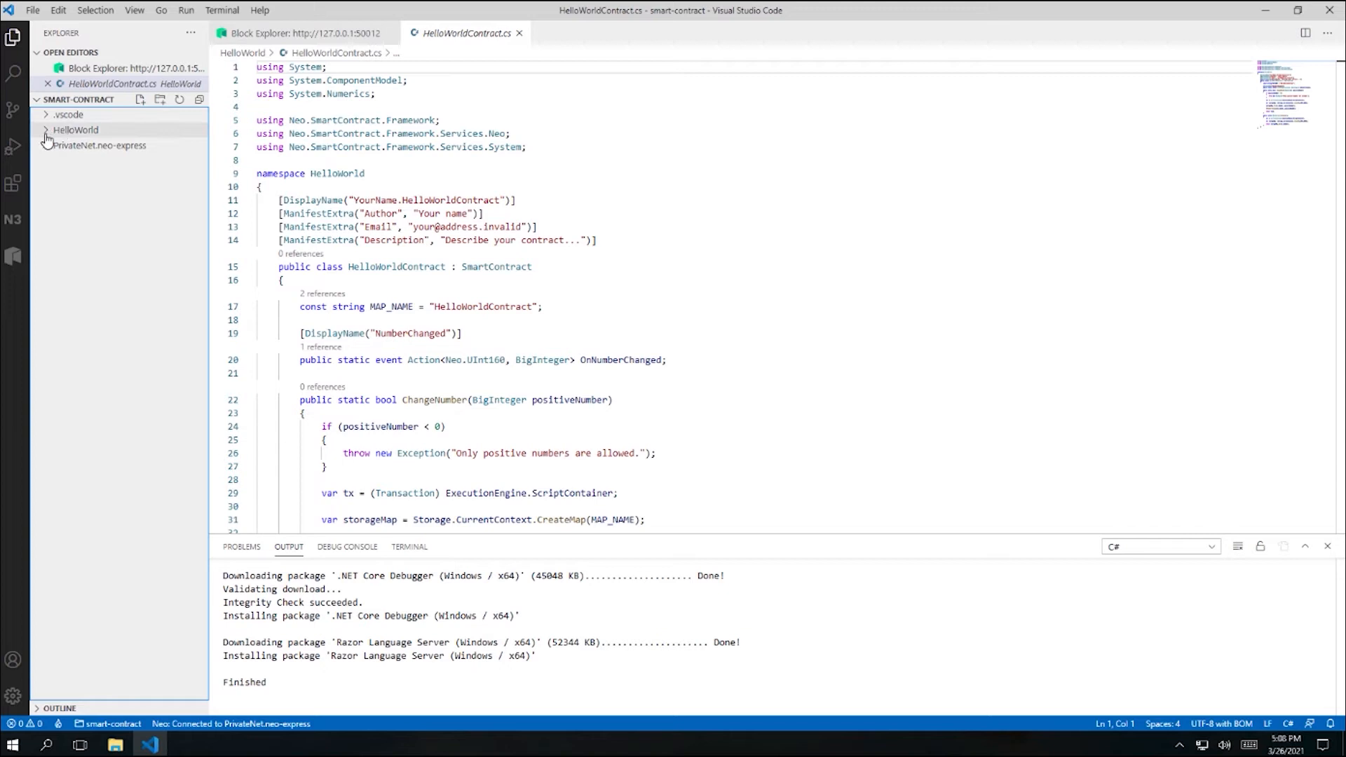
left_click(76, 130)
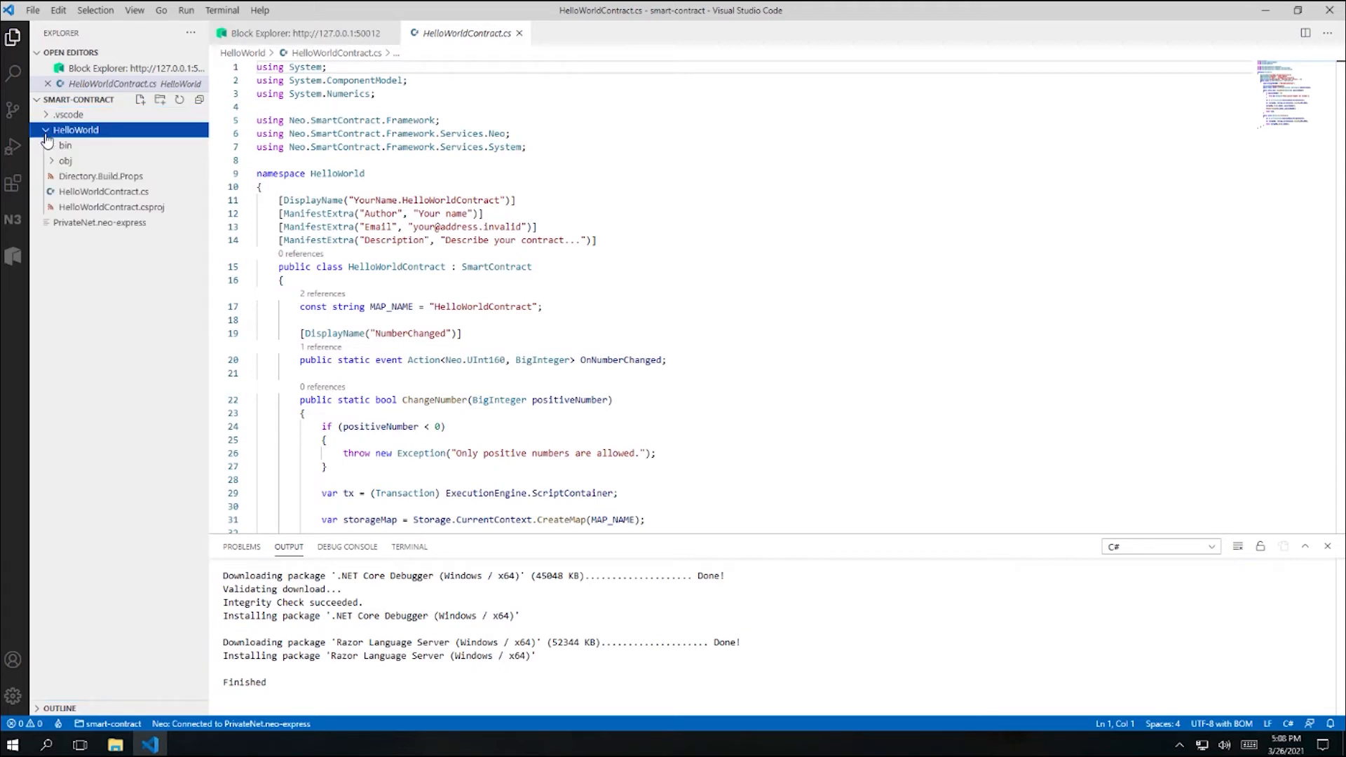
left_click(67, 114)
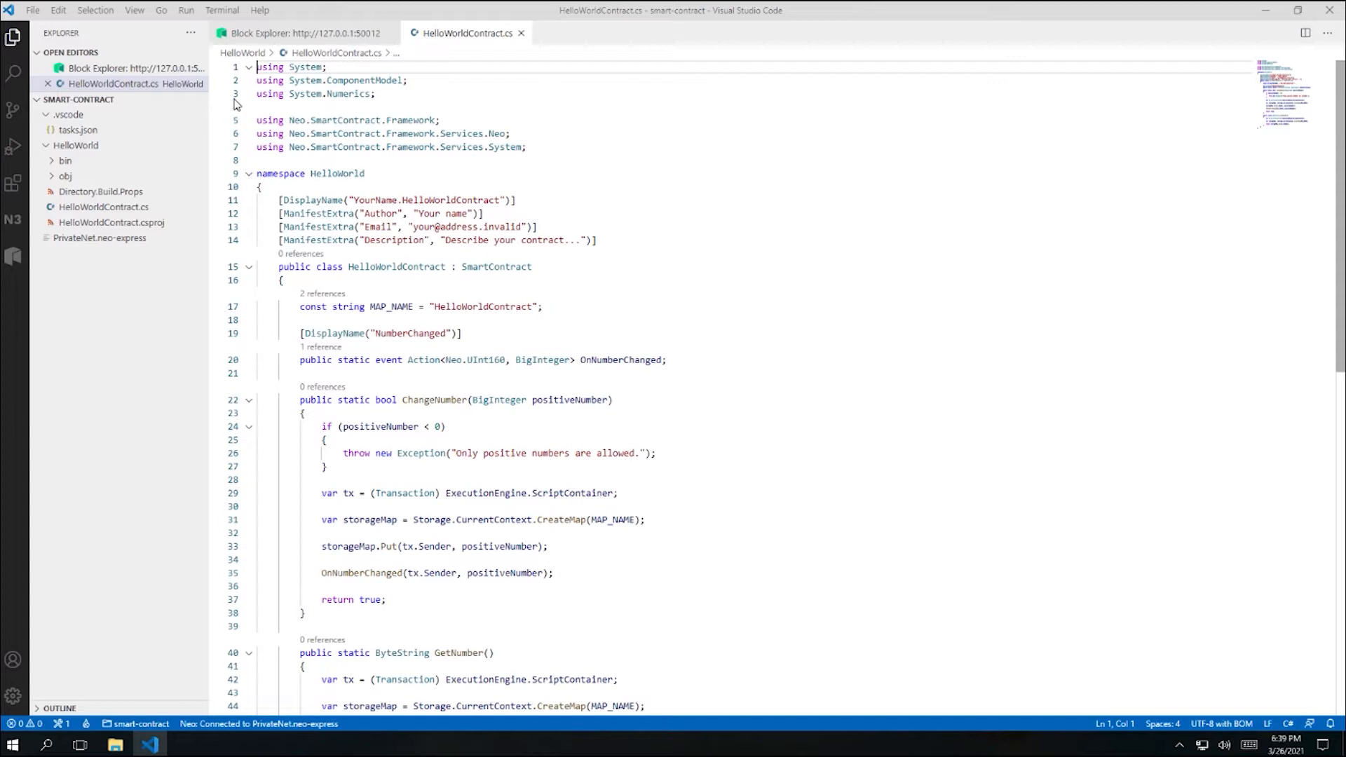
Open HelloWorldContract.cs and select, then deselect, the four manifest attribute lines.
left_click(103, 207)
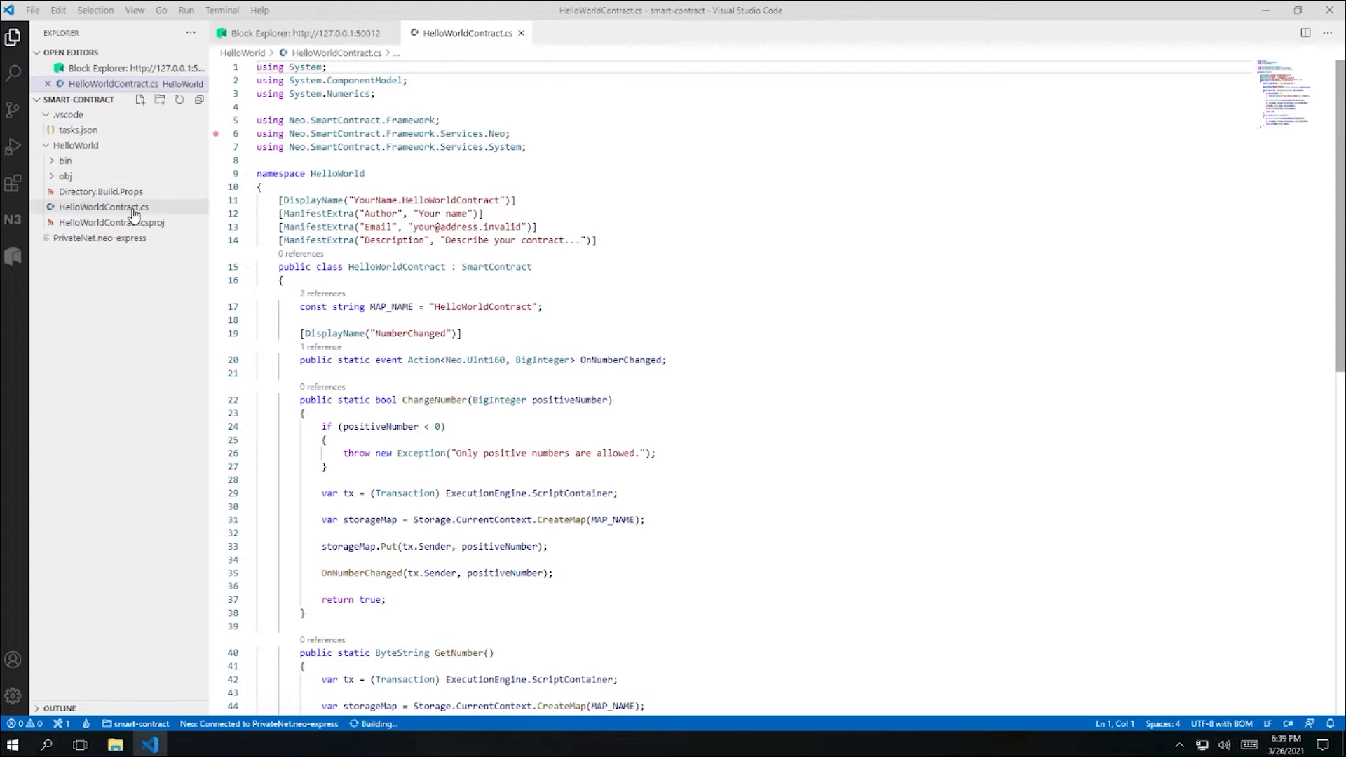
left_click(103, 207)
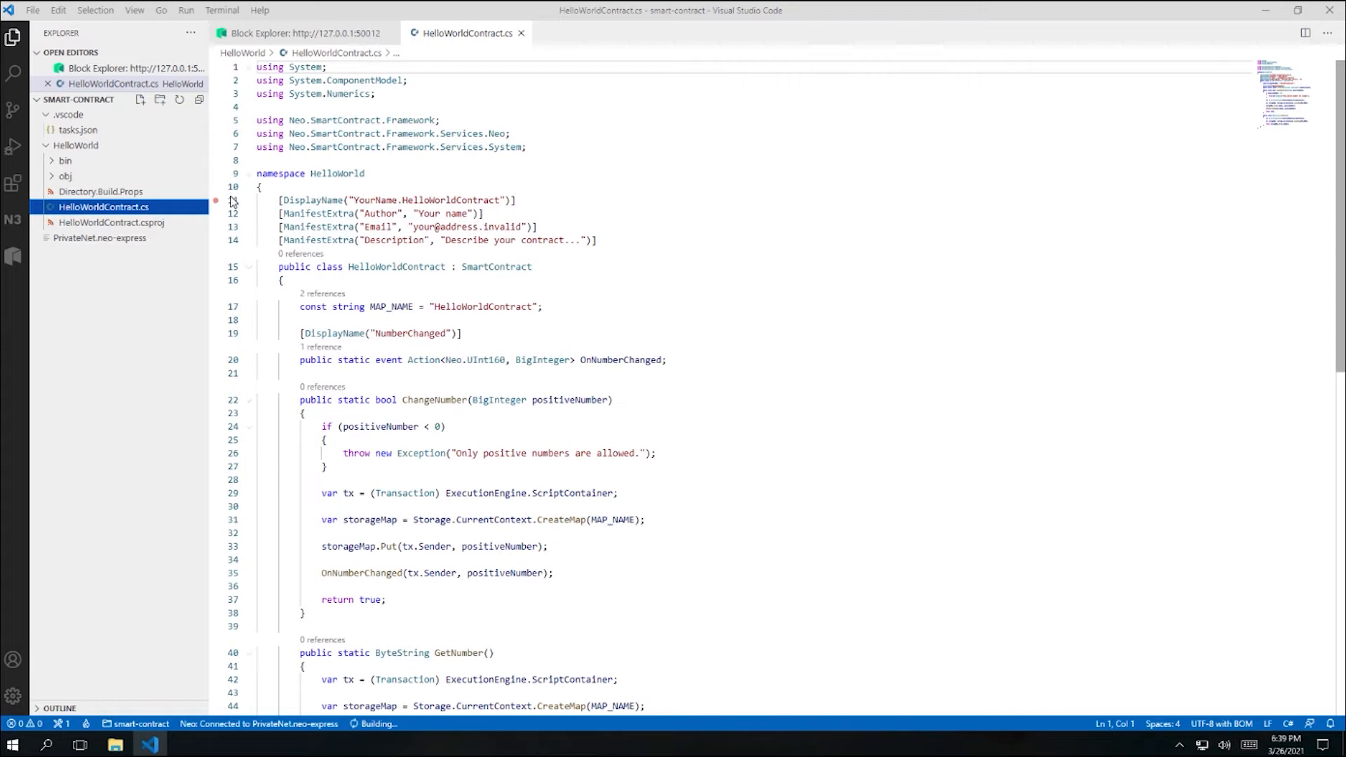
left_click_drag(262, 200, 584, 241)
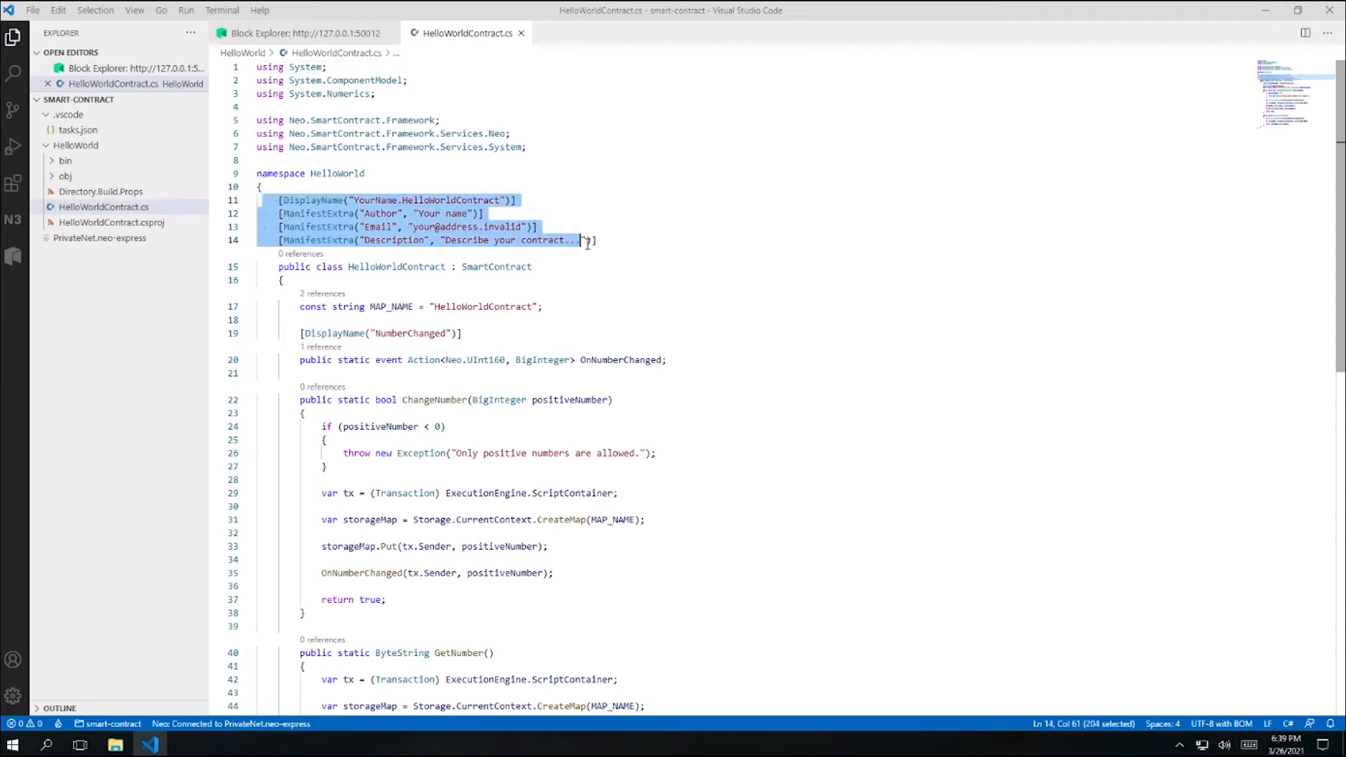
left_click(592, 241)
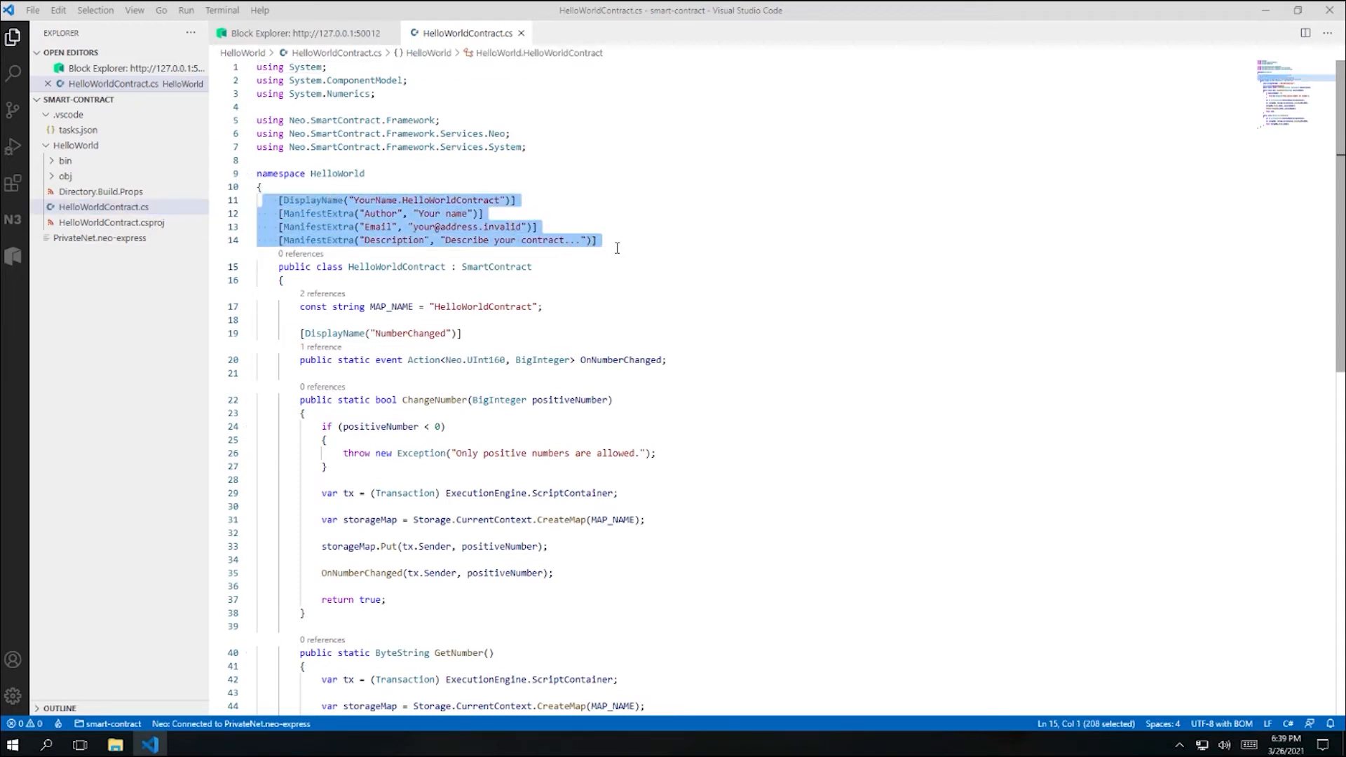
left_click(585, 241)
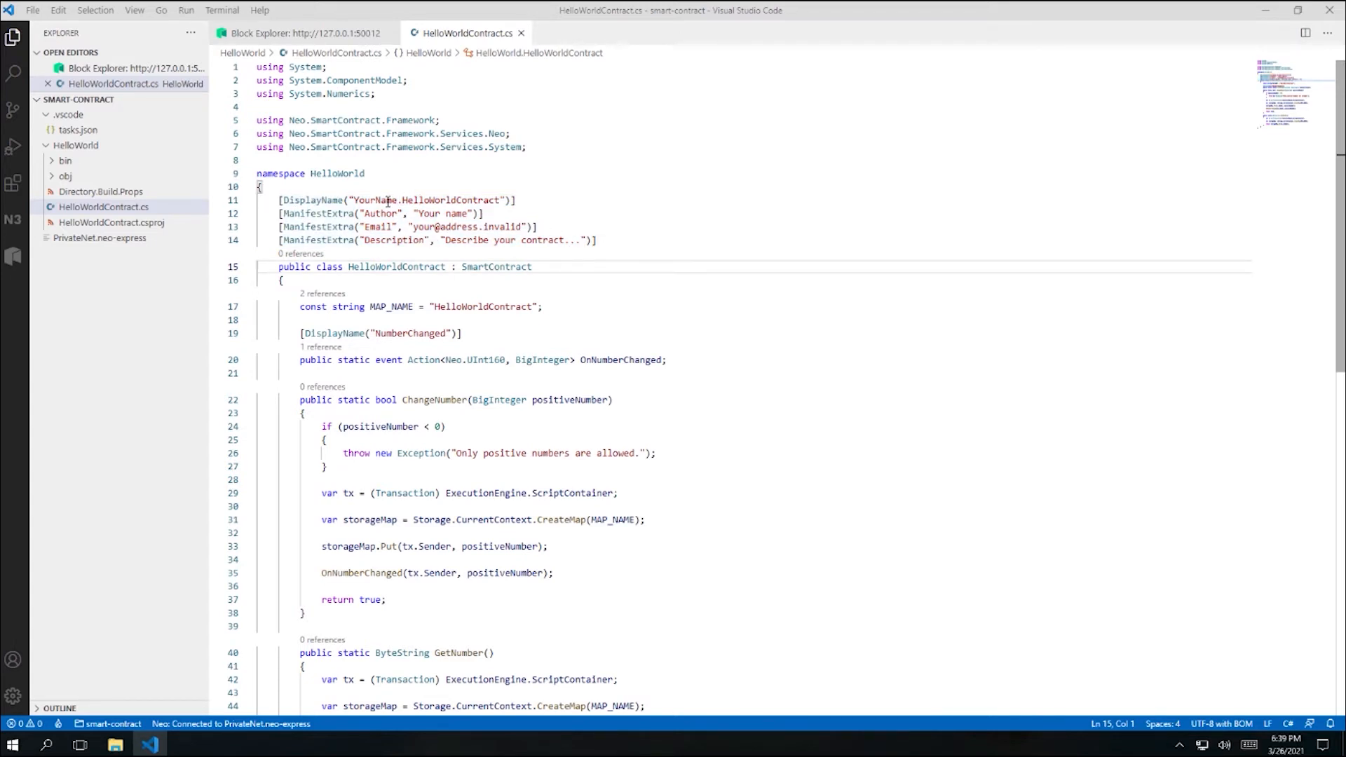
double_click(367, 200)
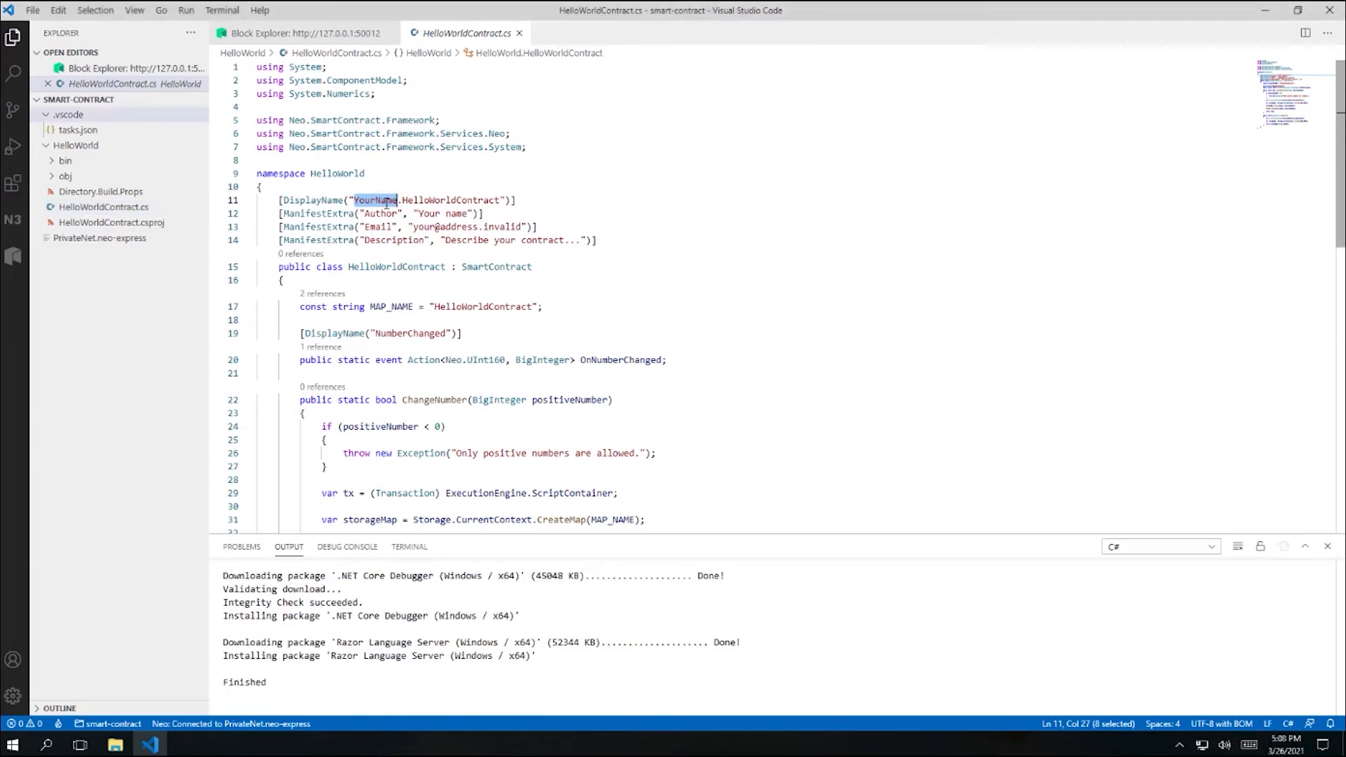
type("djnicholson")
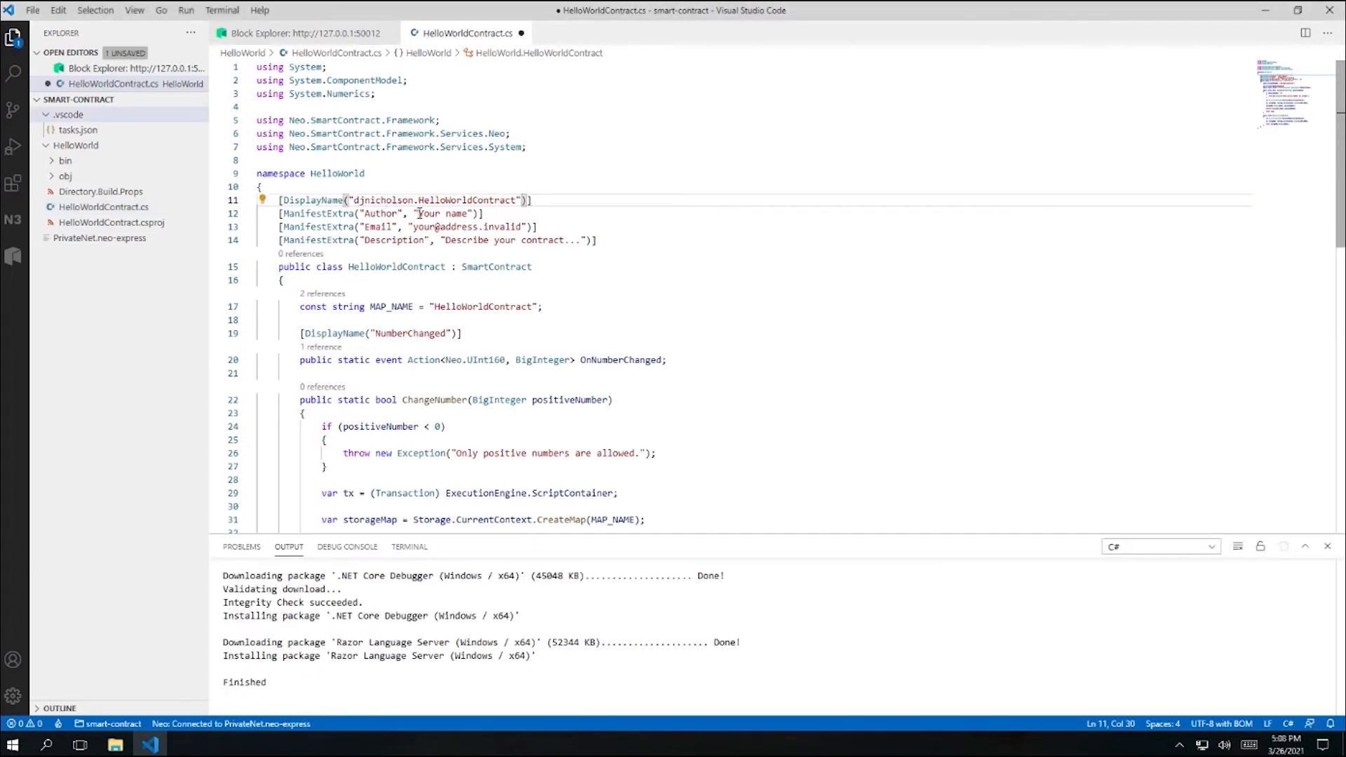
type("David Nicholson")
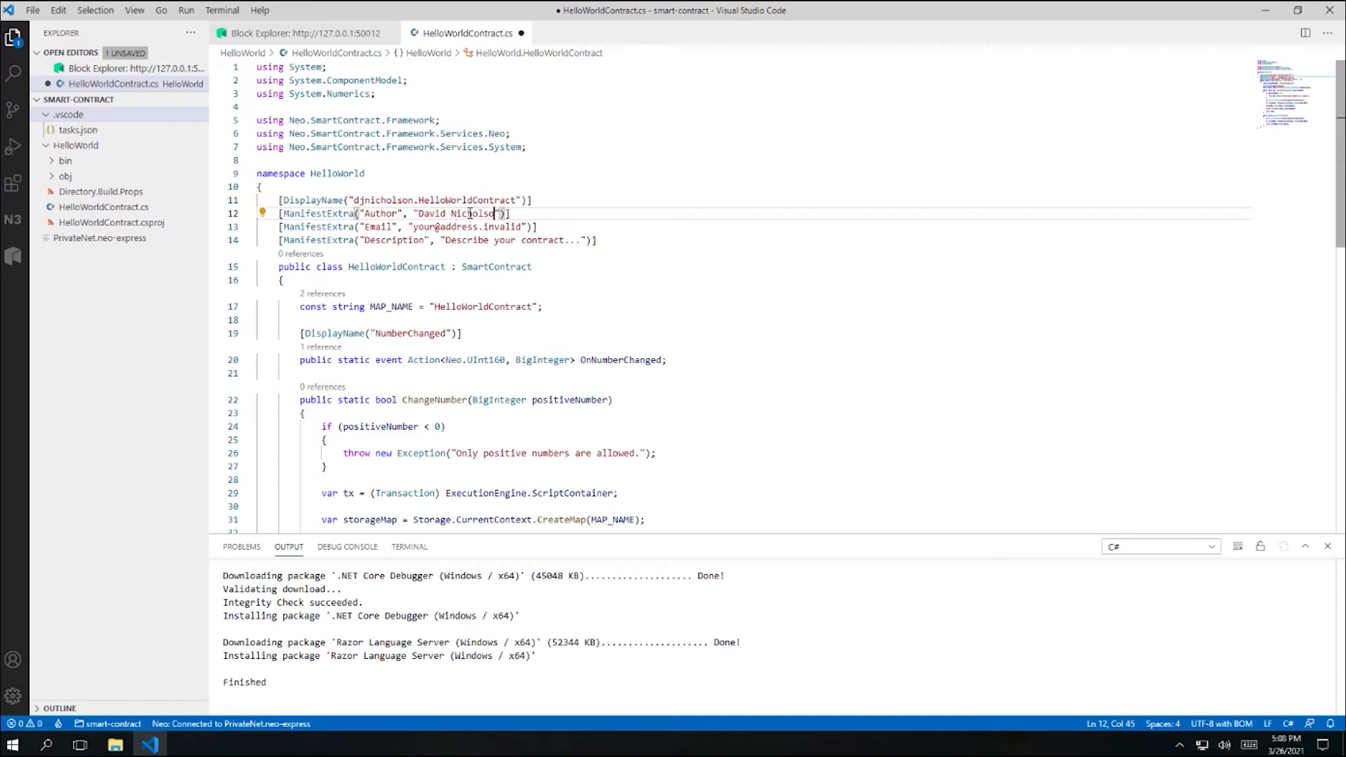
double_click(468, 227)
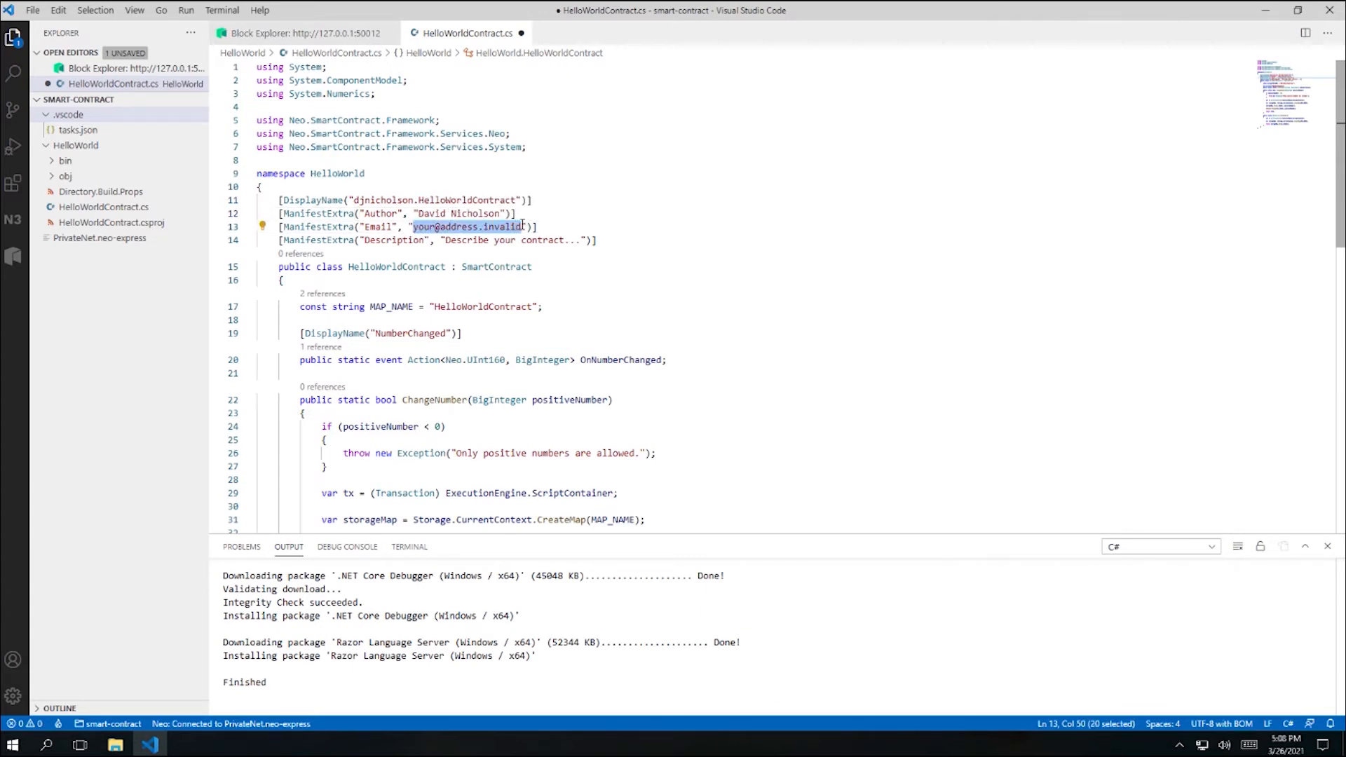
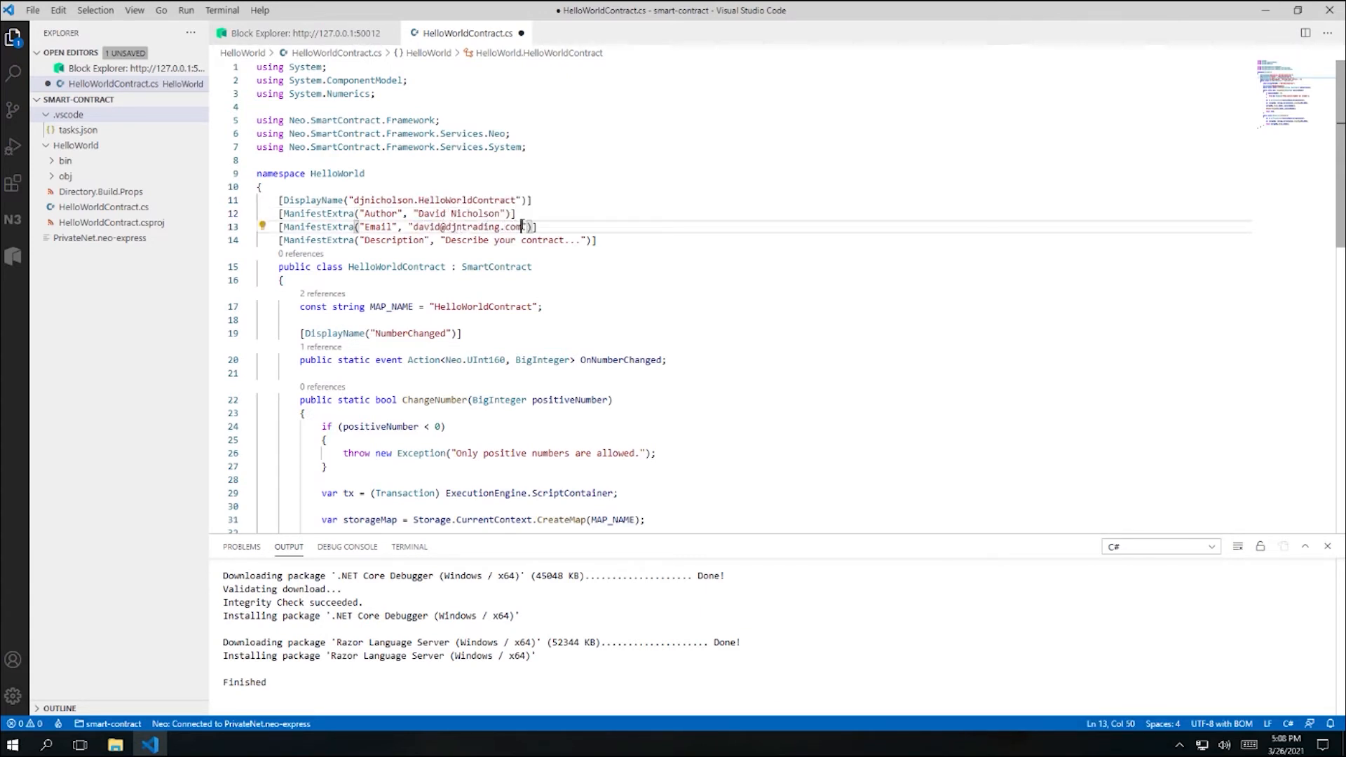
type("Just")
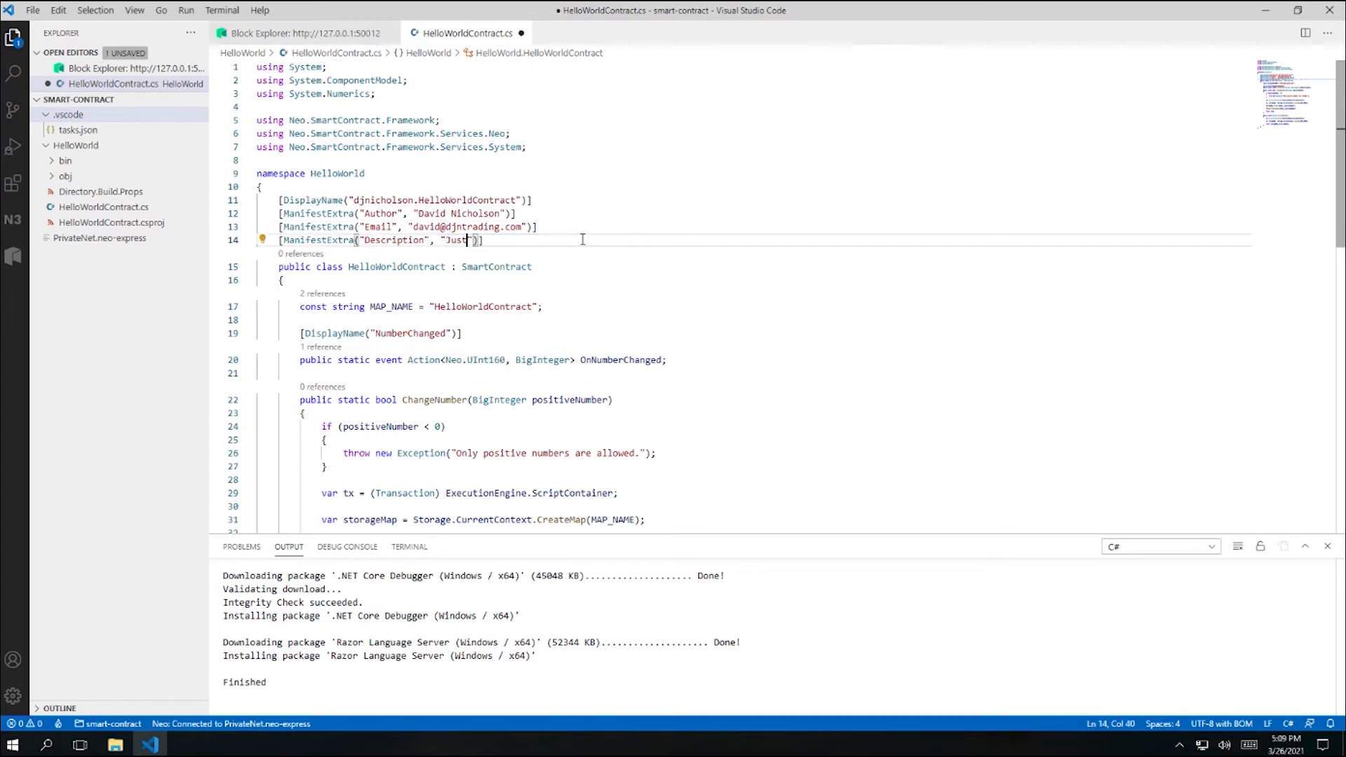
type("testing")
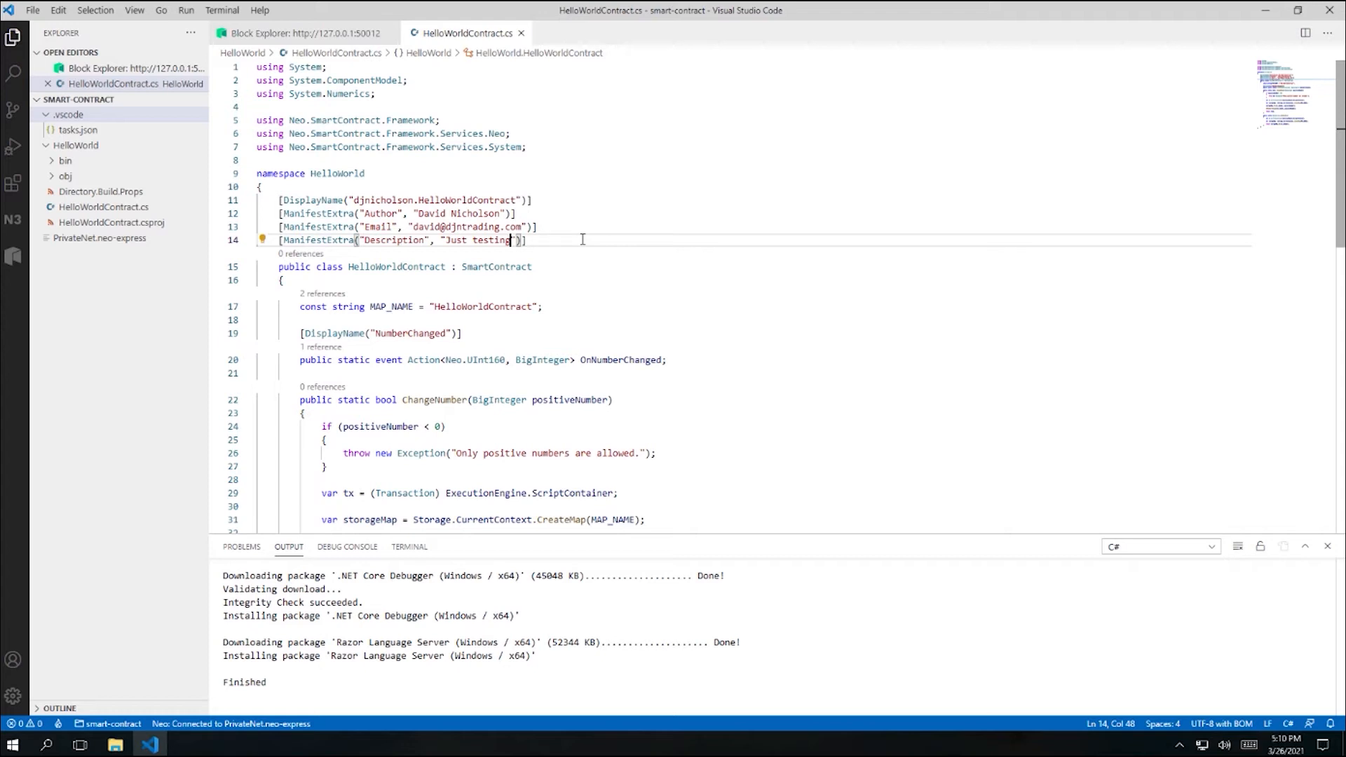
Run the build task for the HelloWorld project and return to the Neo N3 panel.
left_click(222, 9)
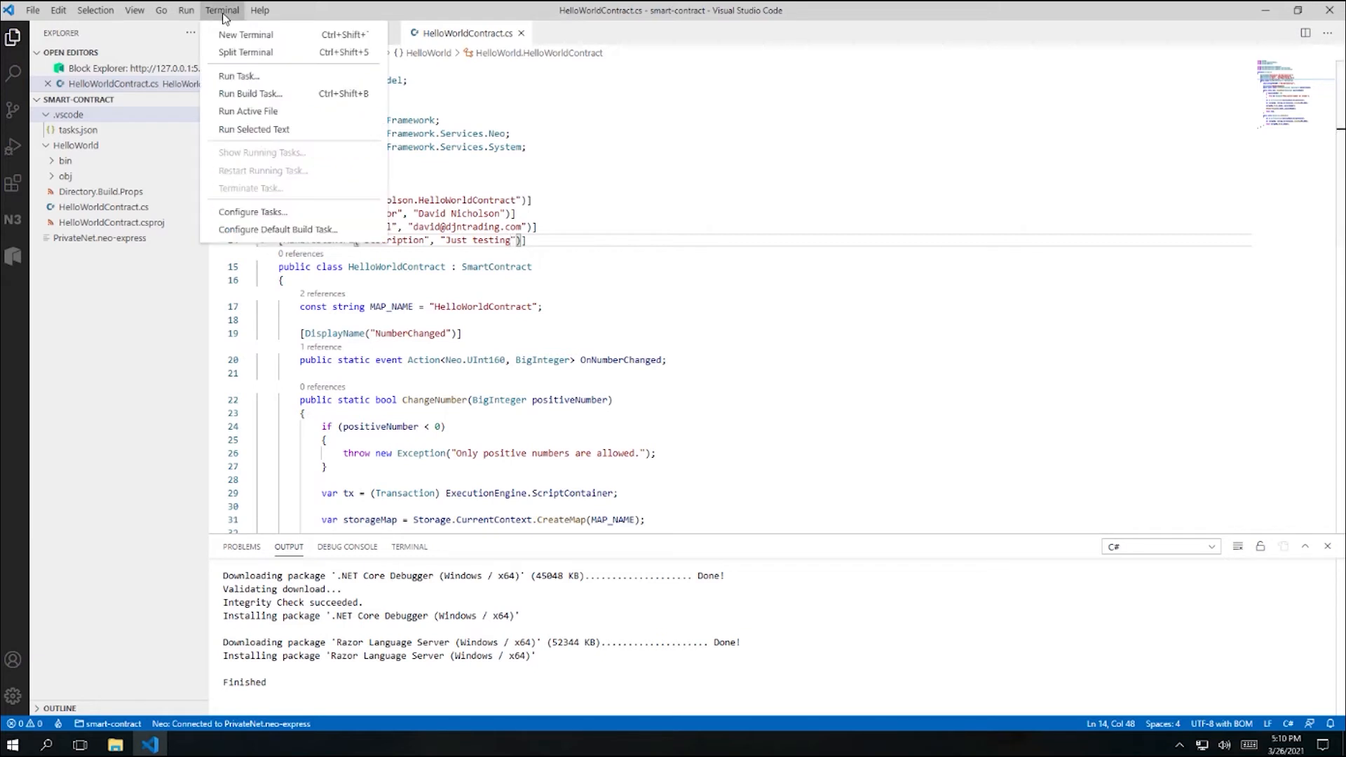
left_click(250, 92)
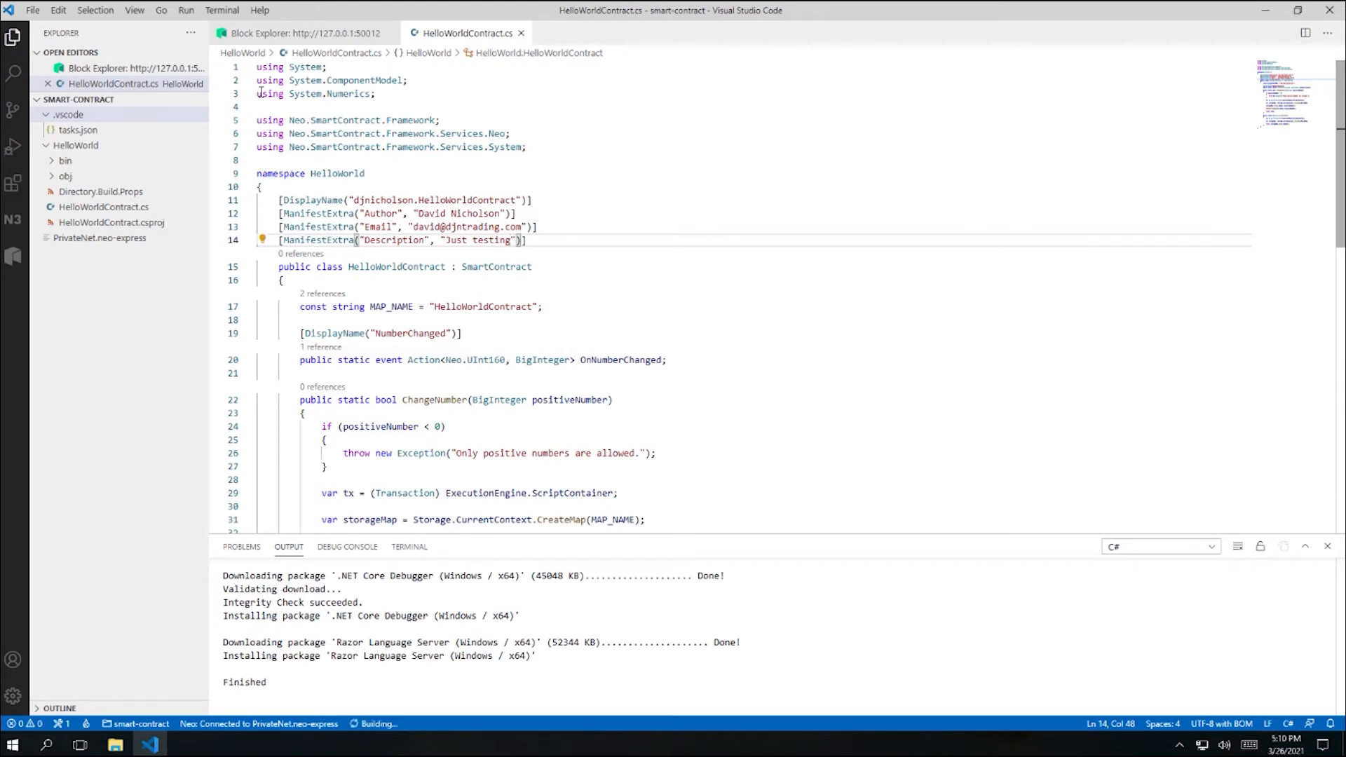
left_click(13, 221)
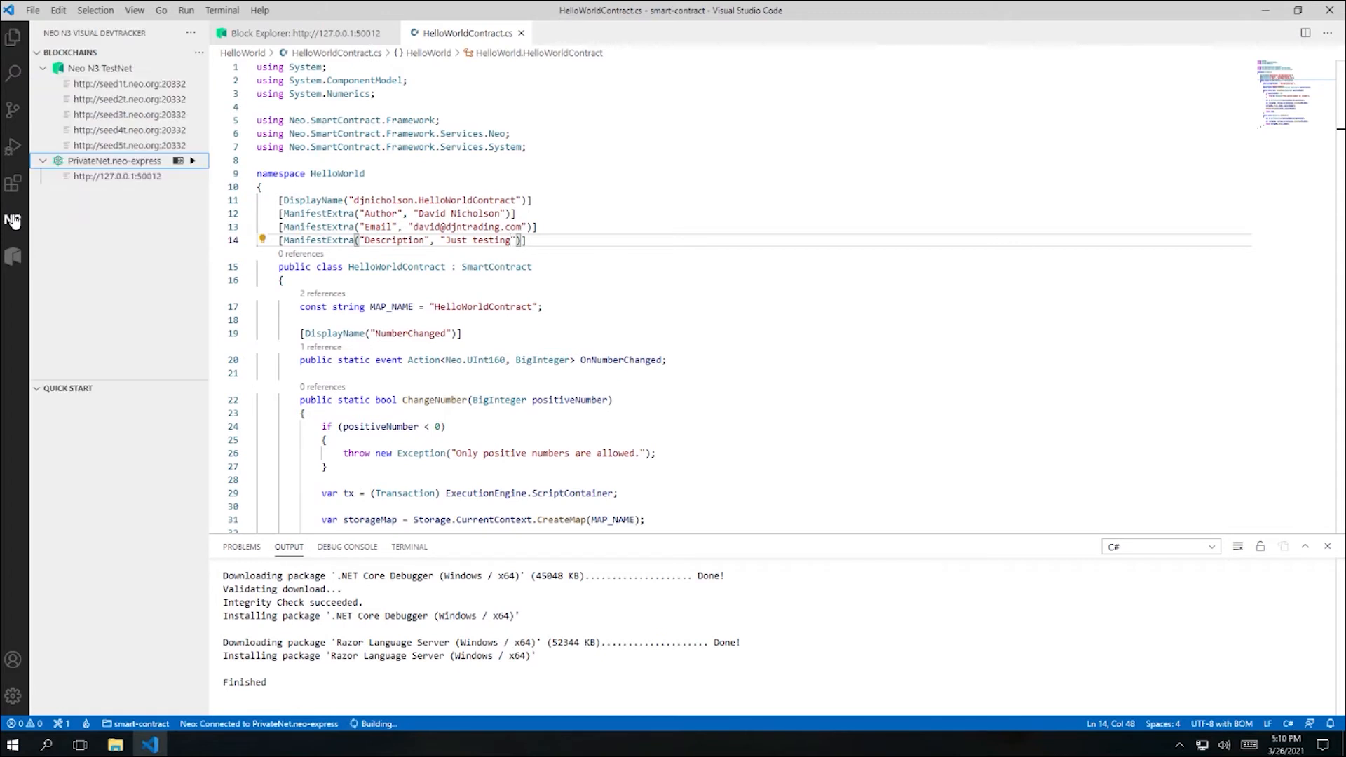
mouse_move(103, 232)
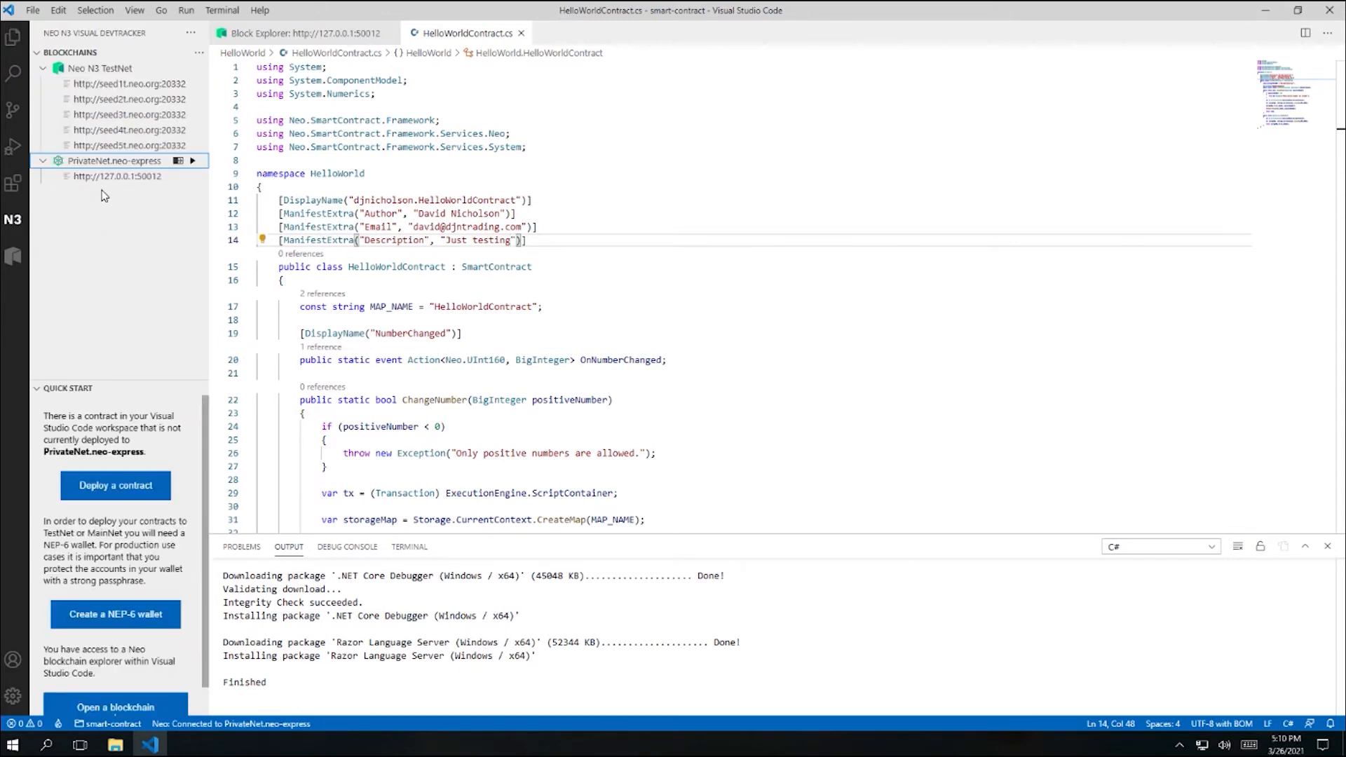
mouse_move(70, 412)
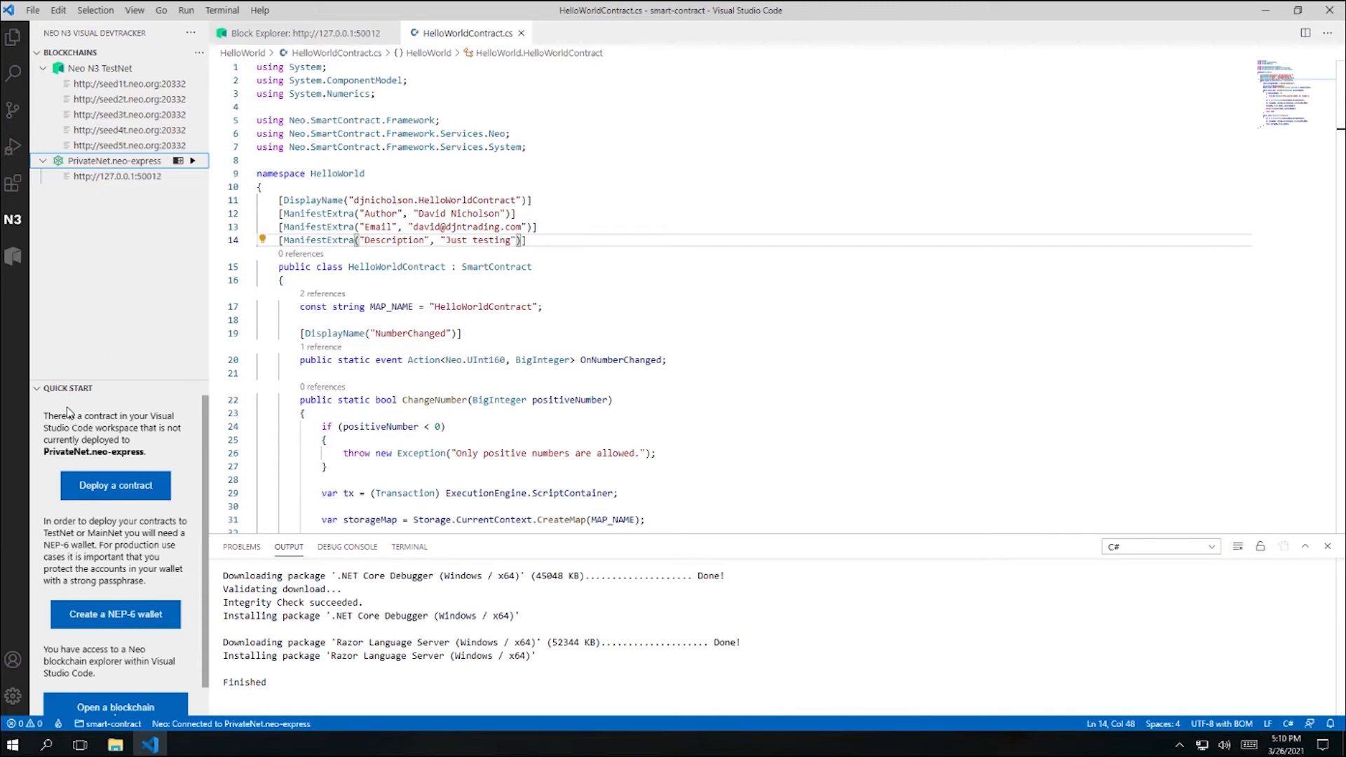
mouse_move(50, 482)
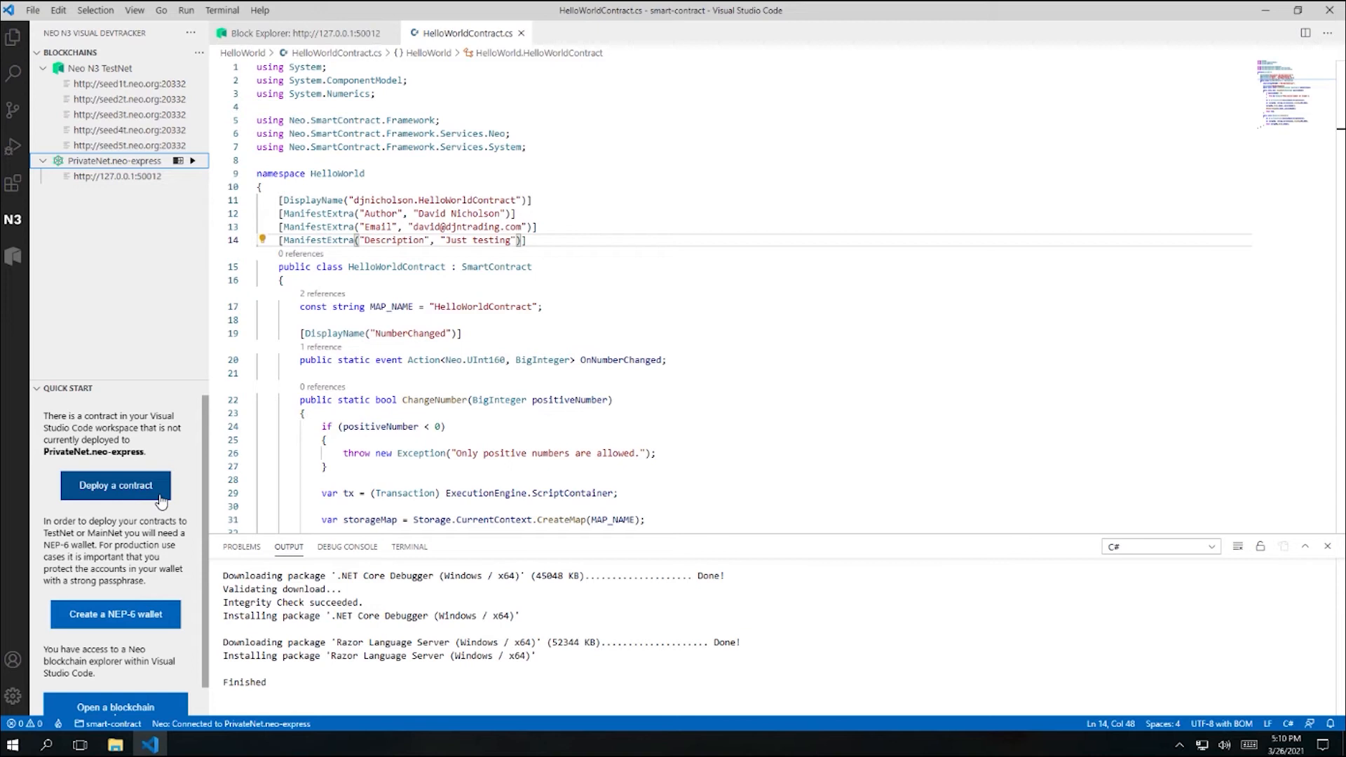
mouse_move(122, 192)
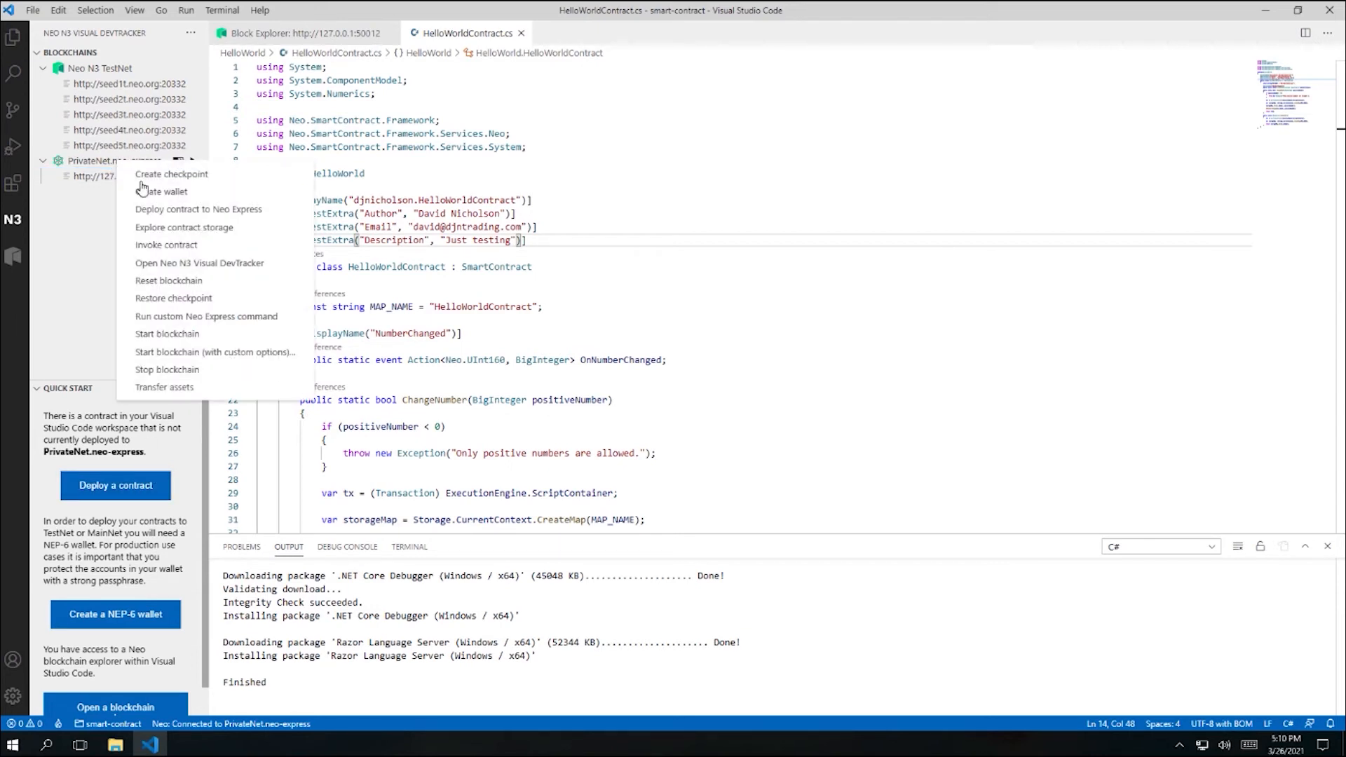
mouse_move(197, 209)
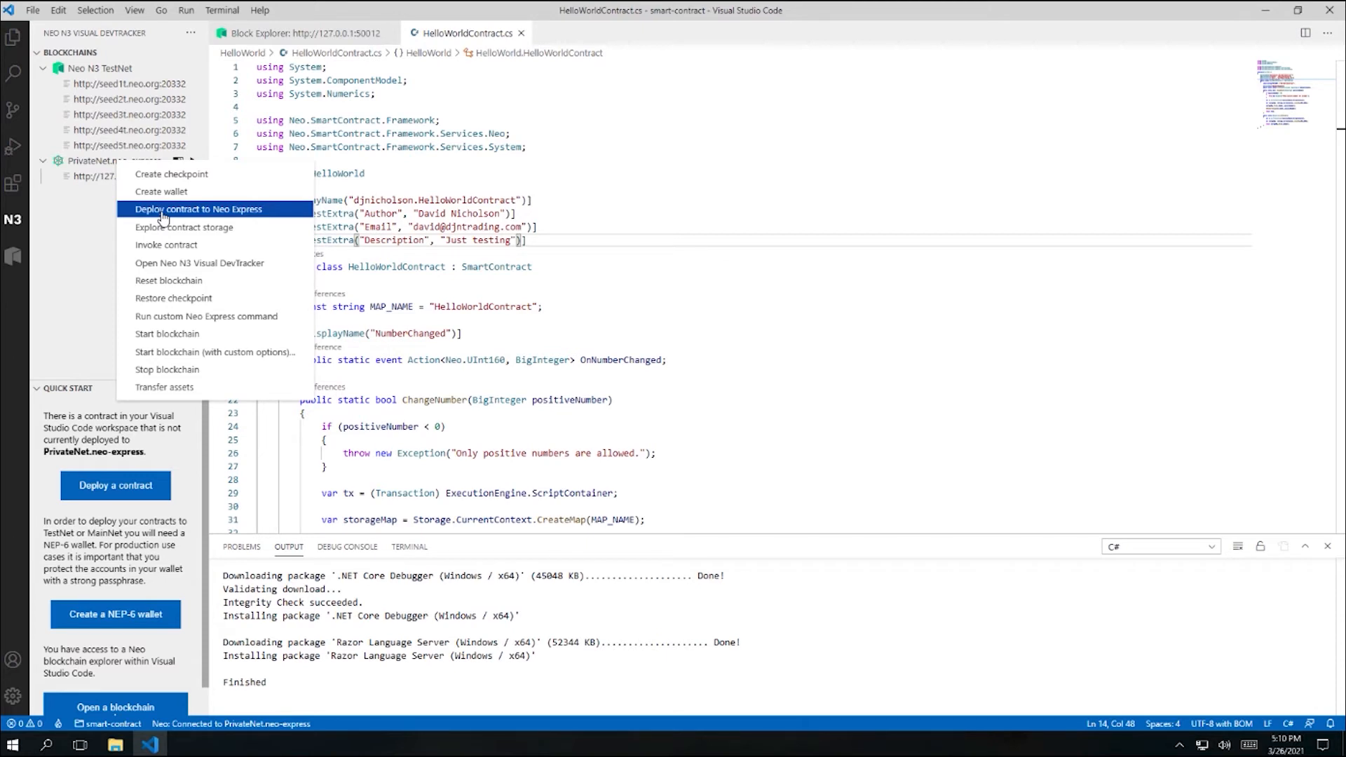
Start deploying the contract to PrivateNet.neo-express with 'Deploy contract to Neo Express'.
left_click(199, 209)
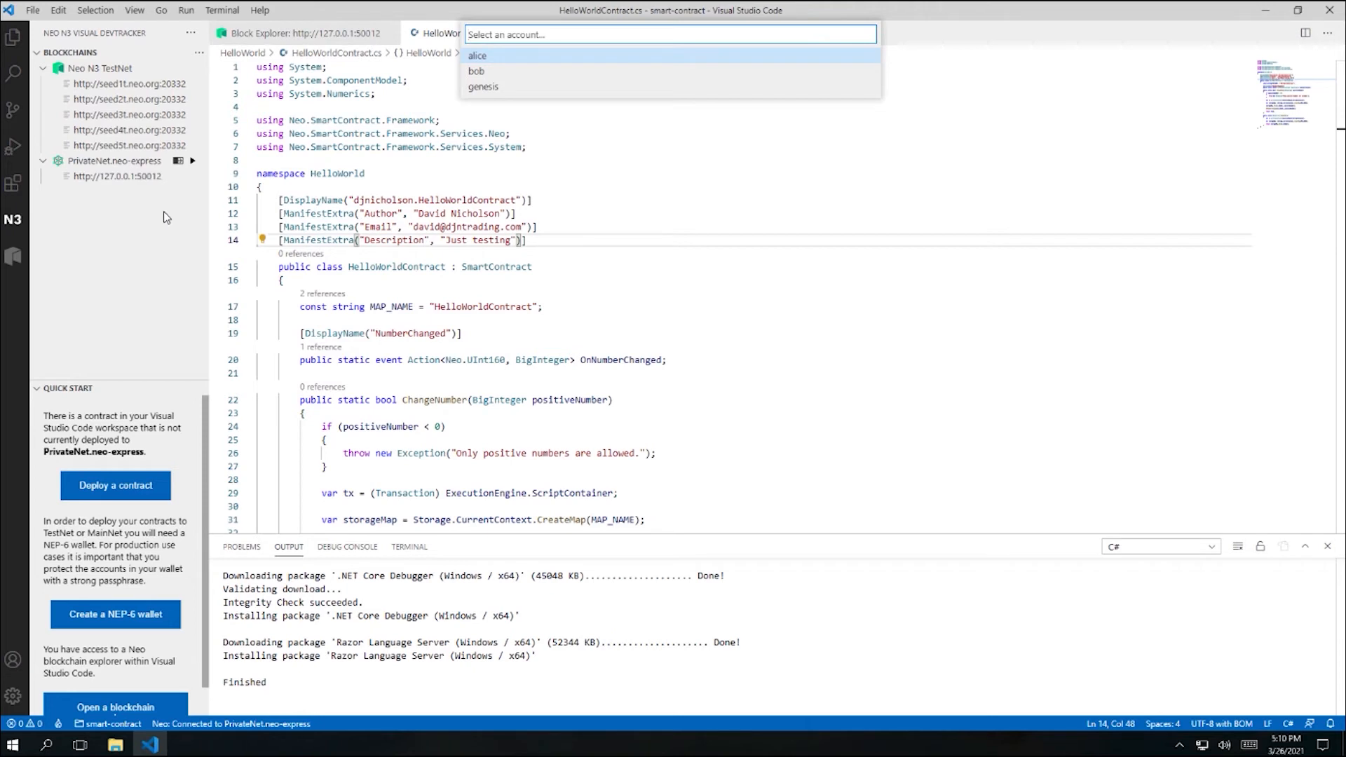
mouse_move(479, 66)
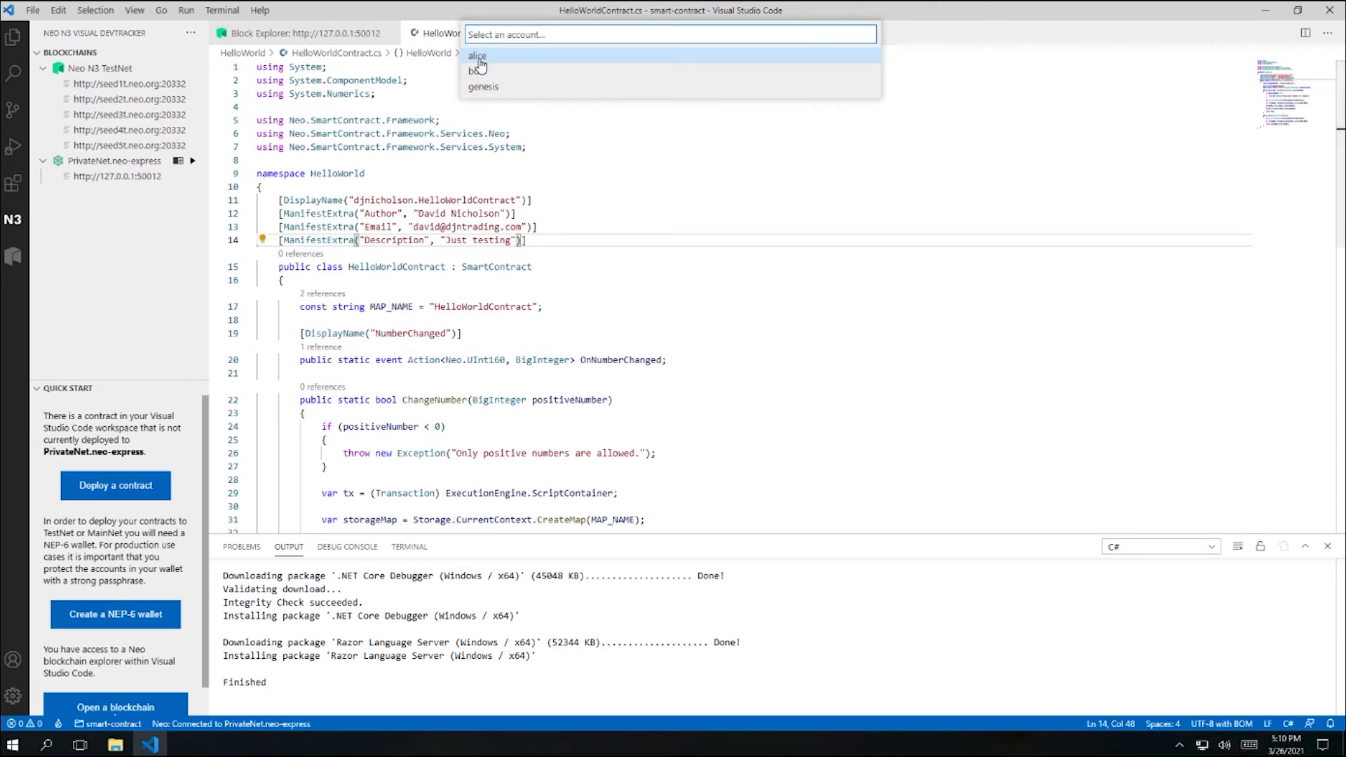
mouse_move(494, 62)
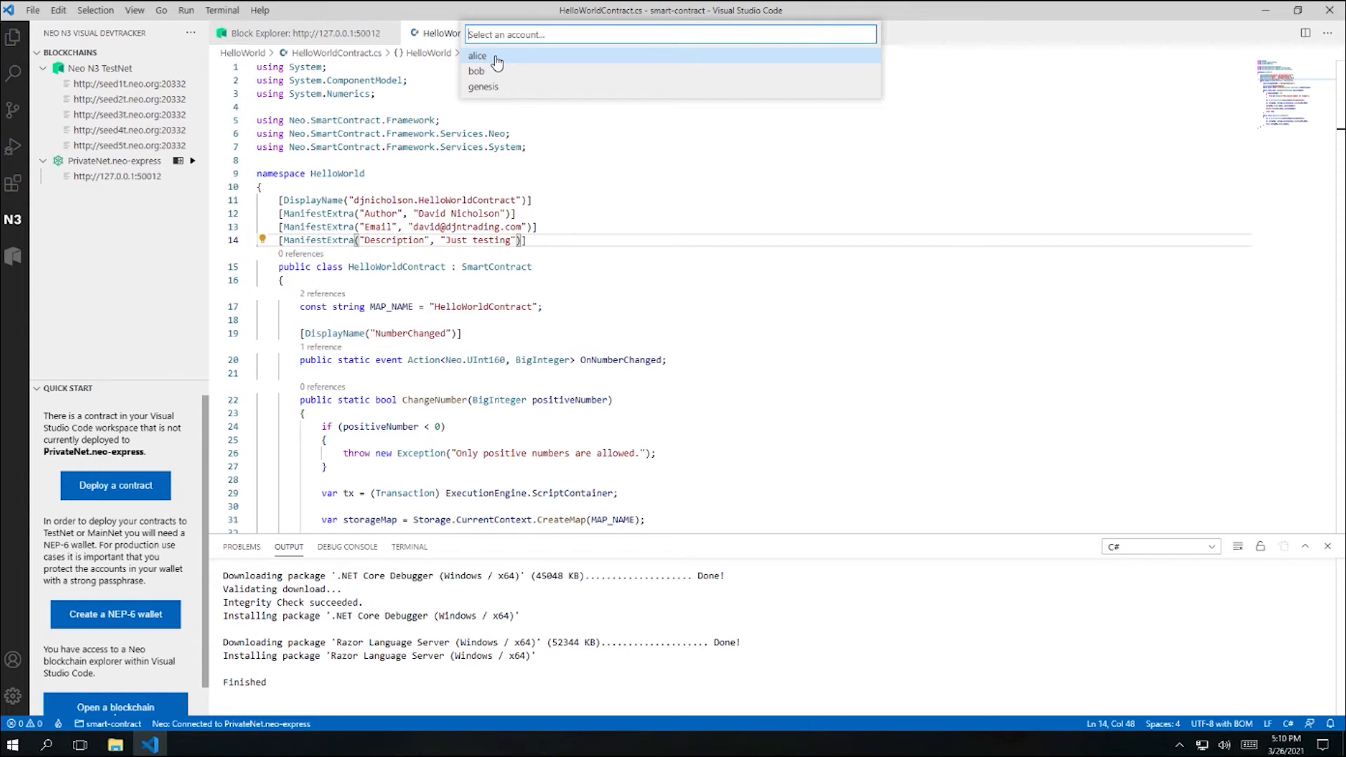
mouse_move(497, 62)
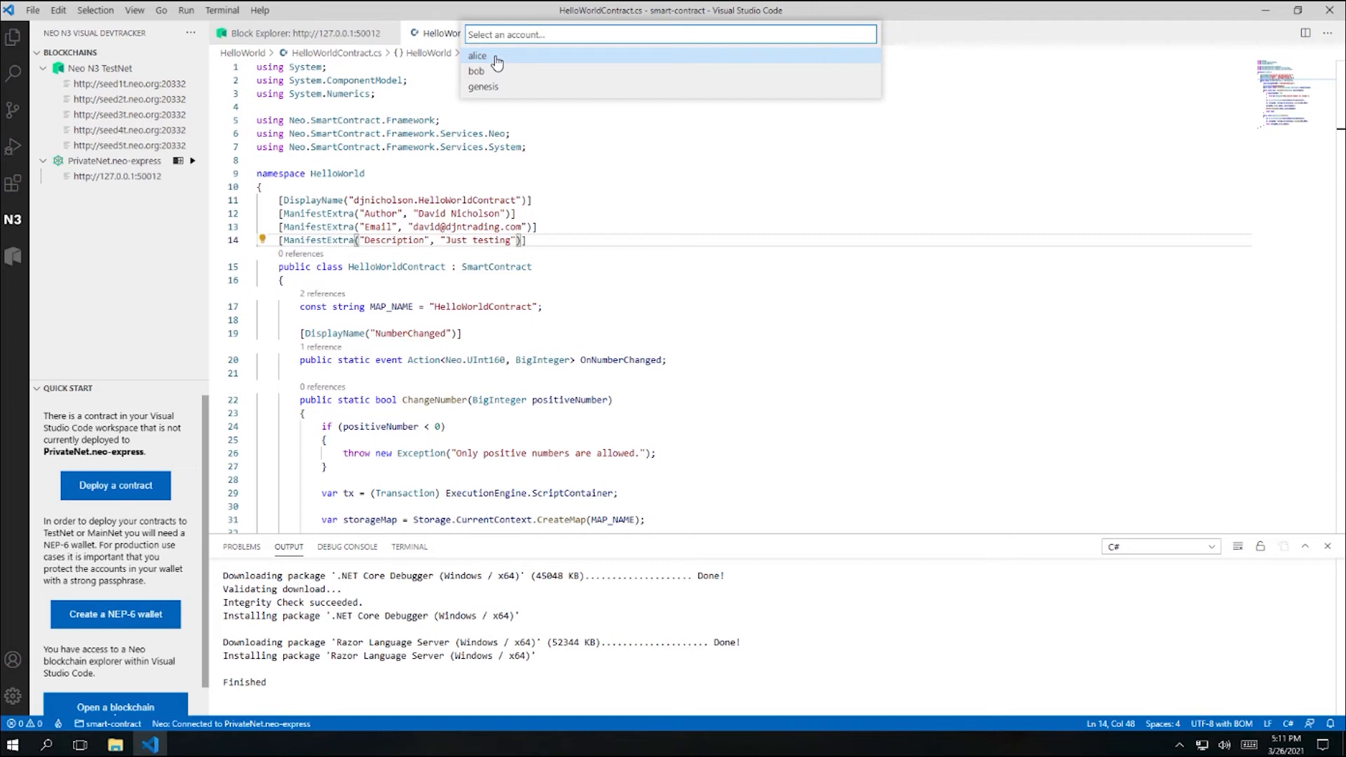
Deploy HelloWorldContract.nef from the alice account and dismiss the package download log.
left_click(477, 56)
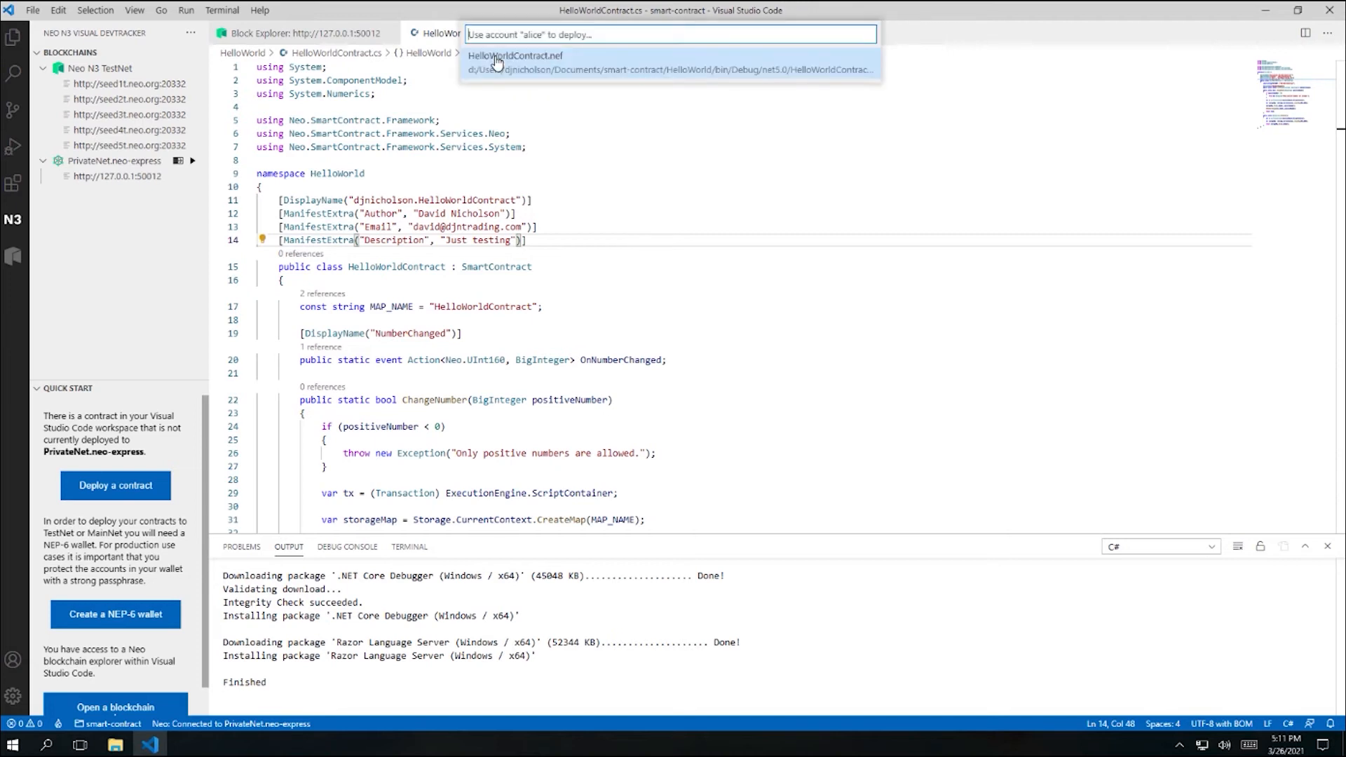
mouse_move(588, 62)
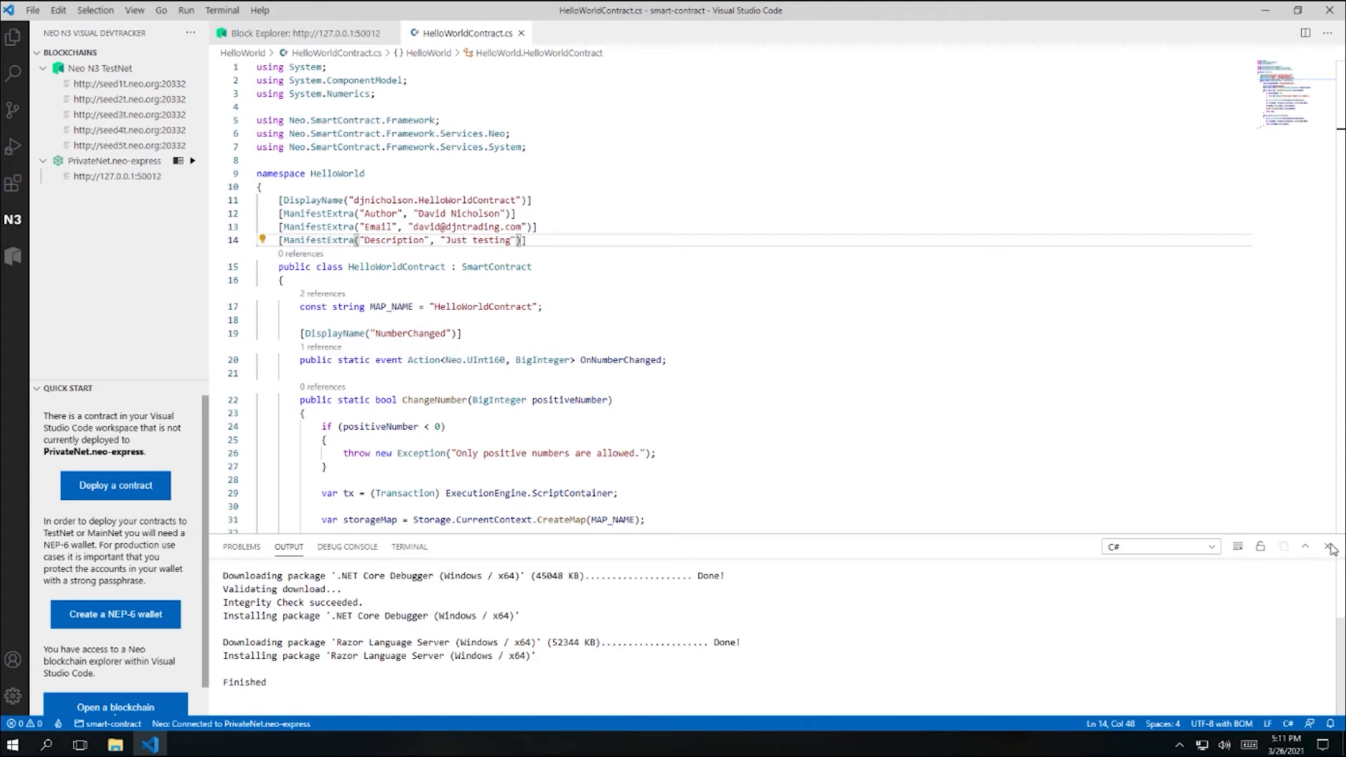
left_click(1331, 549)
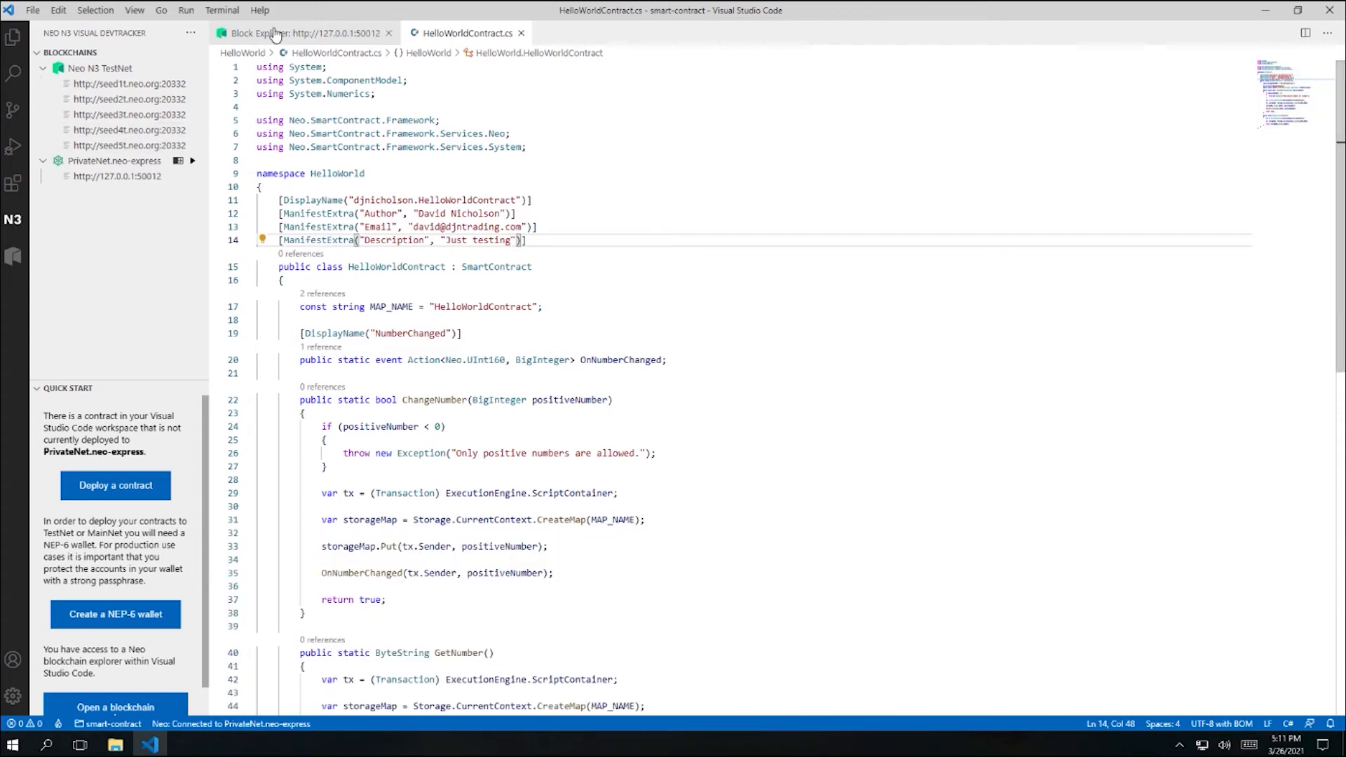
Show the private chain's block explorer listing new block 85 from the deployment.
left_click(296, 33)
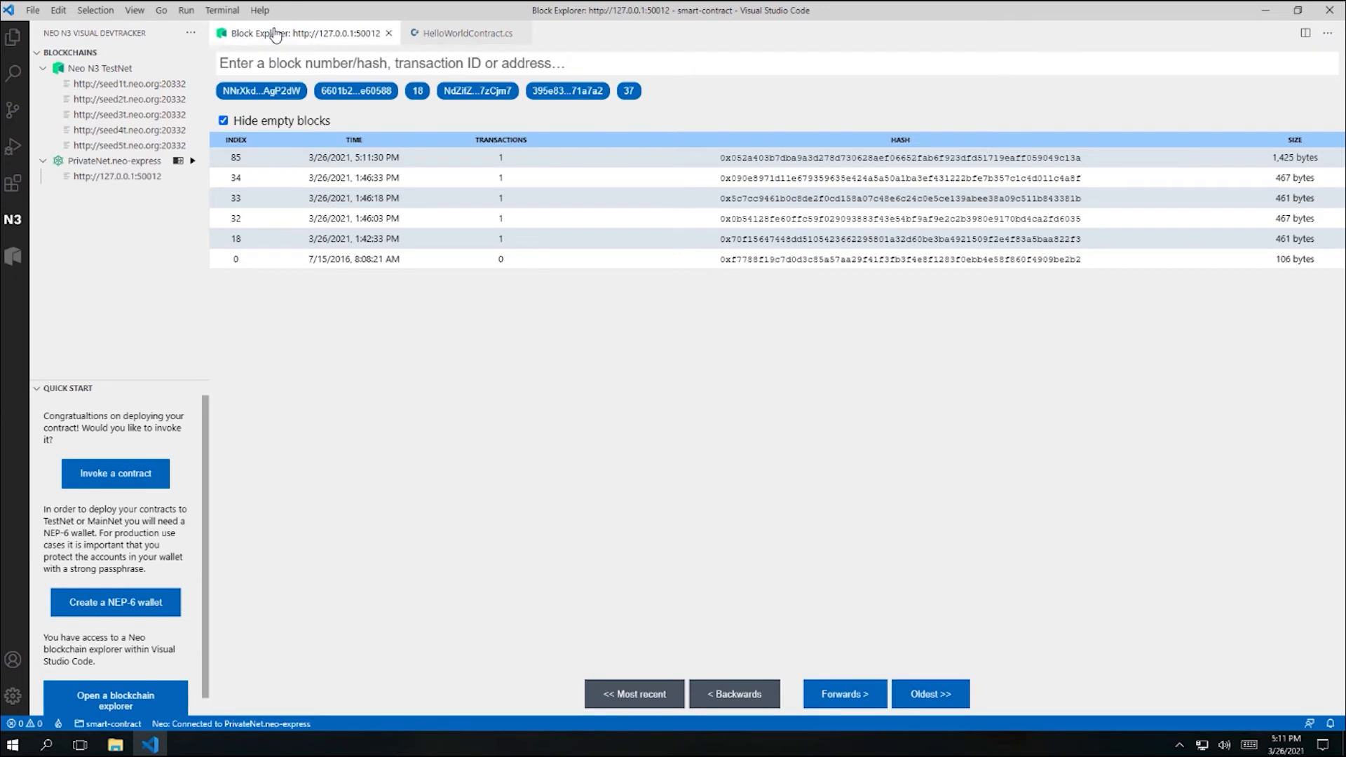
mouse_move(420, 168)
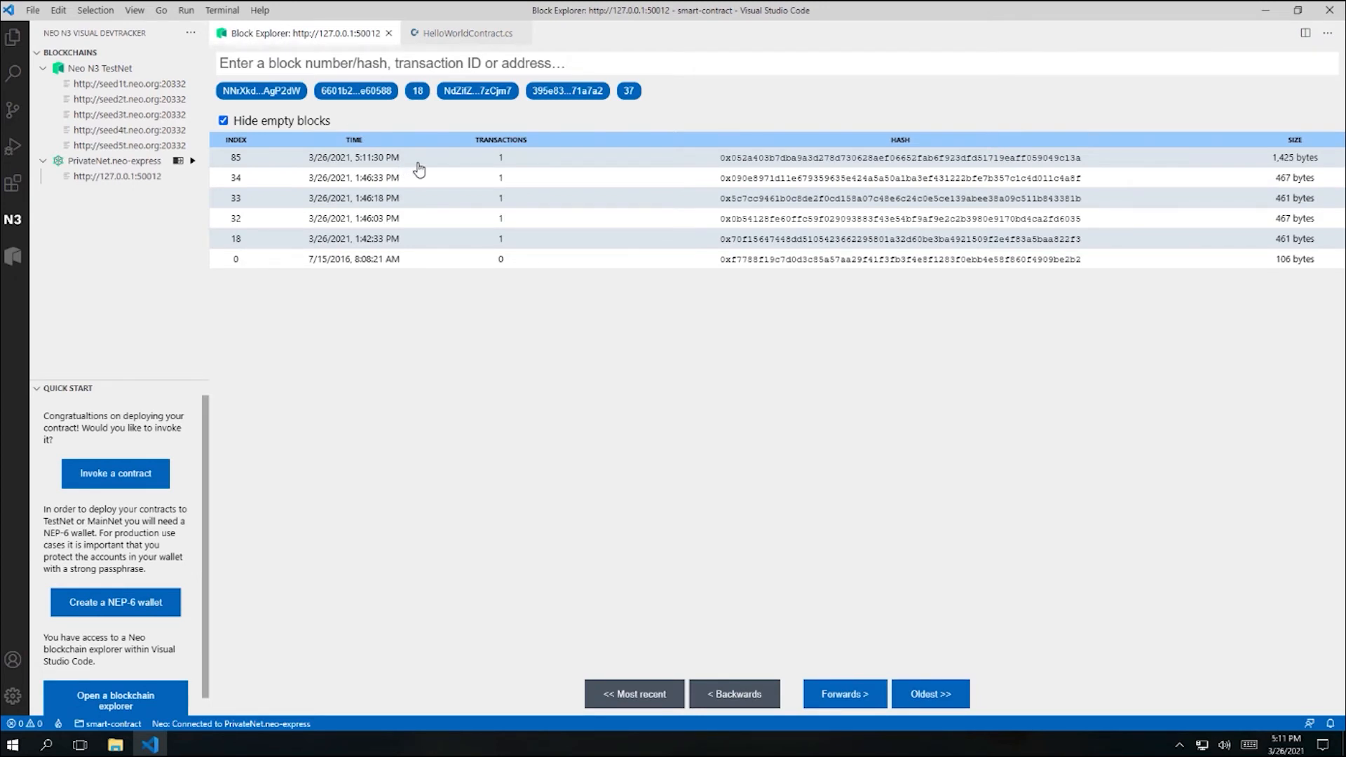
mouse_move(1124, 162)
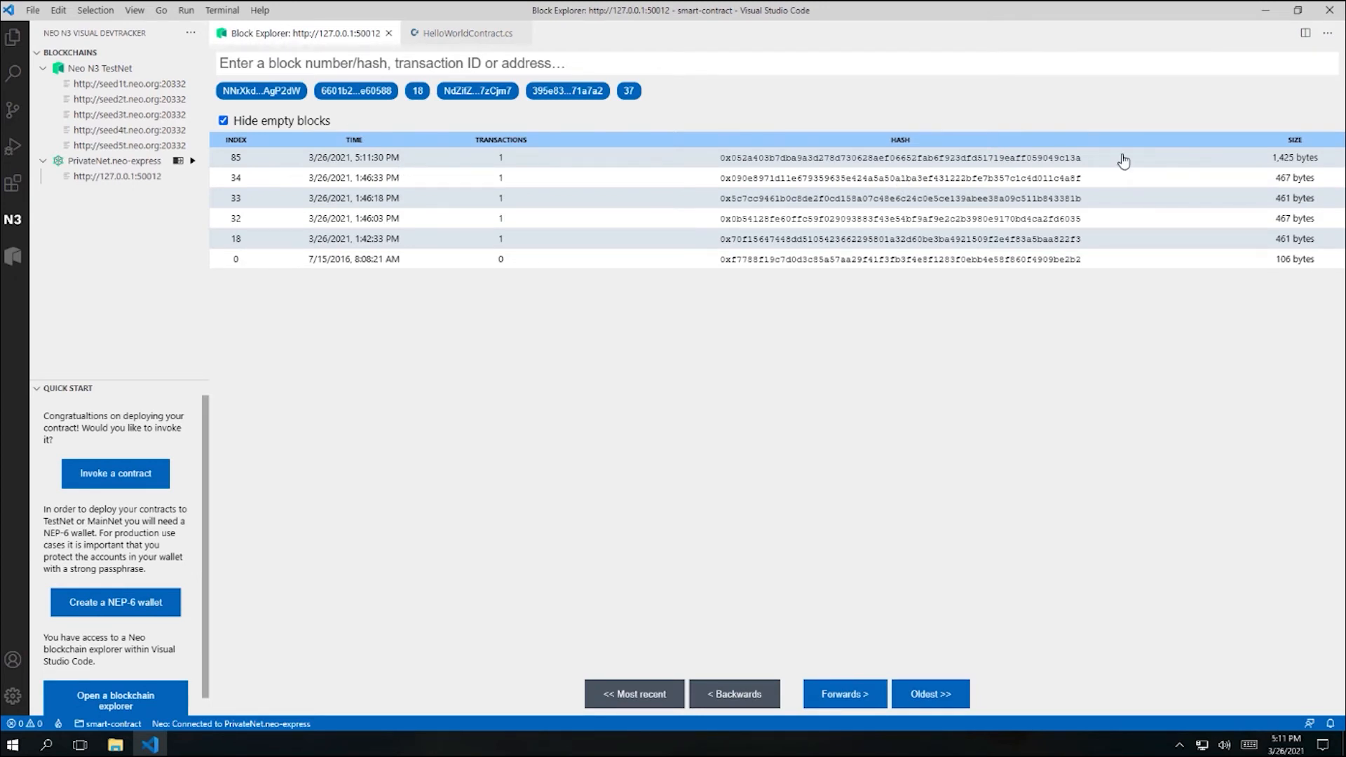
mouse_move(1278, 168)
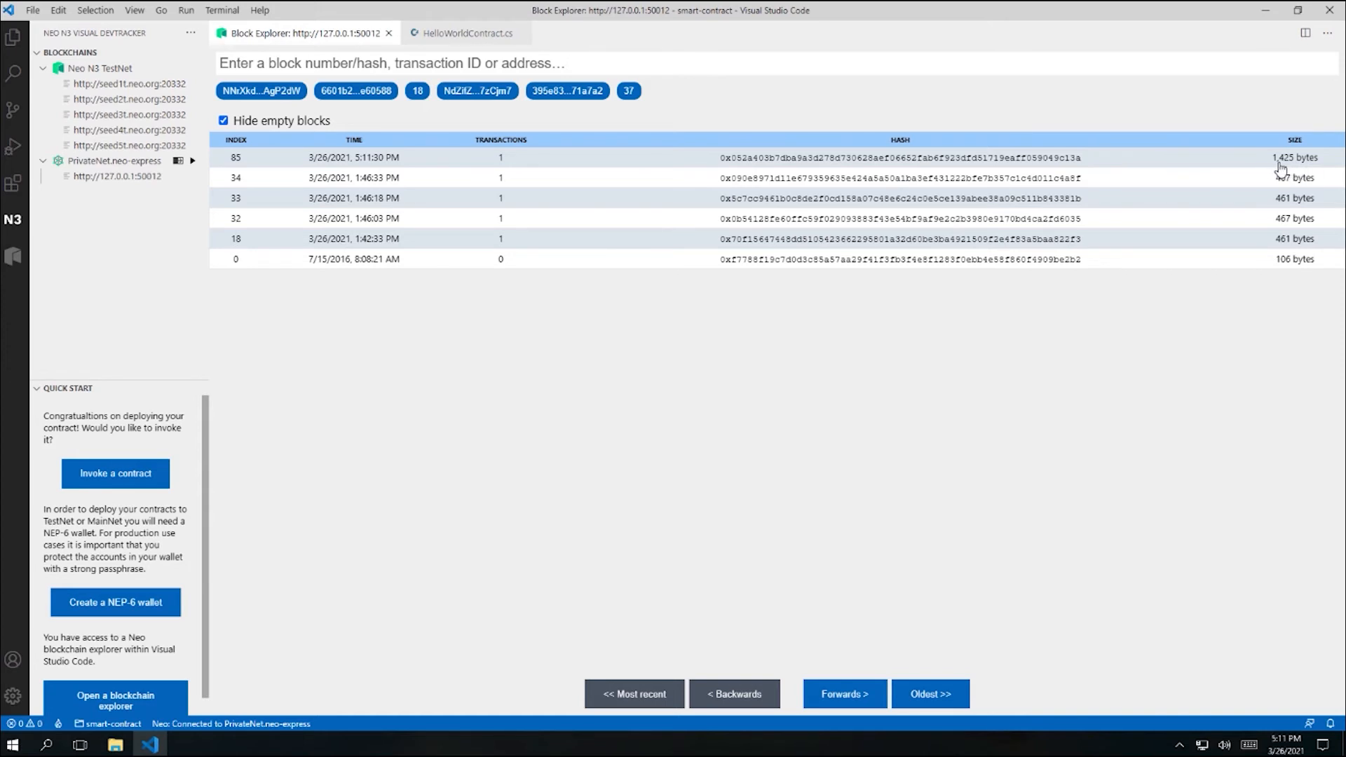
mouse_move(1252, 165)
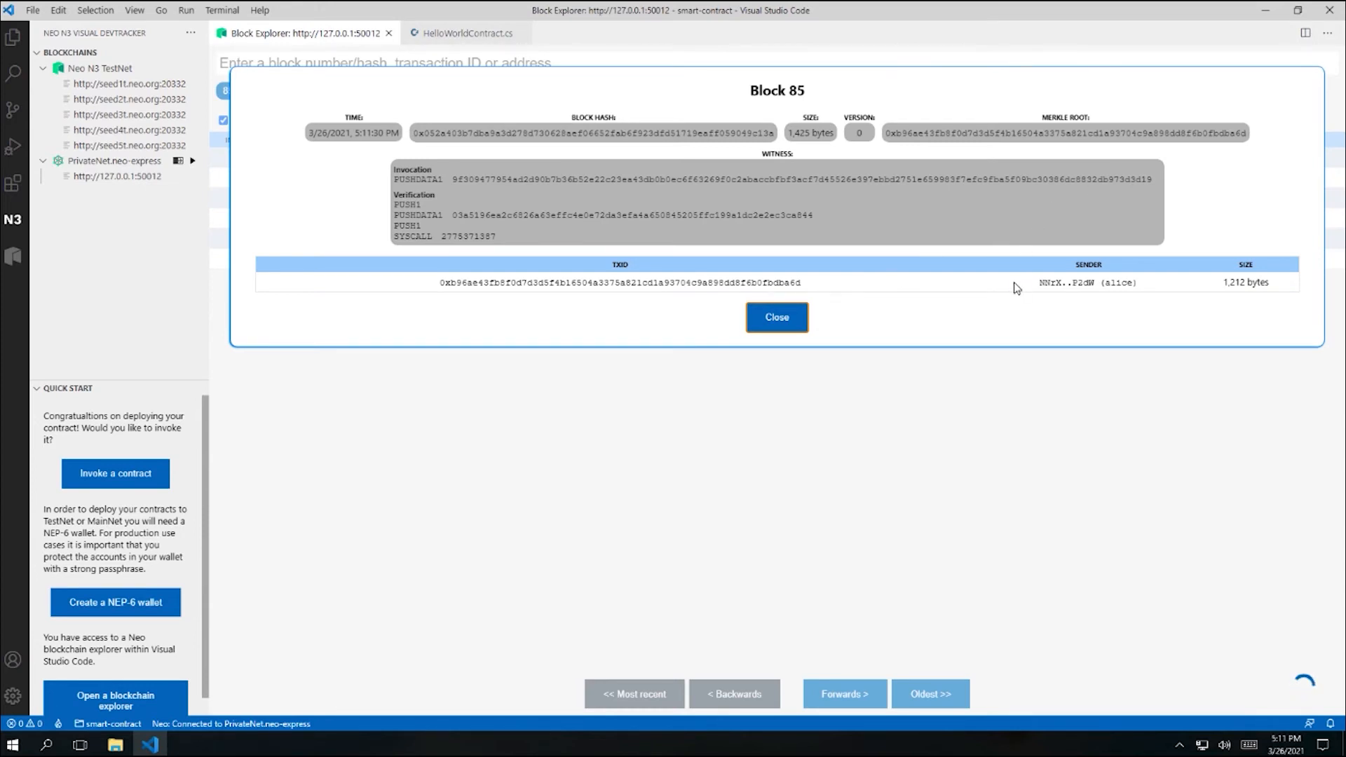
Inspect block 85's deploy transaction script and results, then close the dialog.
left_click(619, 283)
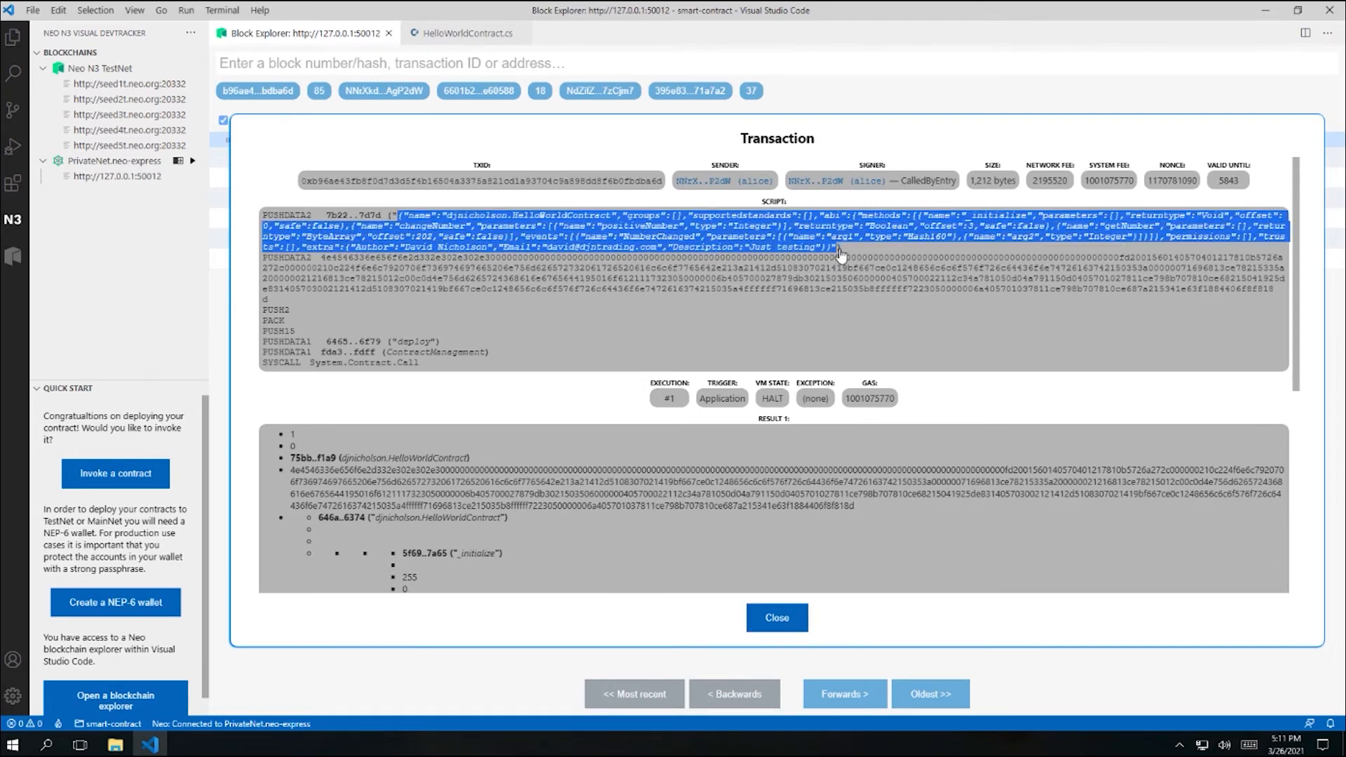
left_click(850, 253)
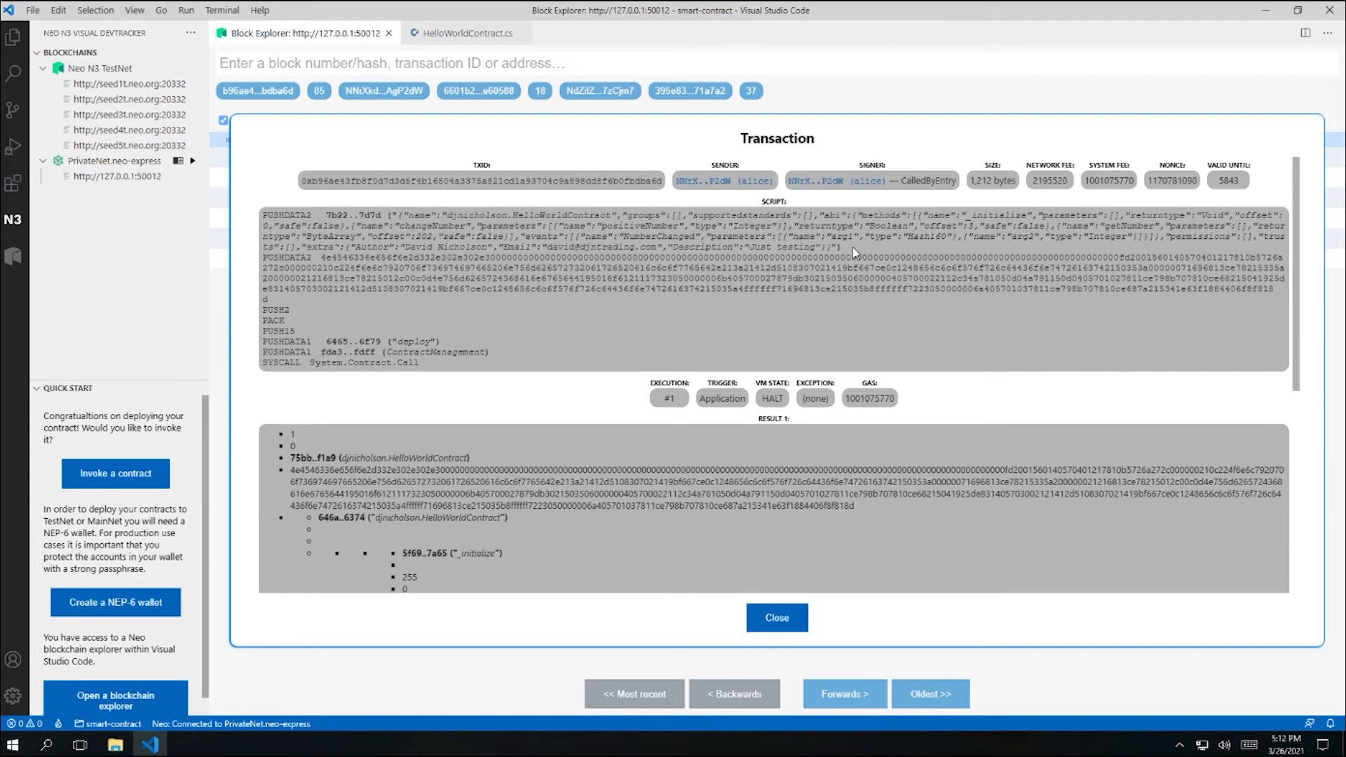
double_click(352, 341)
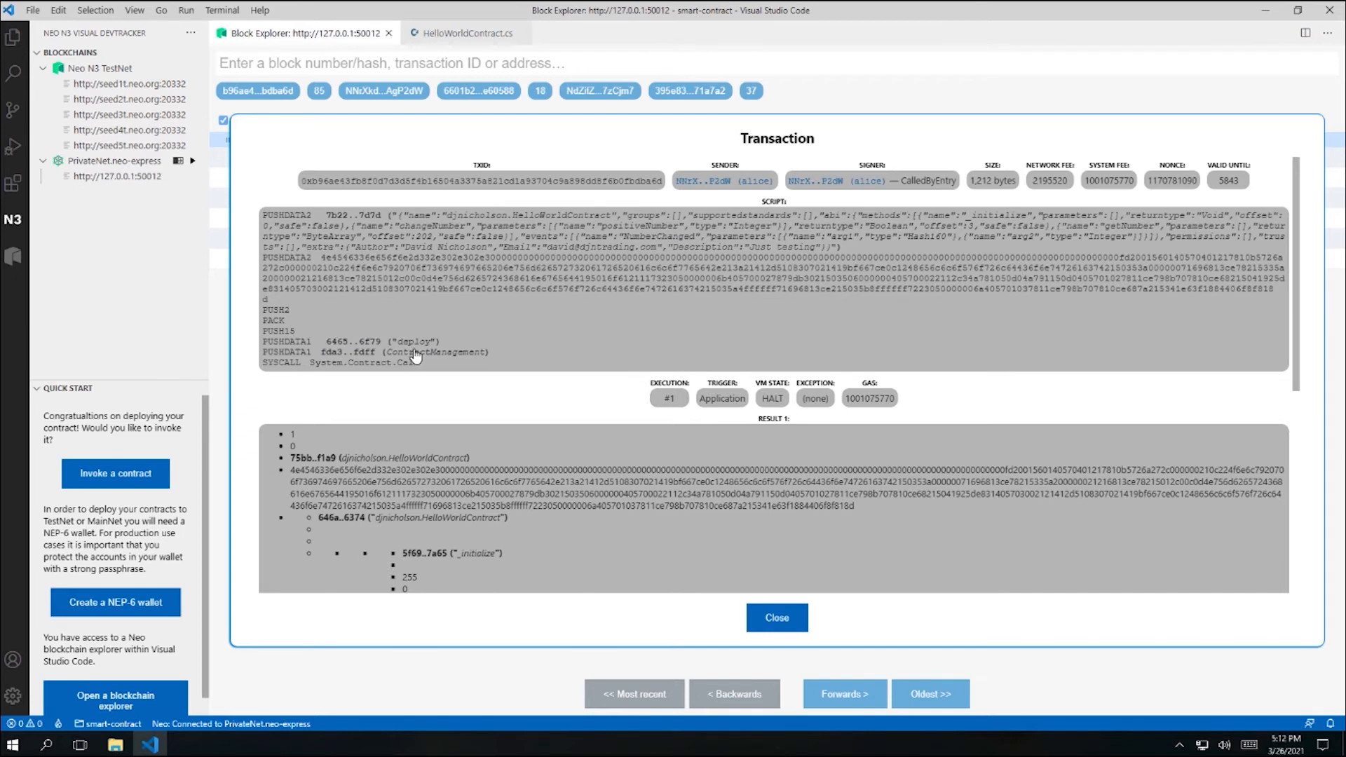
mouse_move(440, 369)
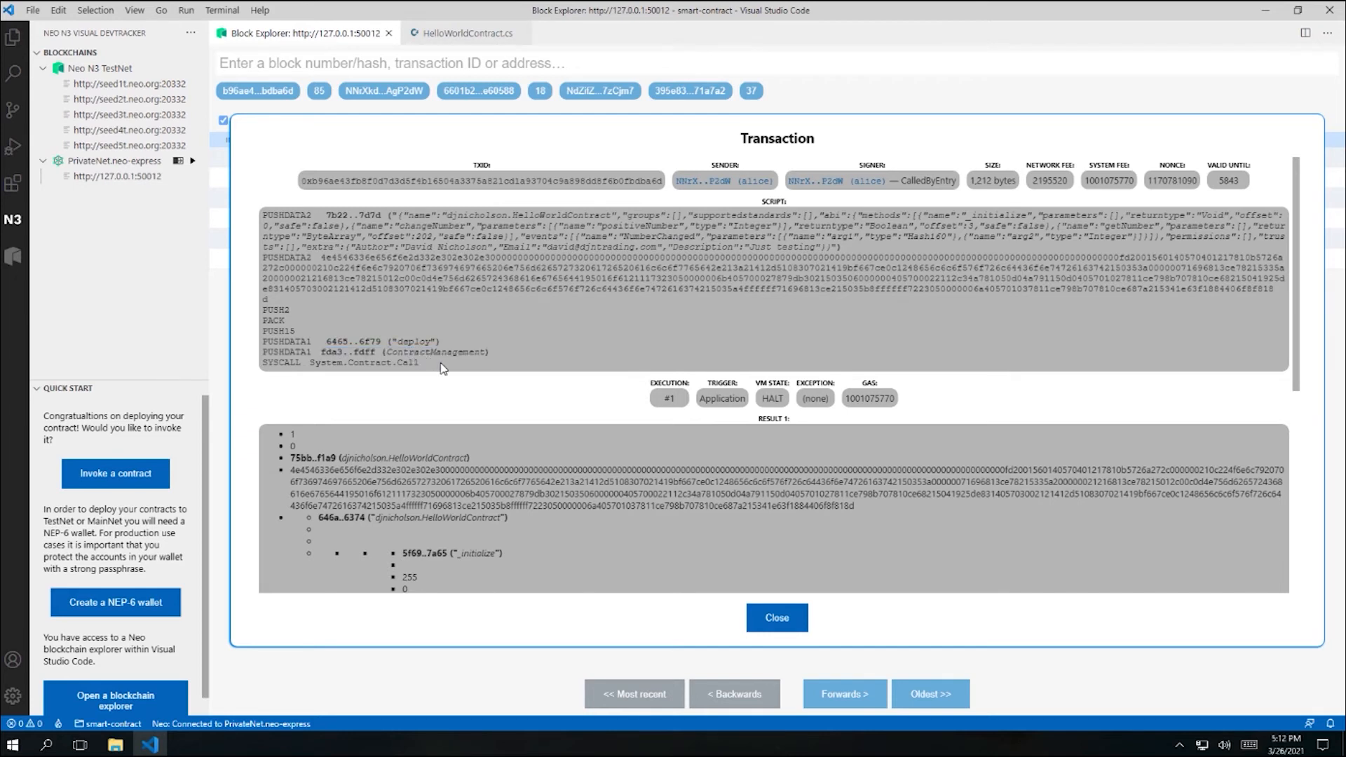
mouse_move(367, 367)
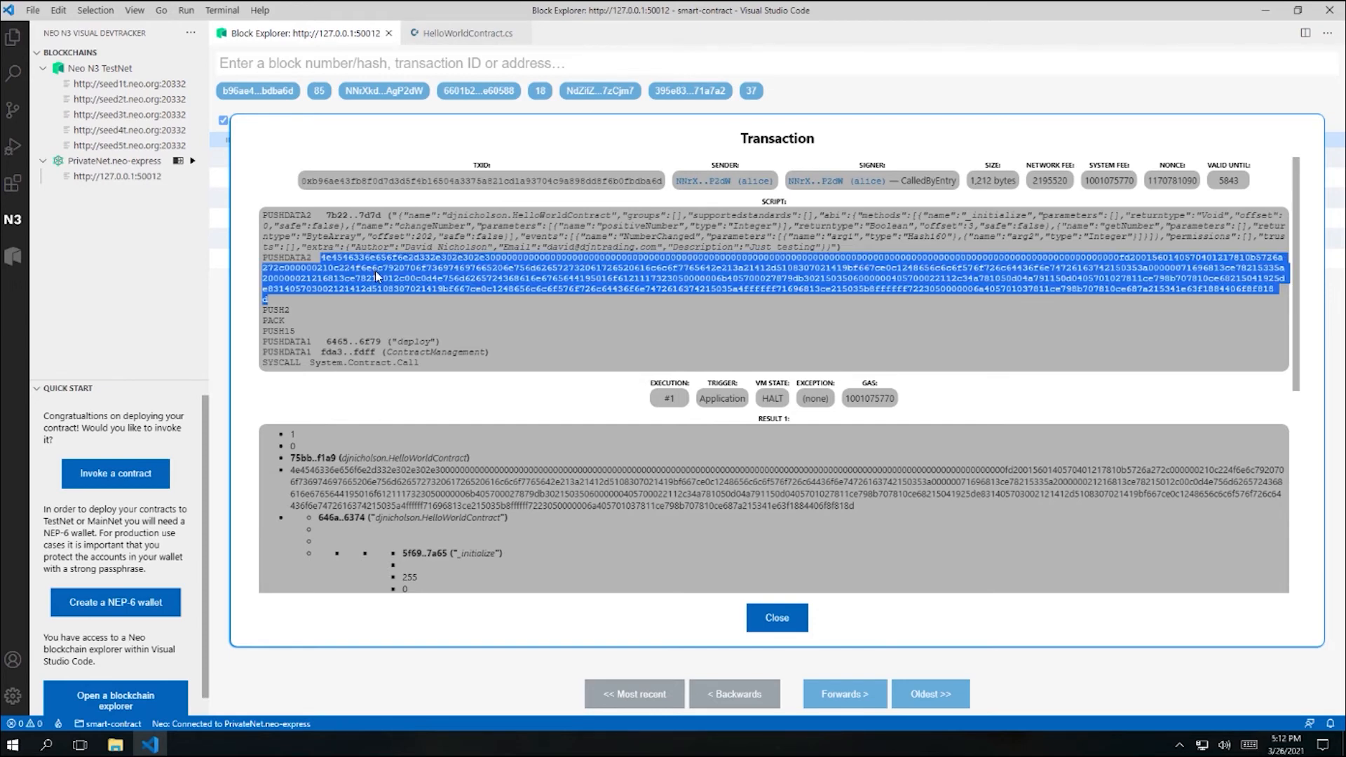
mouse_move(424, 320)
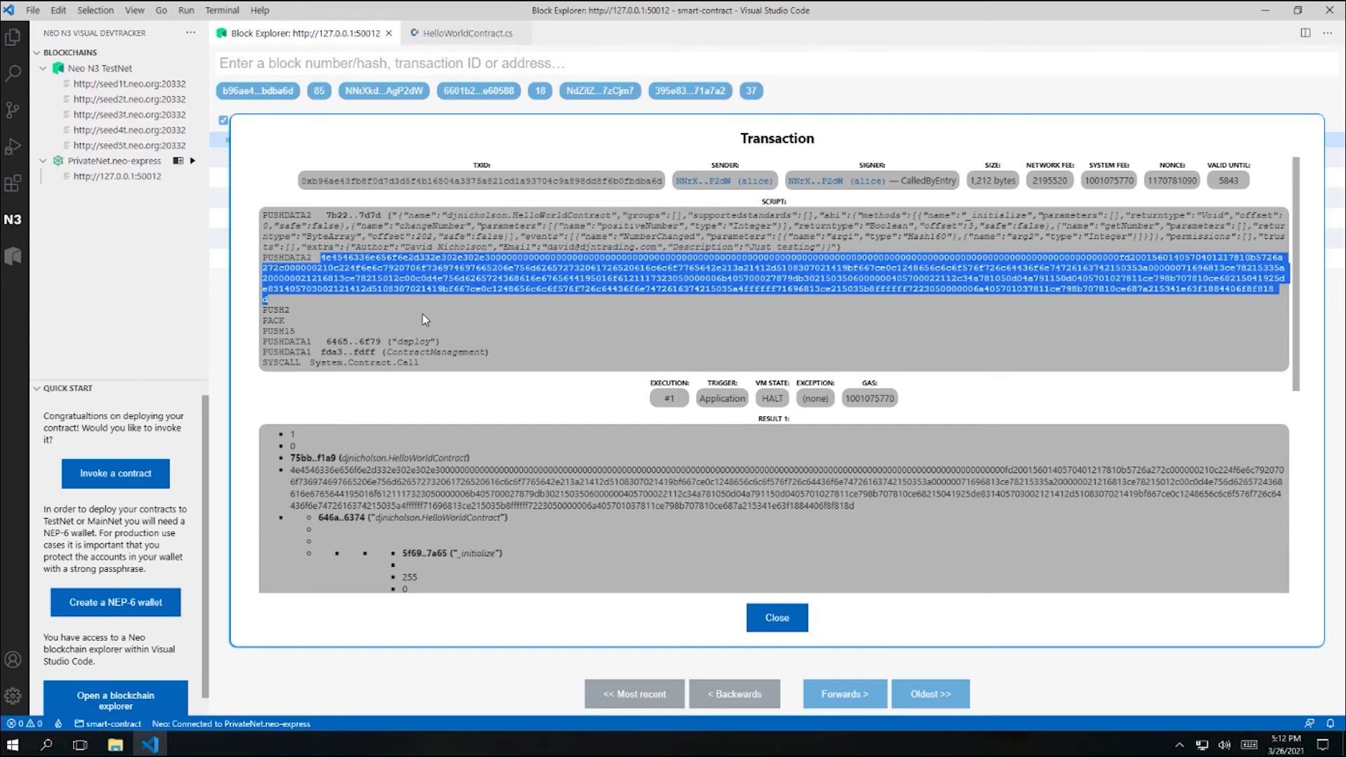
left_click(775, 617)
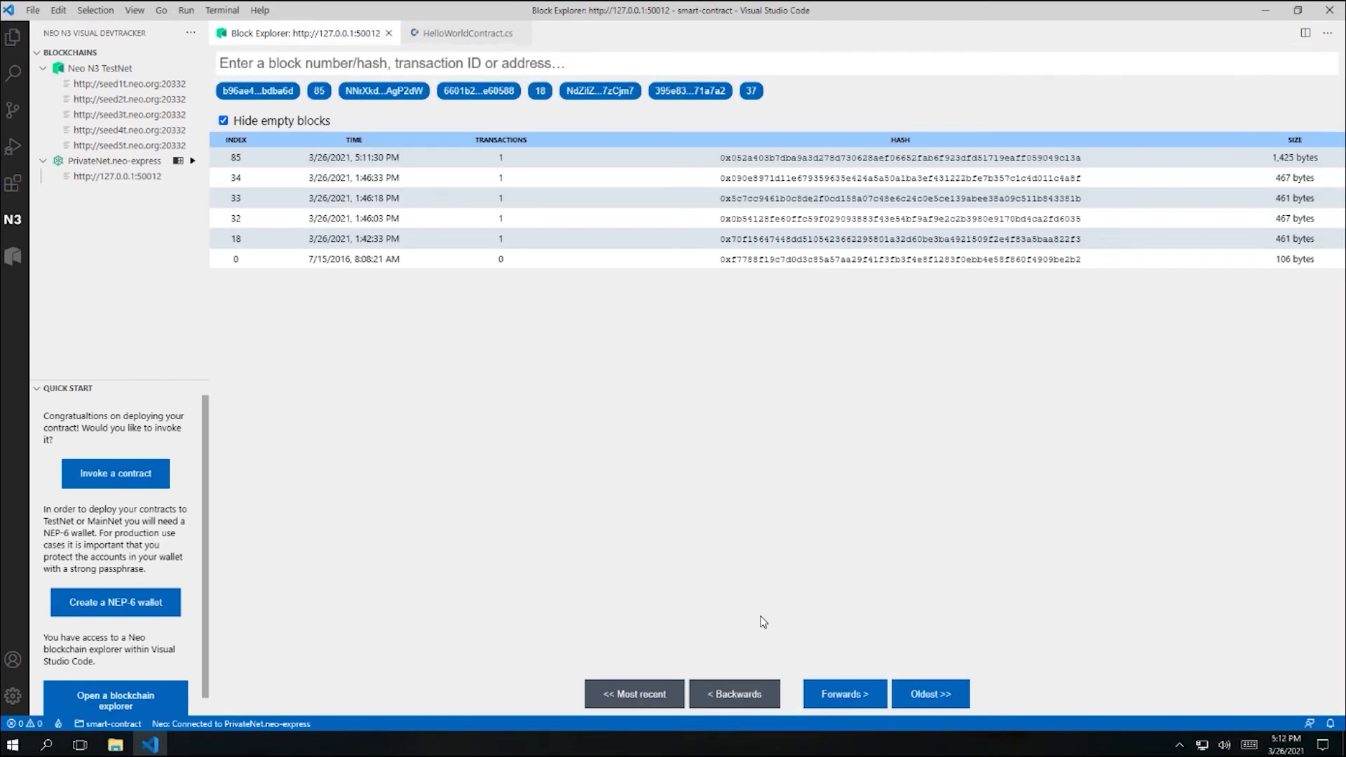
mouse_move(729, 581)
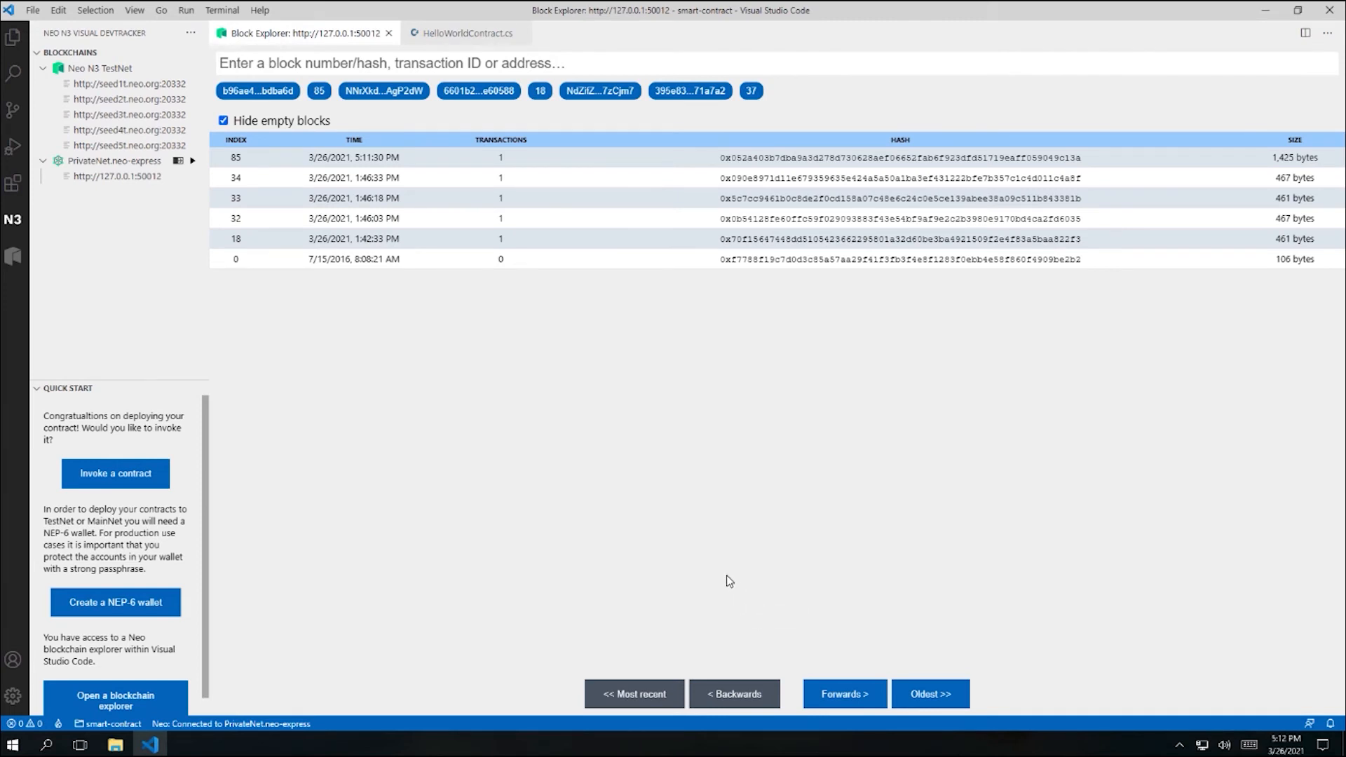
mouse_move(116, 165)
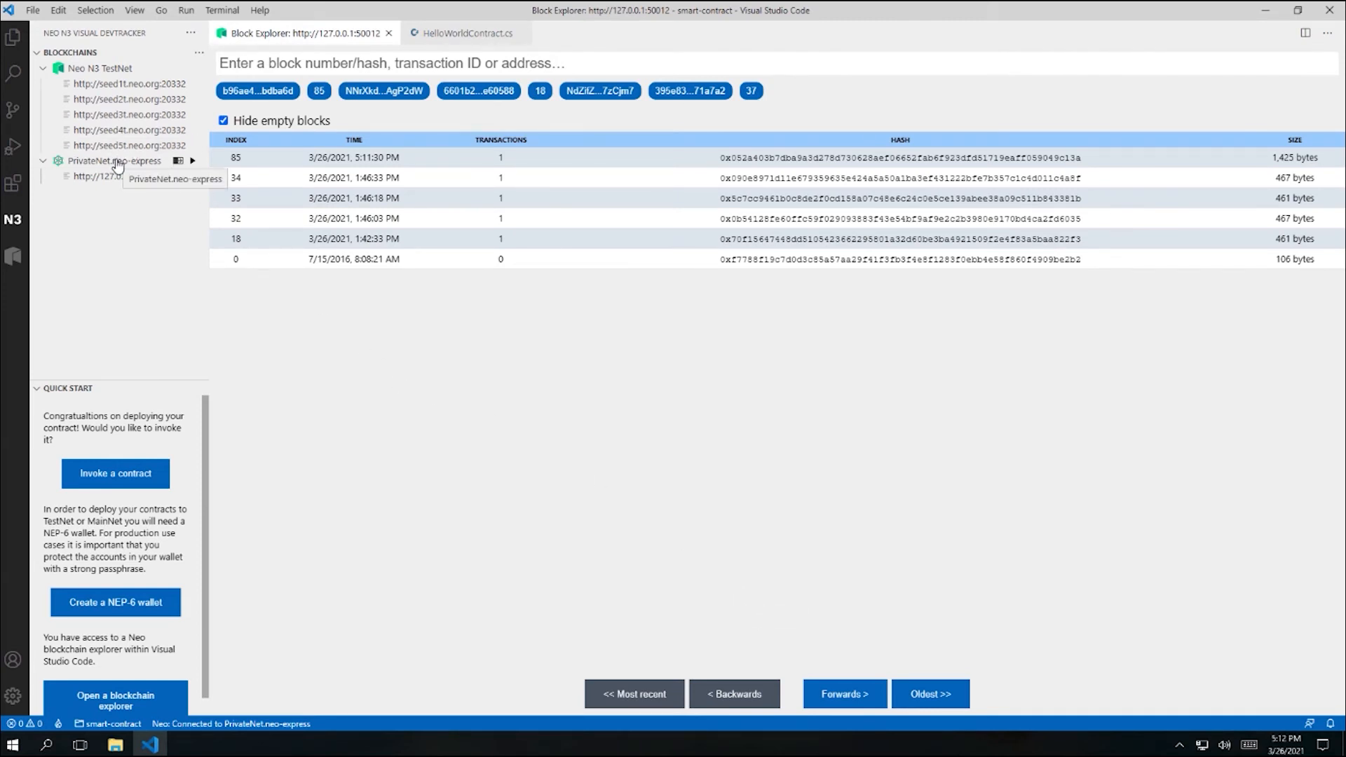
Create a new Untitled.neo-invoke.json invoke file for the PrivateNet.neo-express chain.
right_click(111, 162)
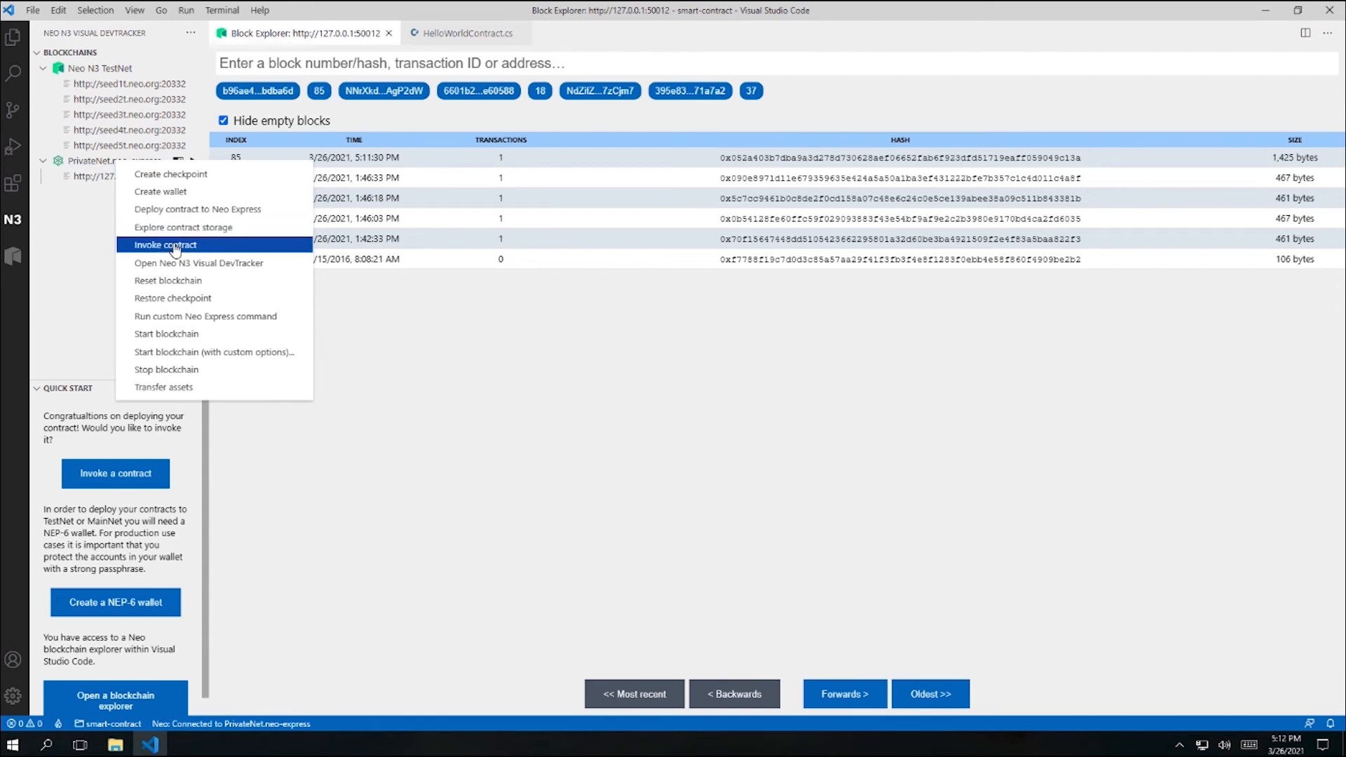
left_click(165, 245)
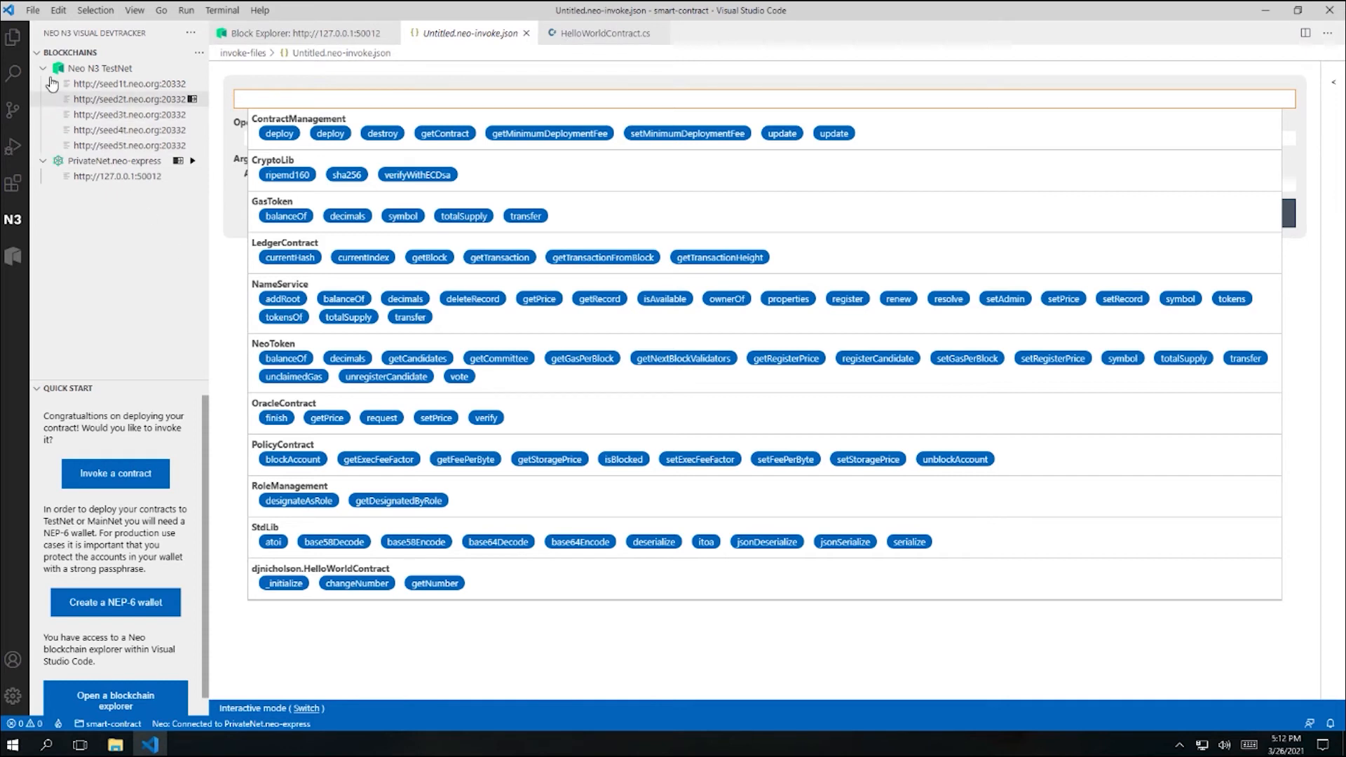
mouse_move(12, 35)
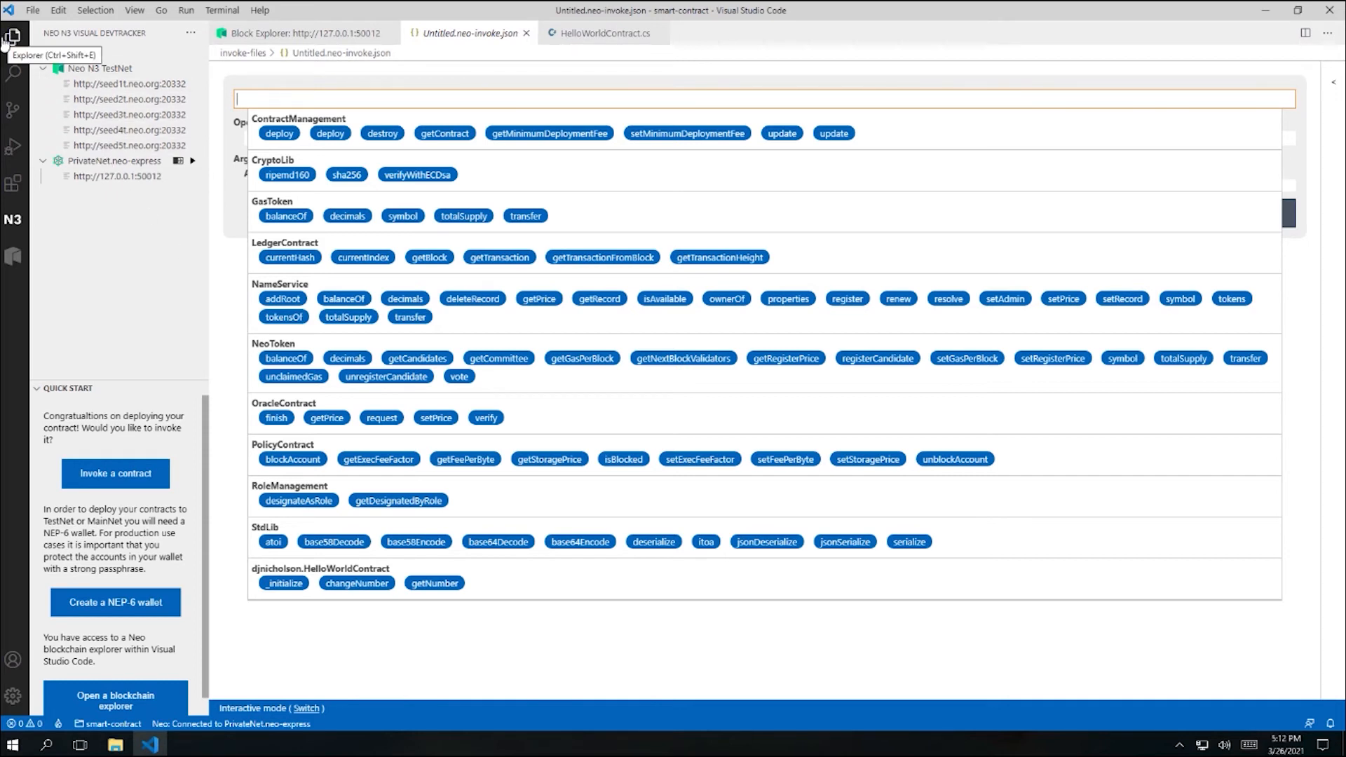
Rename the untitled invoke file in invoke-files to test1.neo-invoke.json and open it.
left_click(13, 38)
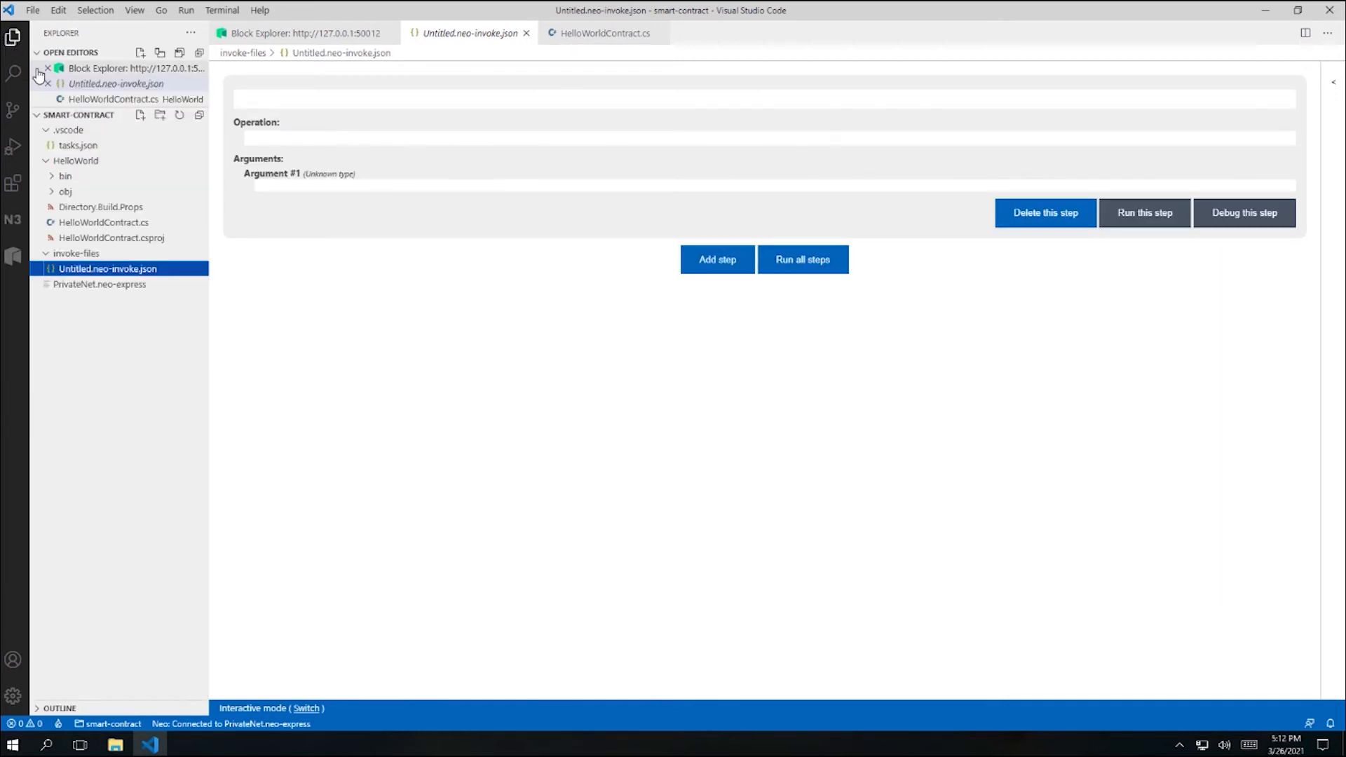
left_click(76, 160)
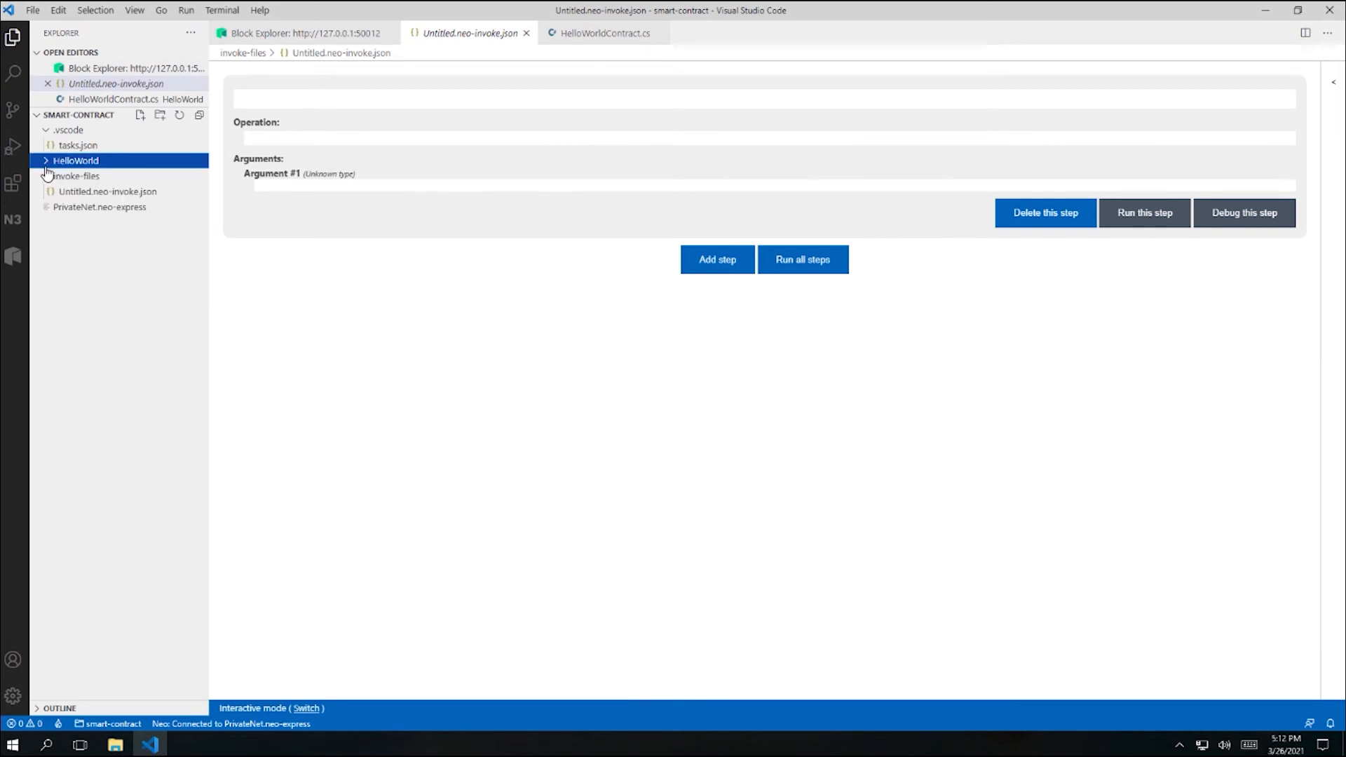
left_click(76, 176)
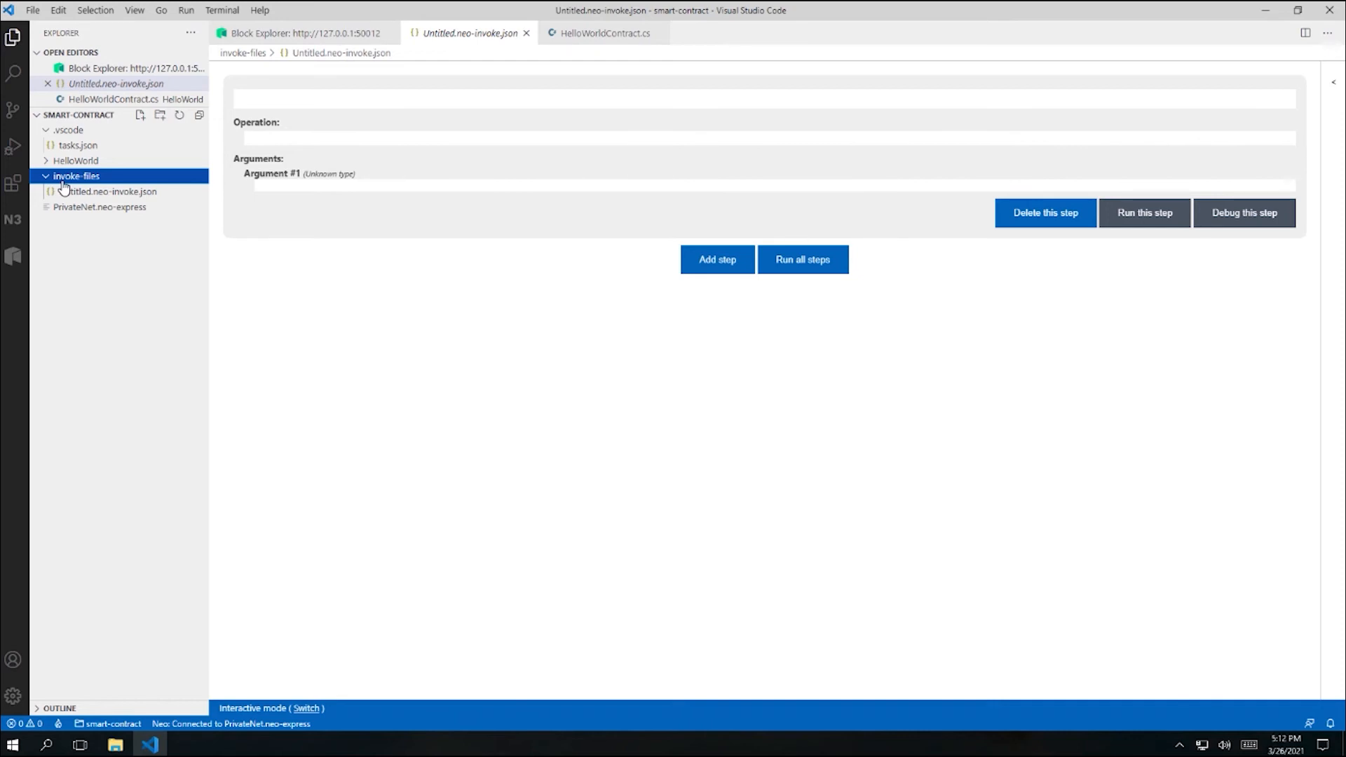
right_click(76, 176)
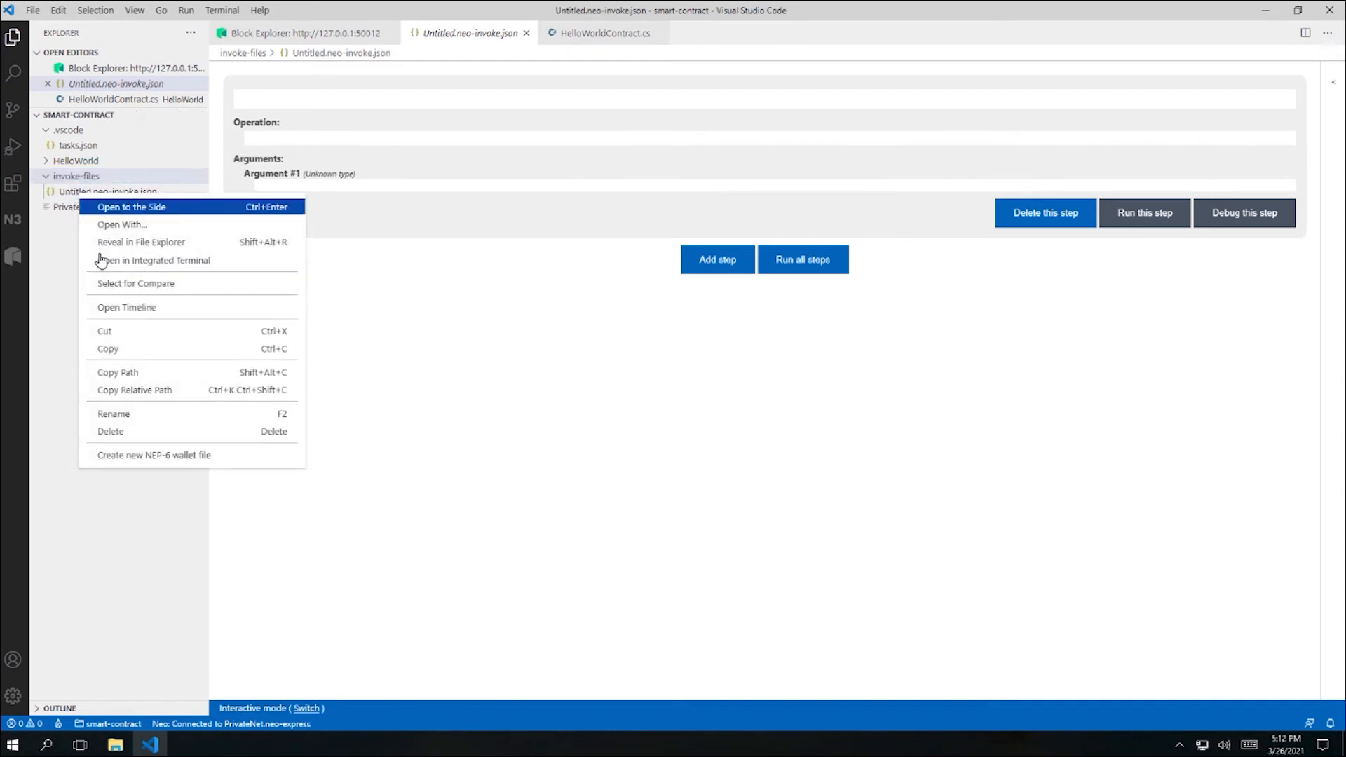
left_click(114, 414)
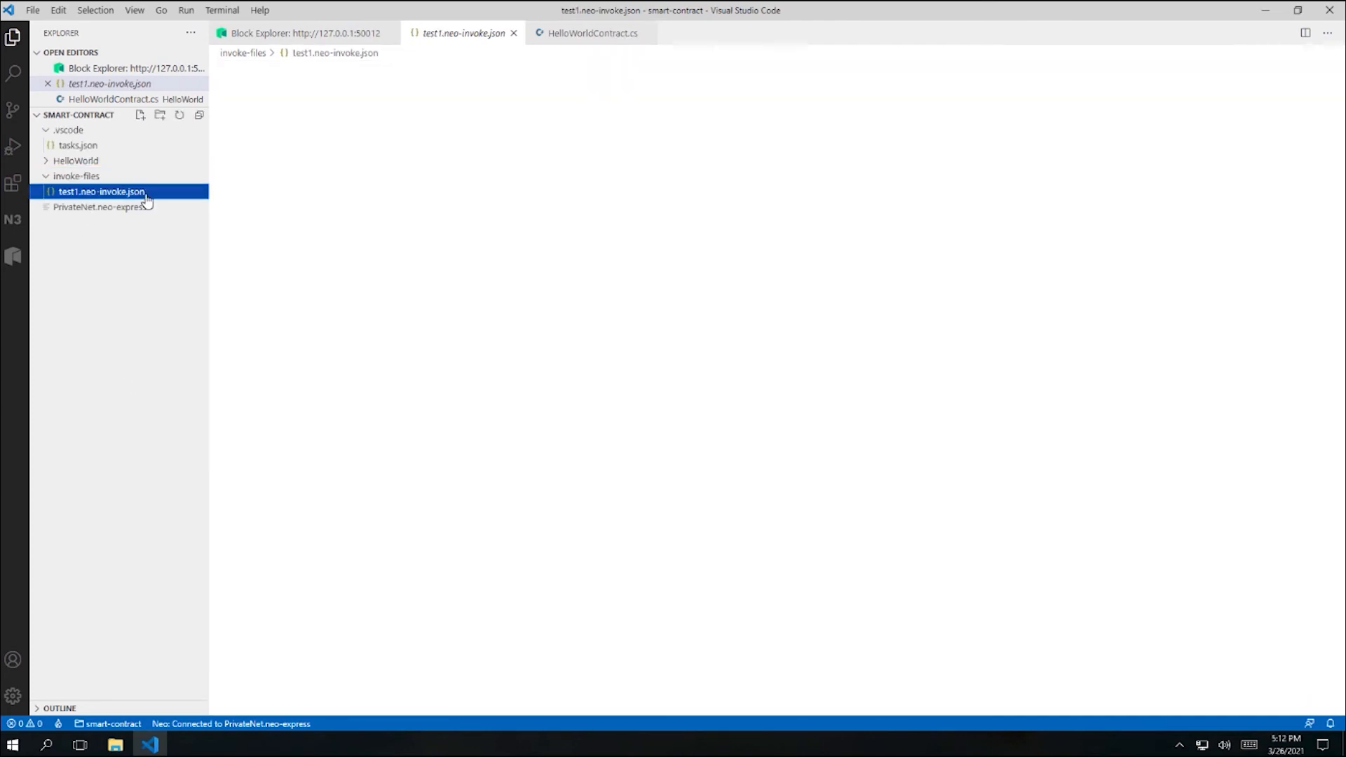
left_click(101, 192)
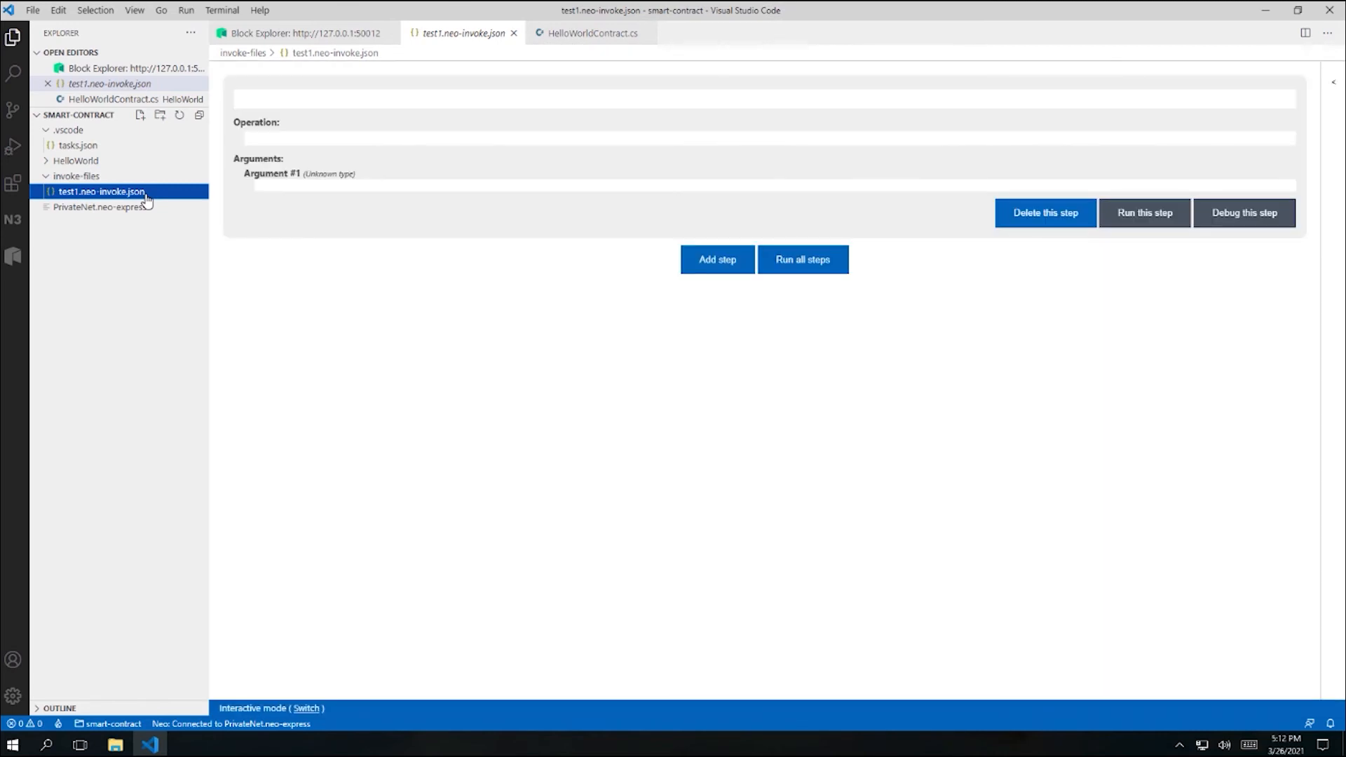
mouse_move(225, 199)
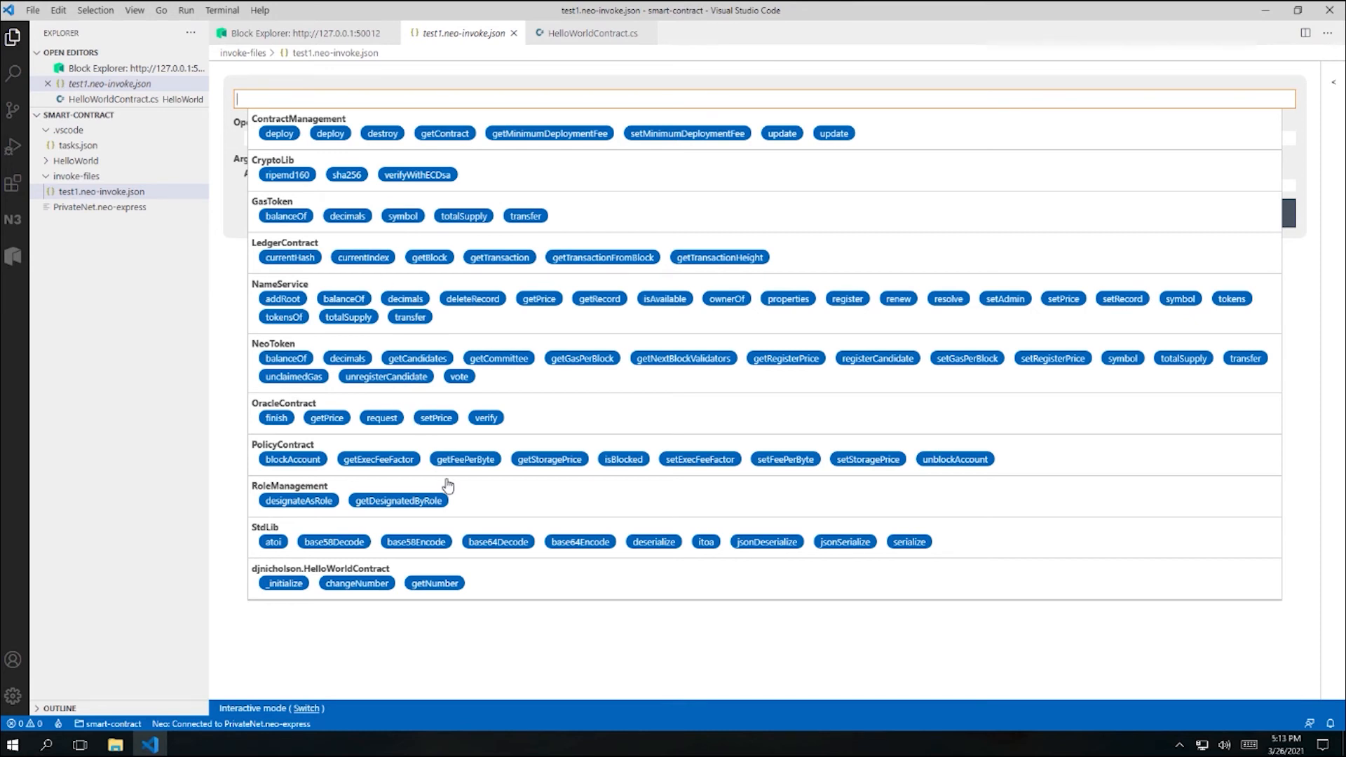
mouse_move(487, 599)
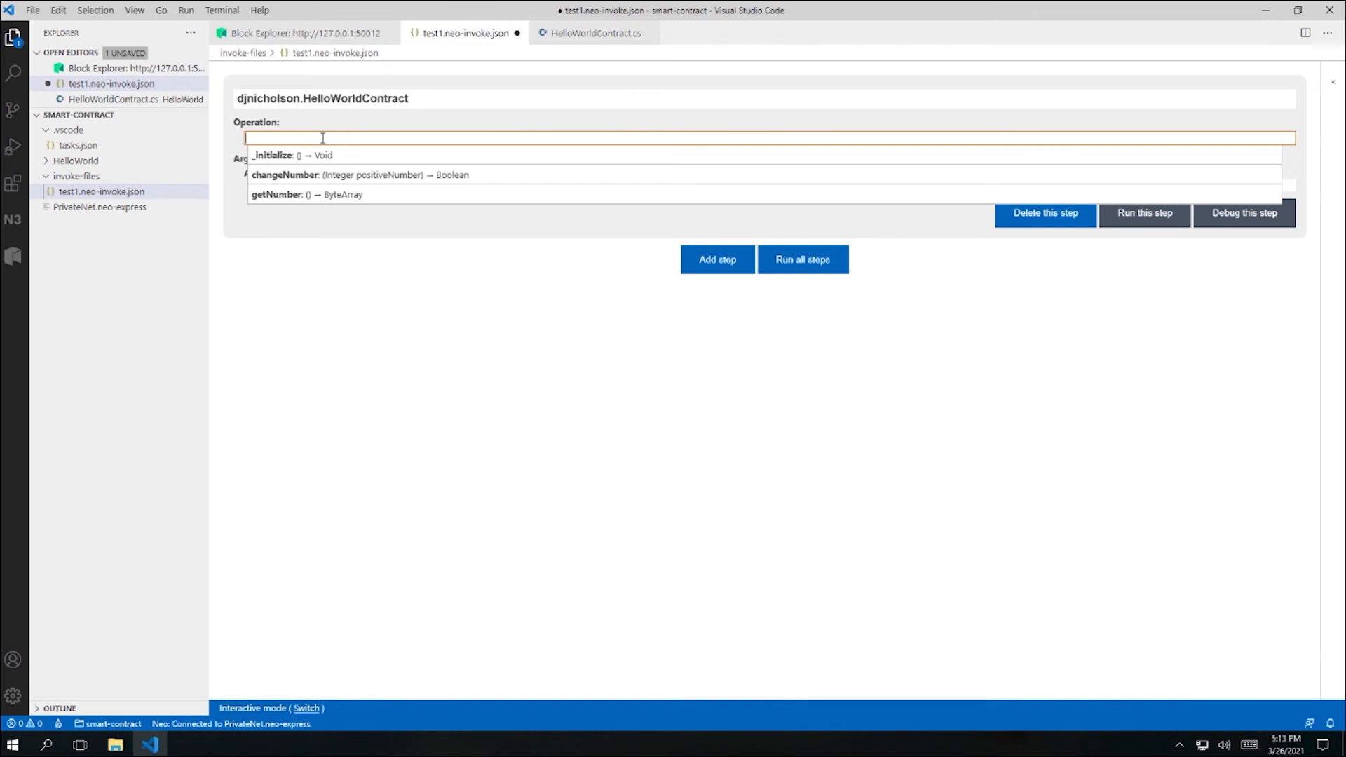
mouse_move(322, 148)
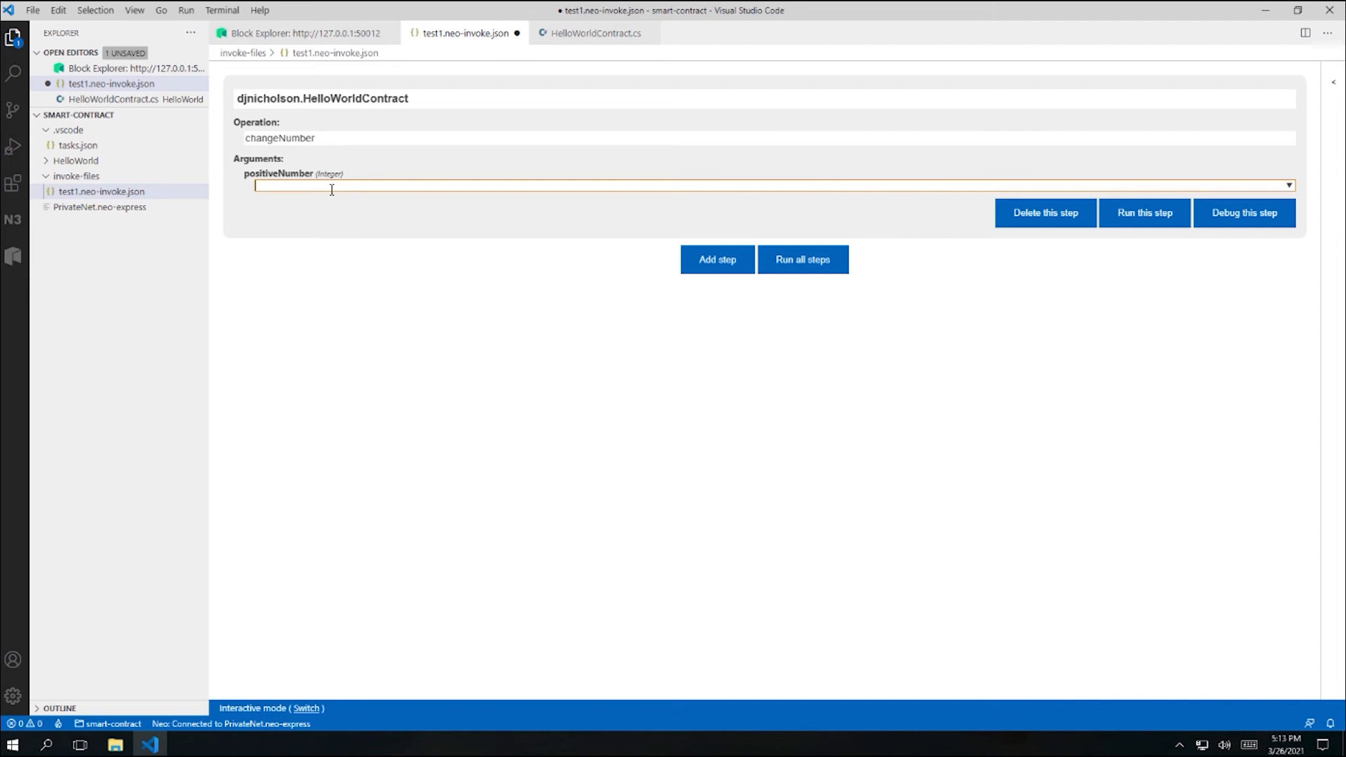
Enter 42 as the positiveNumber argument for HelloWorldContract's changeNumber step.
type("4")
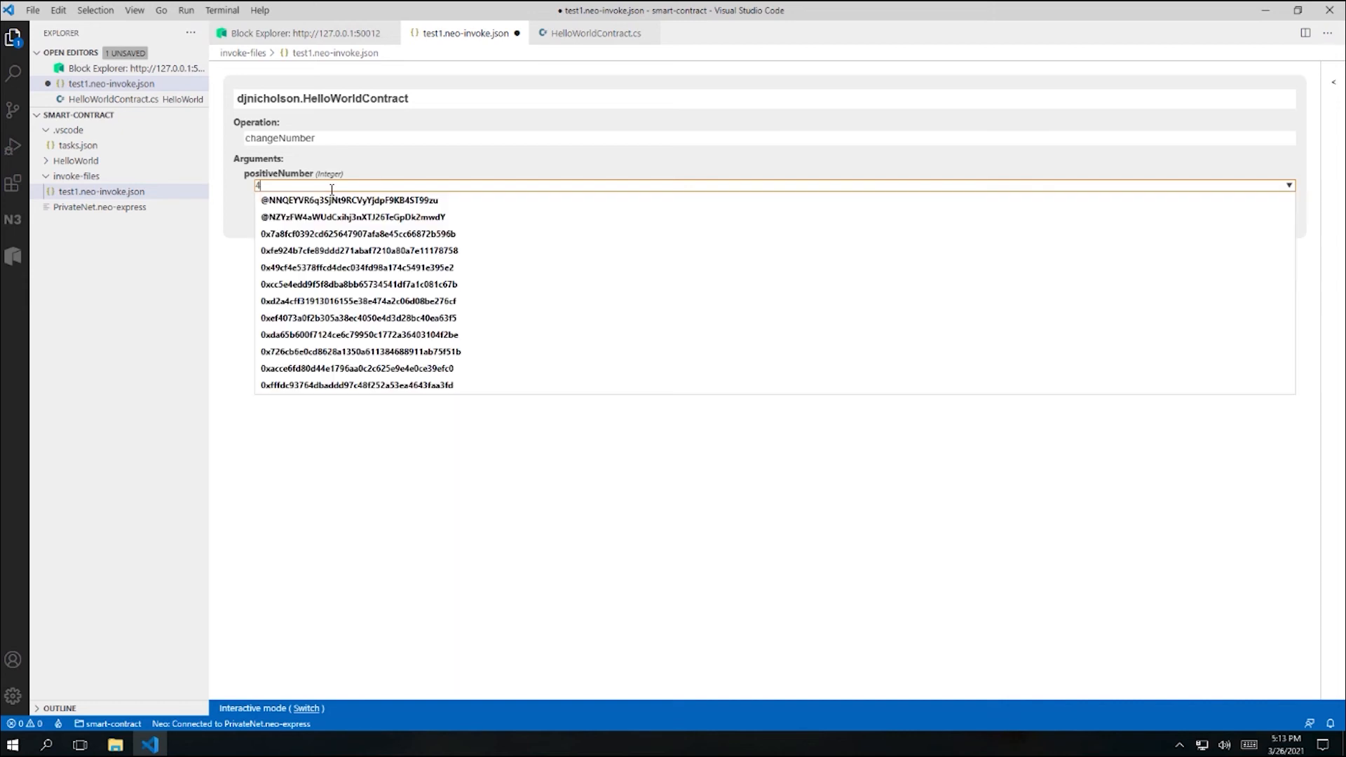
type("2")
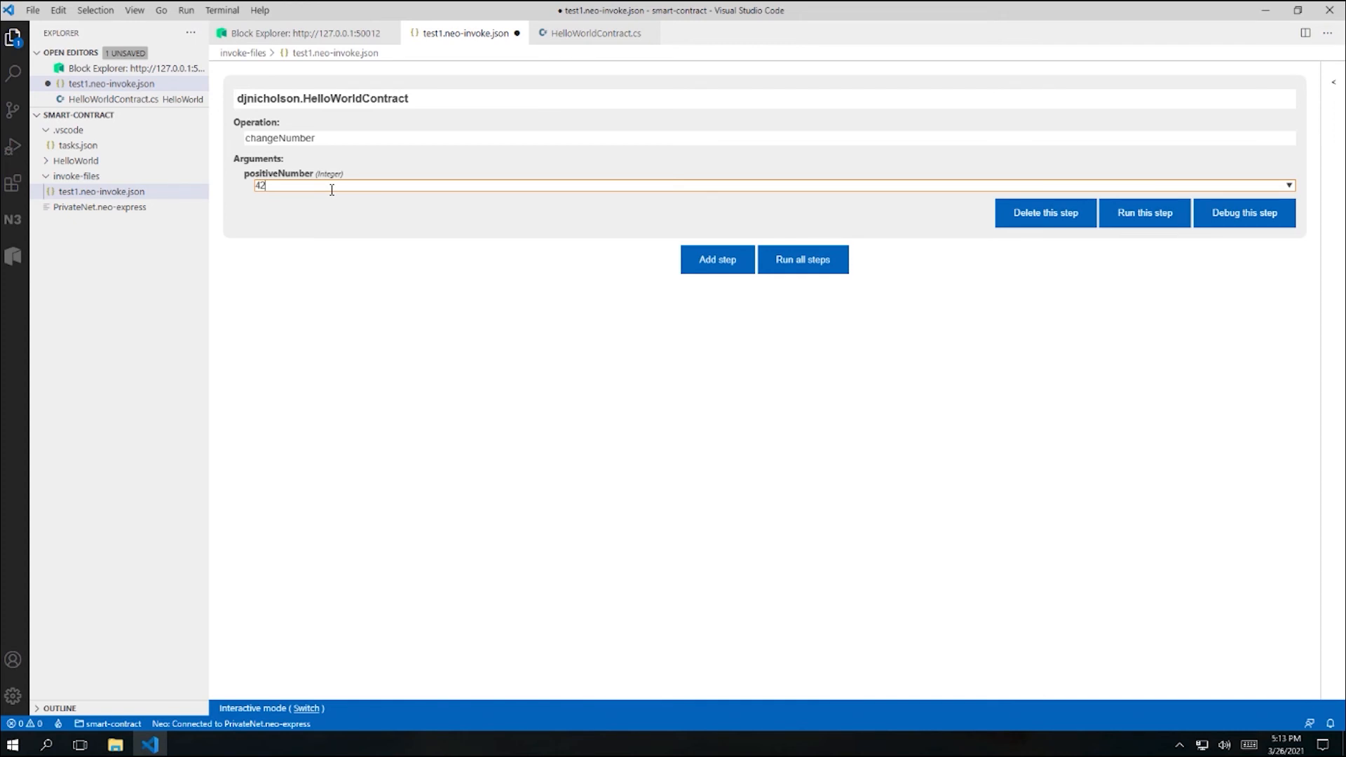
mouse_move(336, 475)
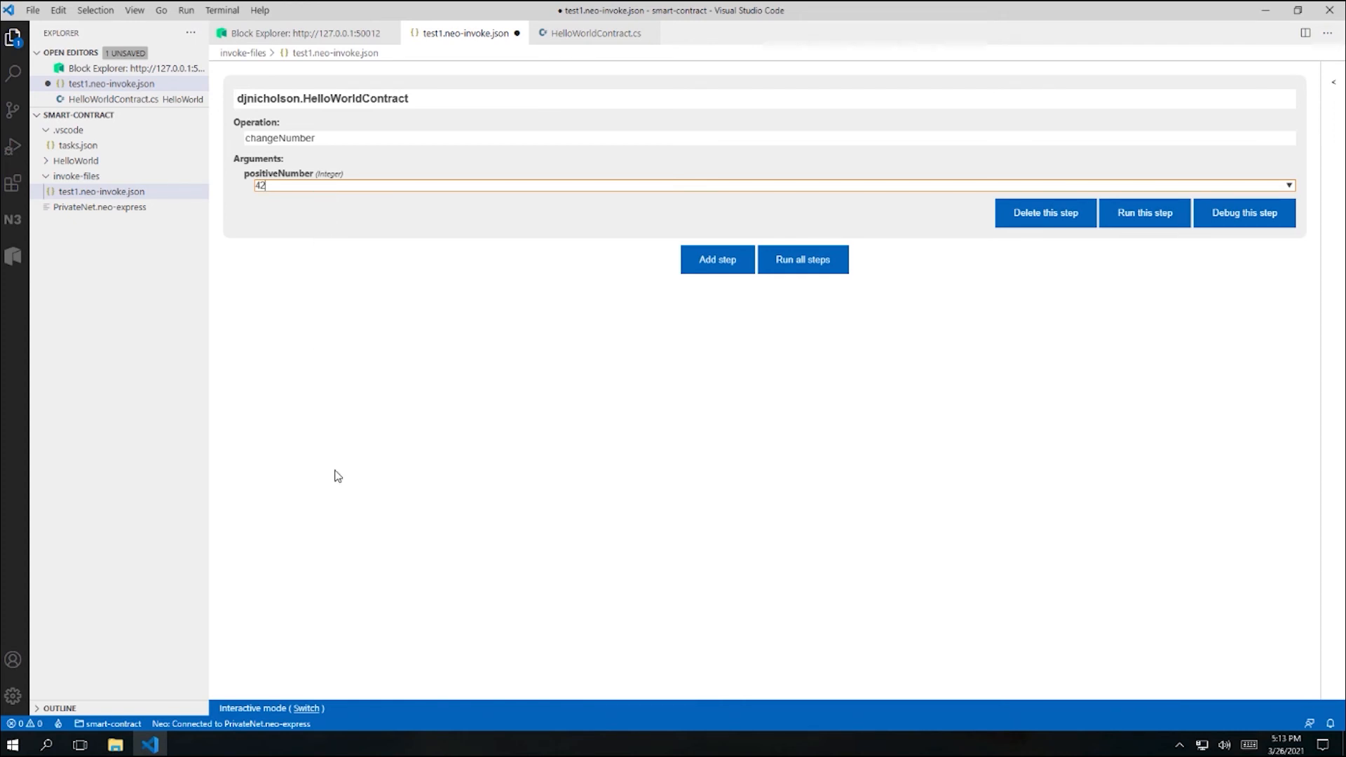
left_click(310, 708)
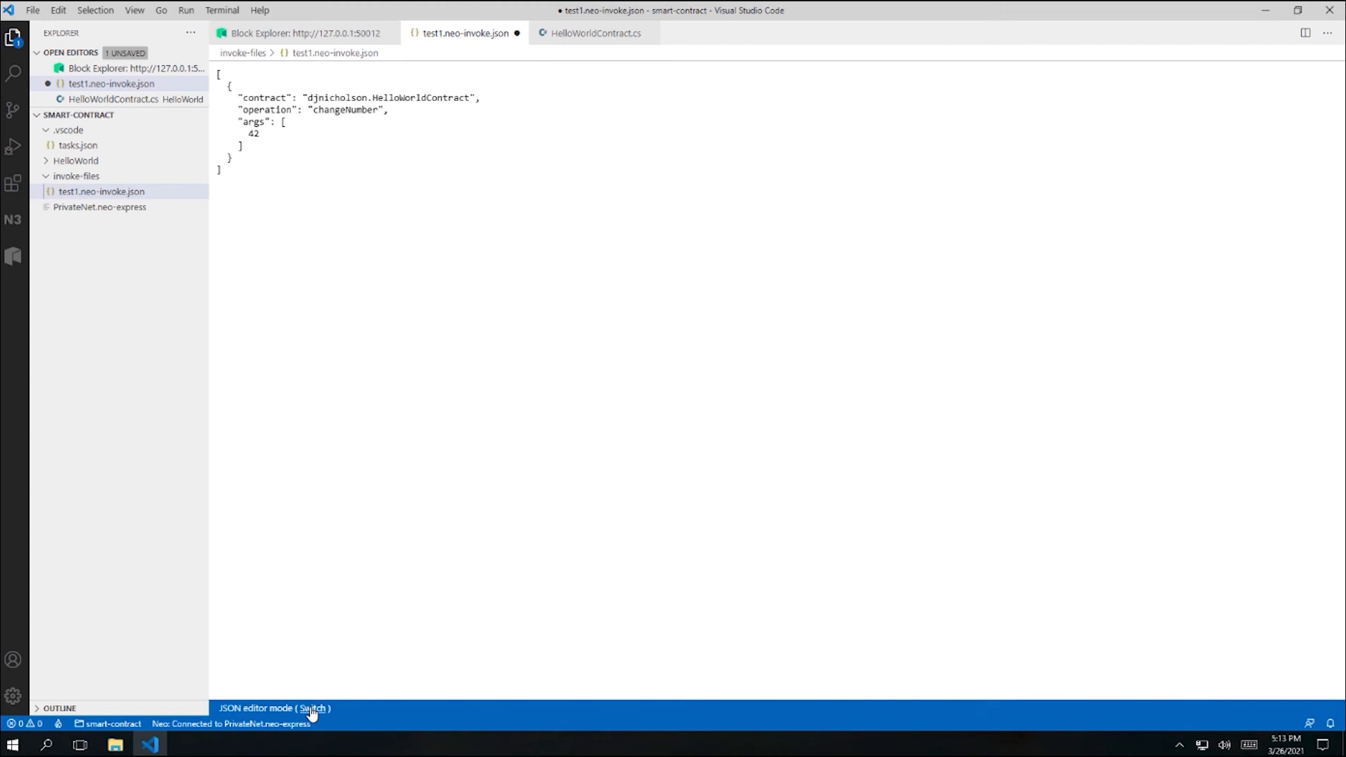
left_click(311, 708)
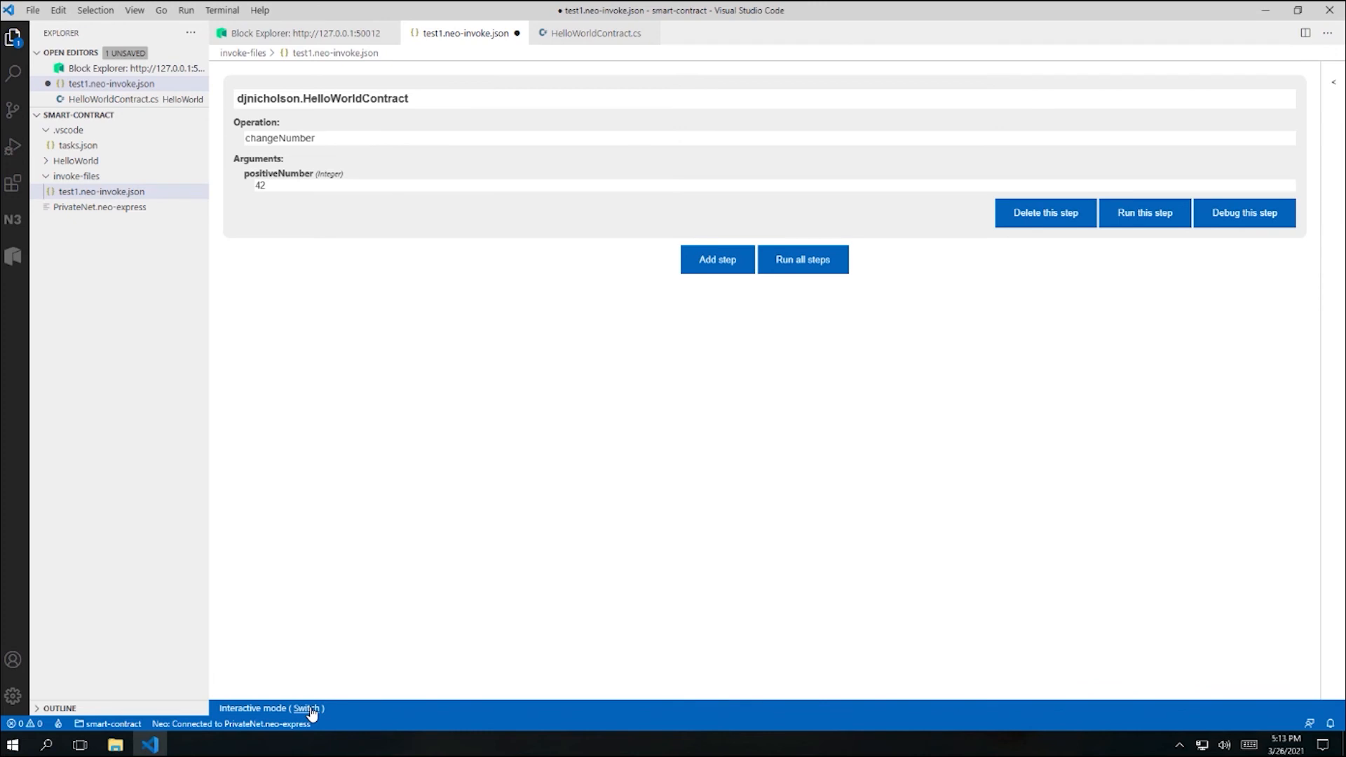
mouse_move(566, 525)
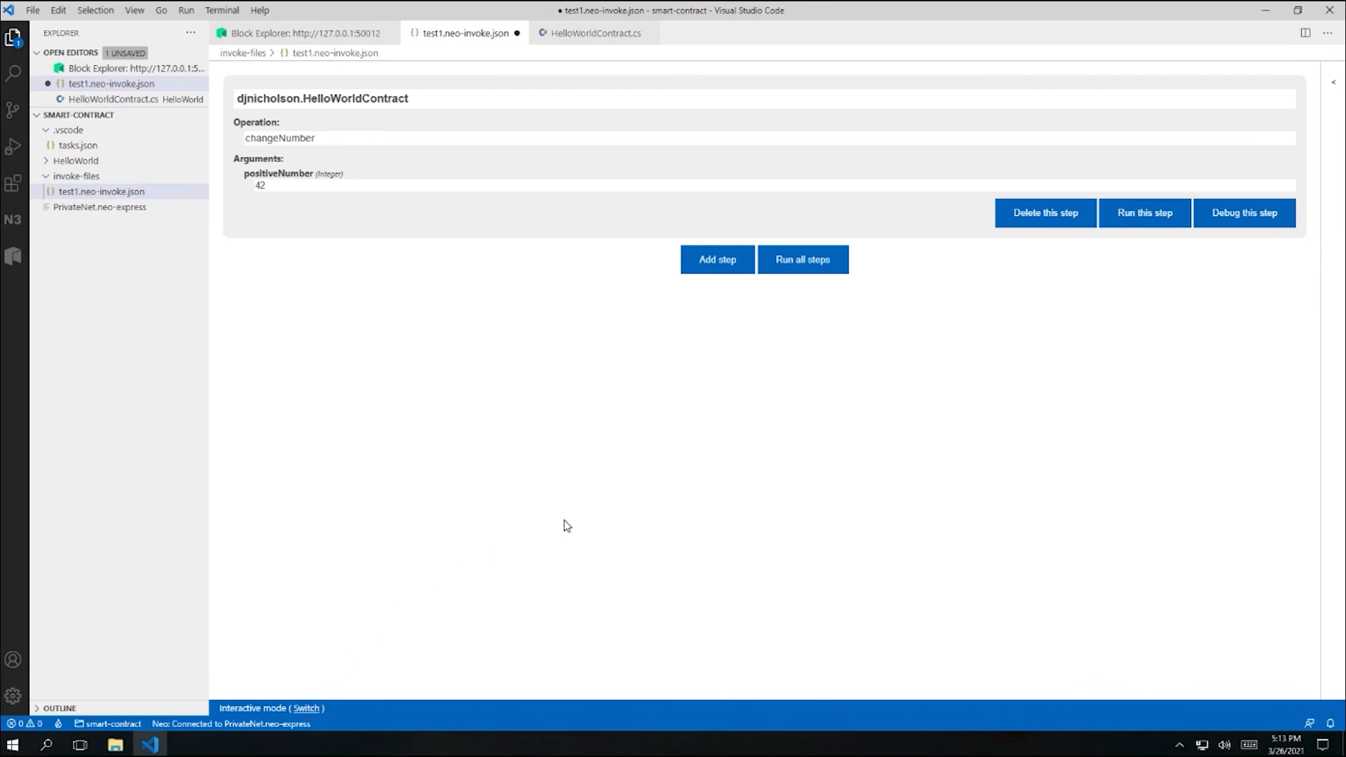
Run the changeNumber(42) step, choosing the sending account for the transaction.
left_click(1144, 213)
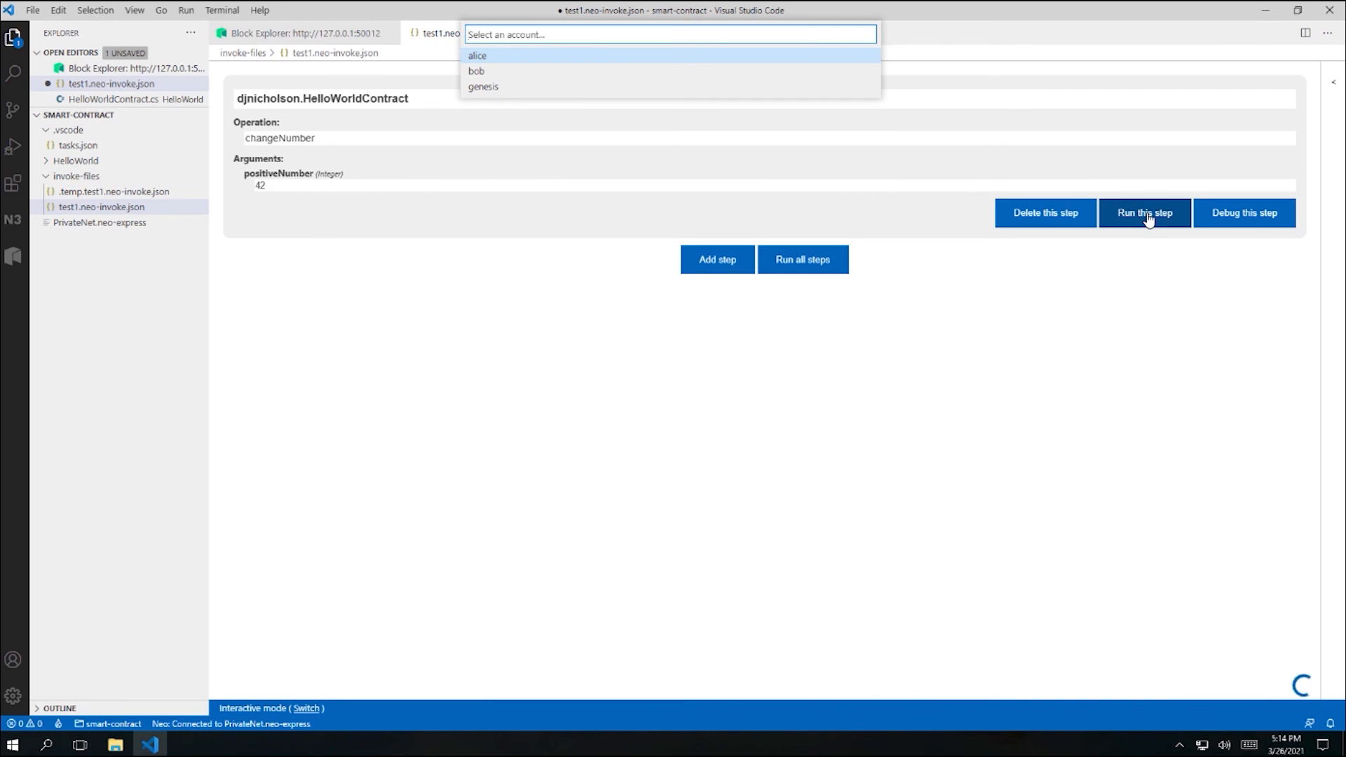
mouse_move(842, 63)
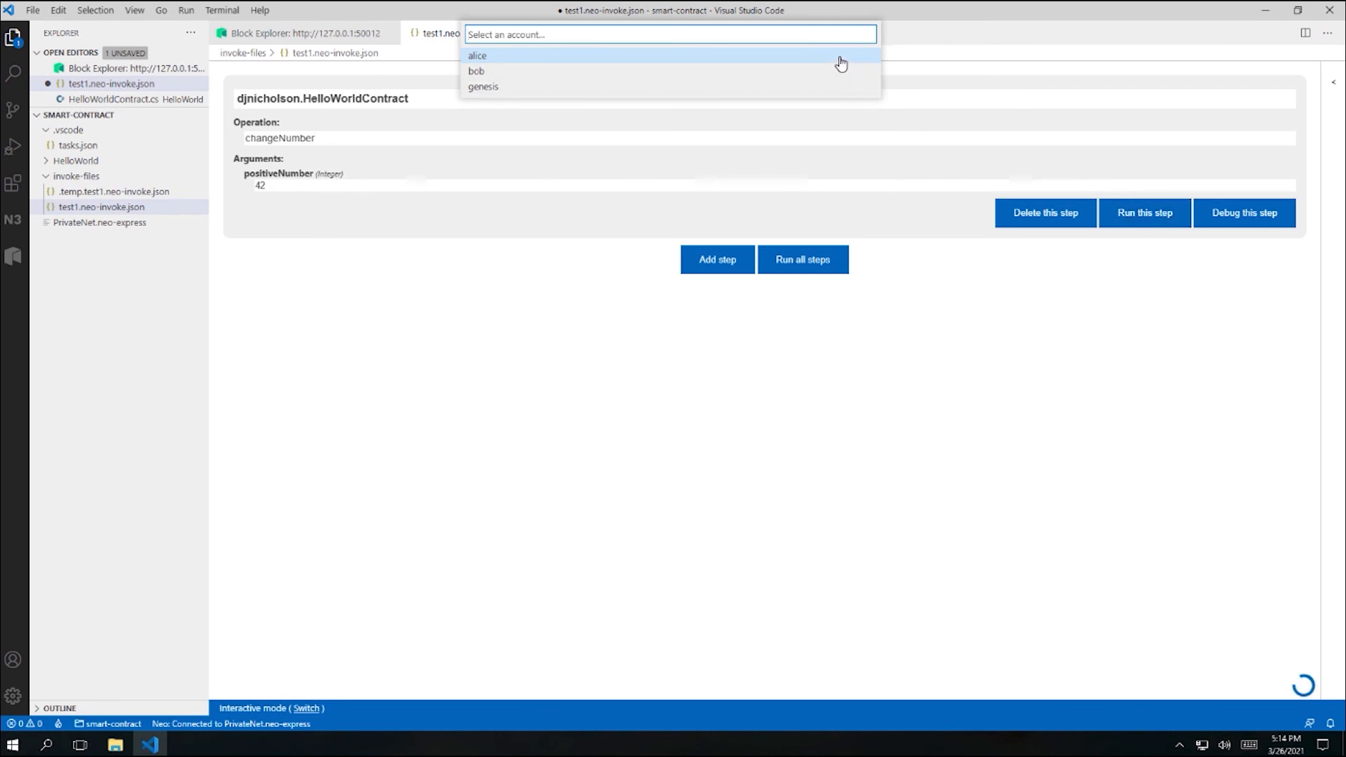
mouse_move(846, 92)
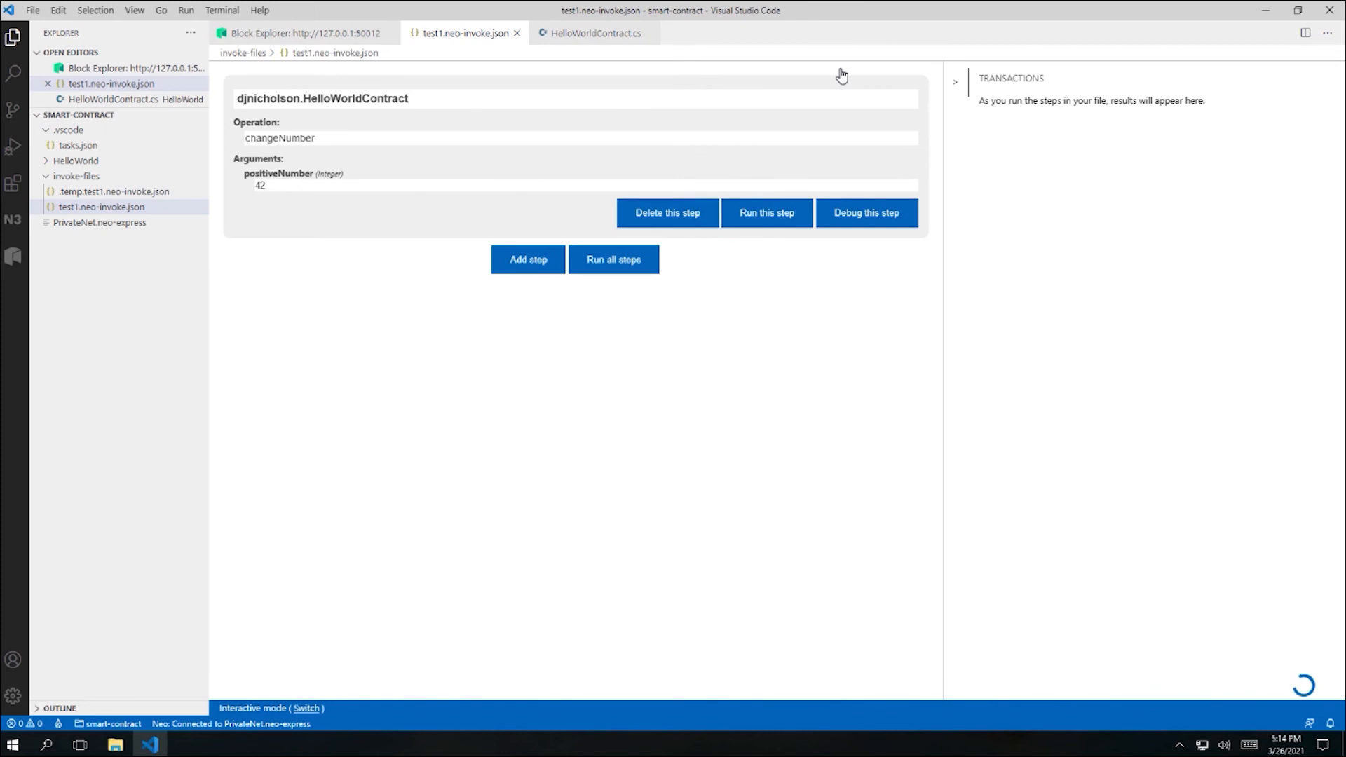
left_click(765, 213)
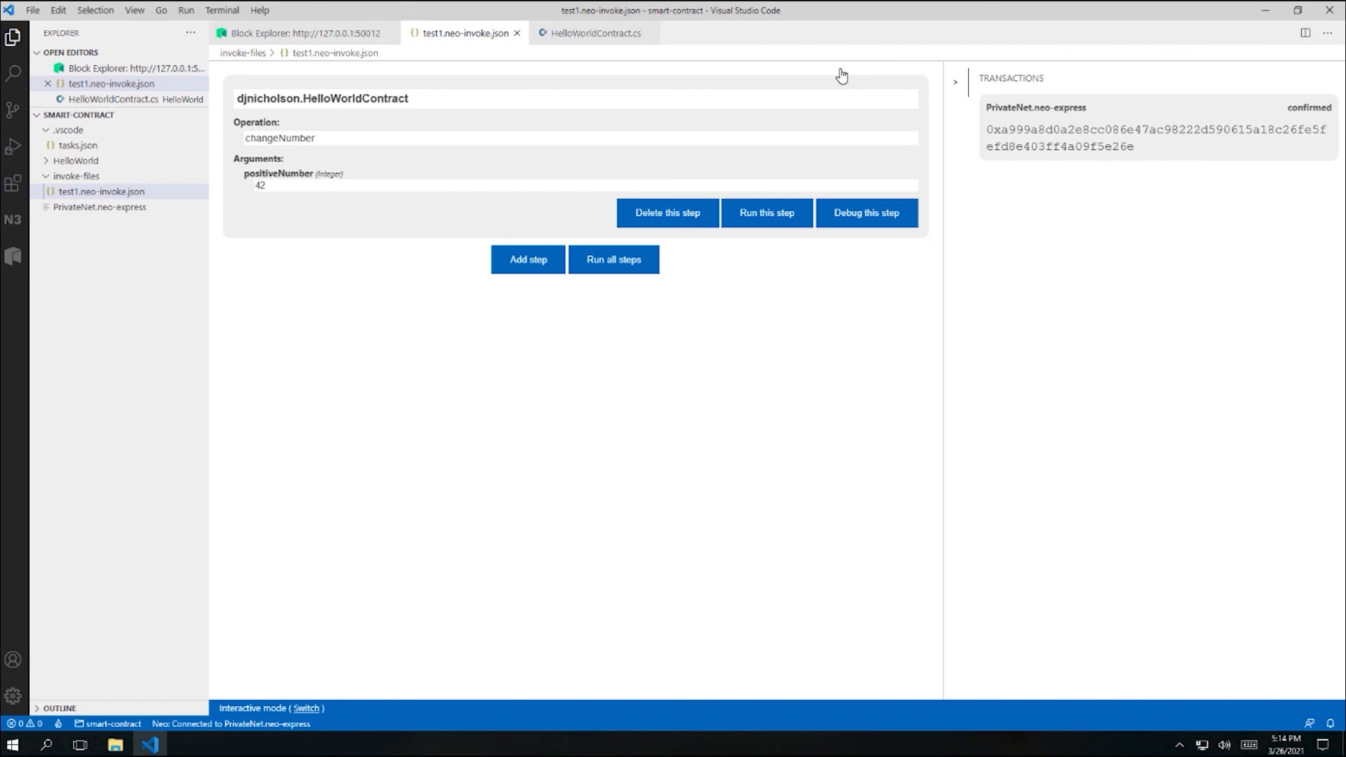
mouse_move(1014, 119)
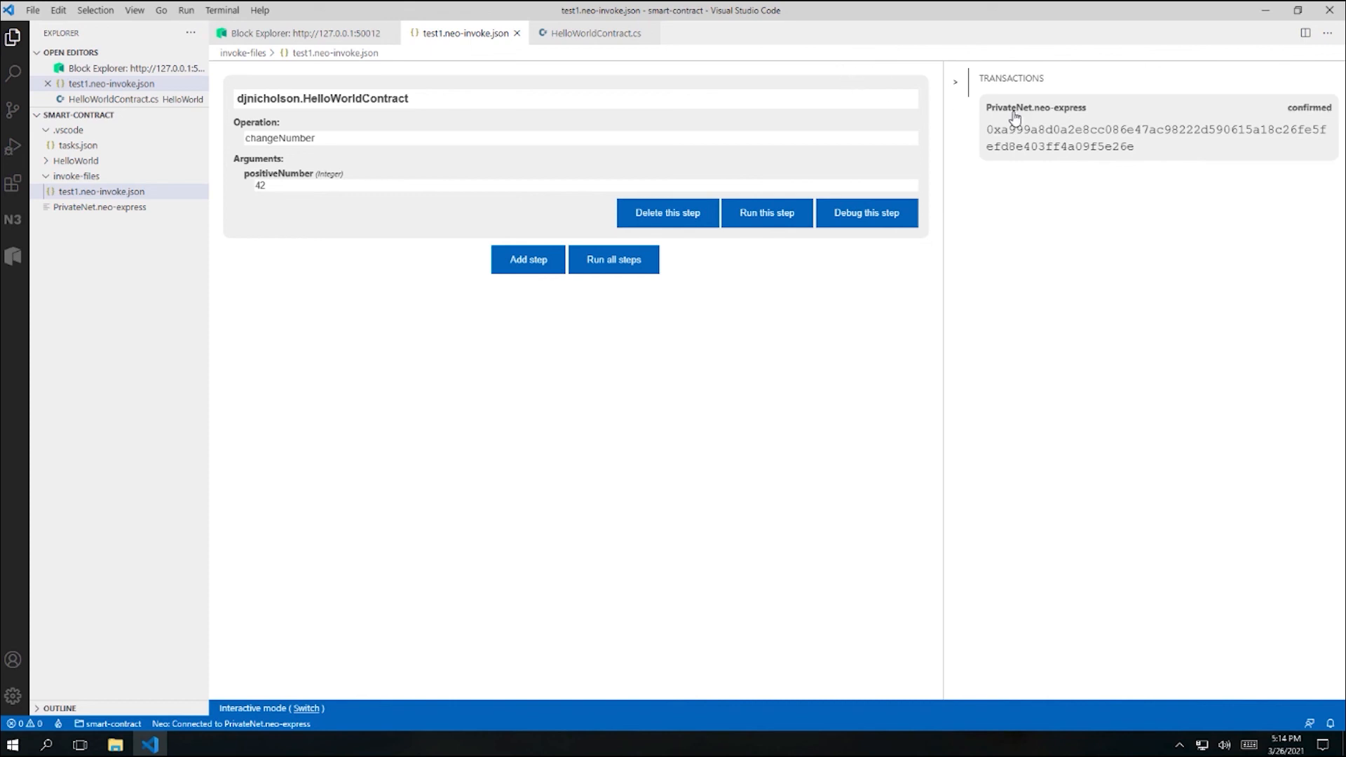
mouse_move(1298, 122)
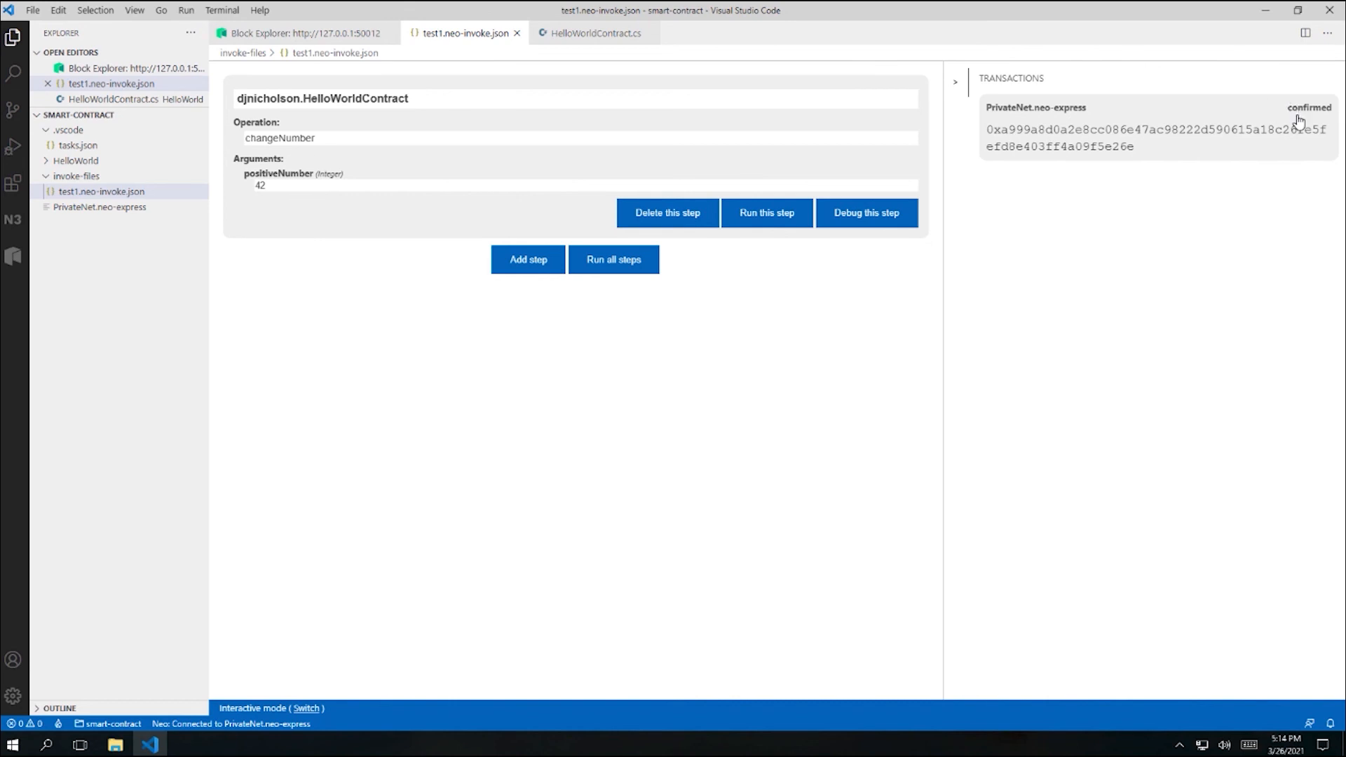
mouse_move(1263, 140)
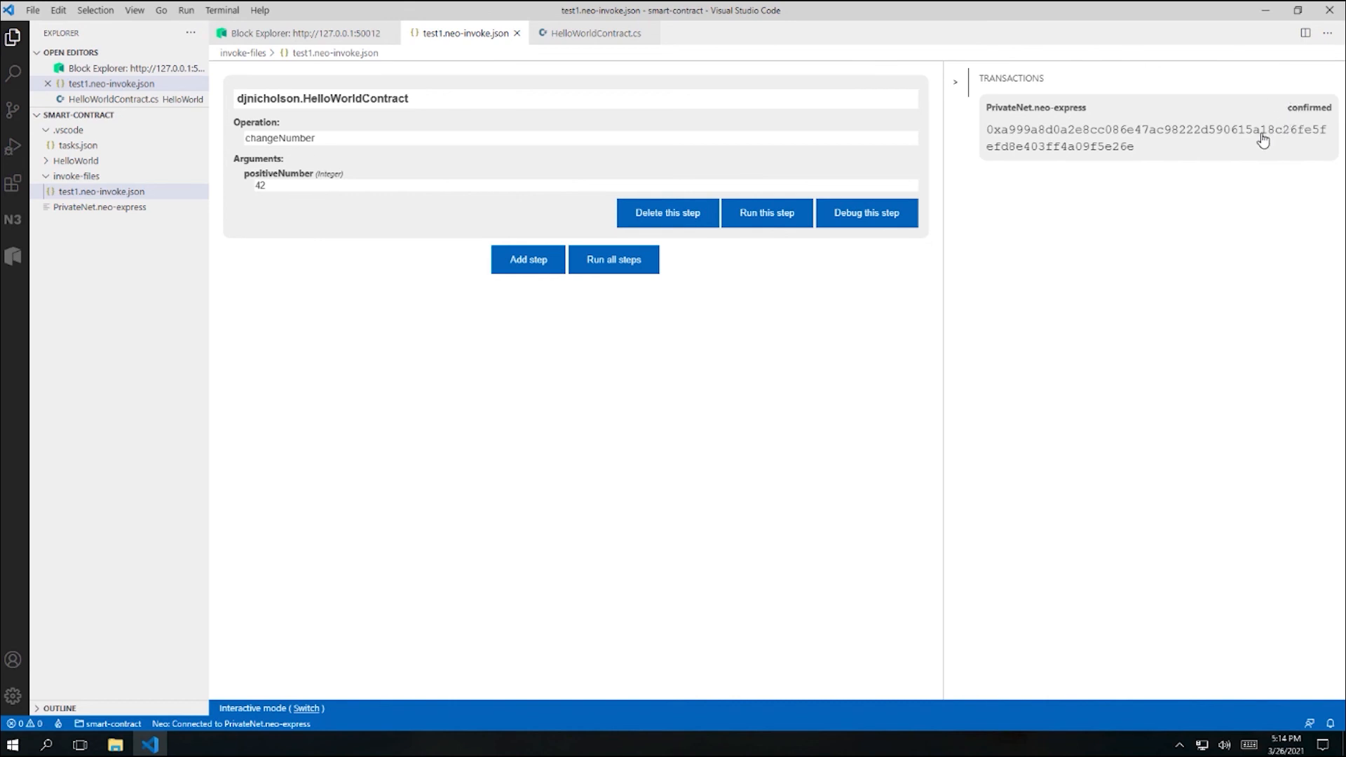
Open the confirmed changeNumber transaction's details showing HALT and NumberChanged with 42.
left_click(1154, 137)
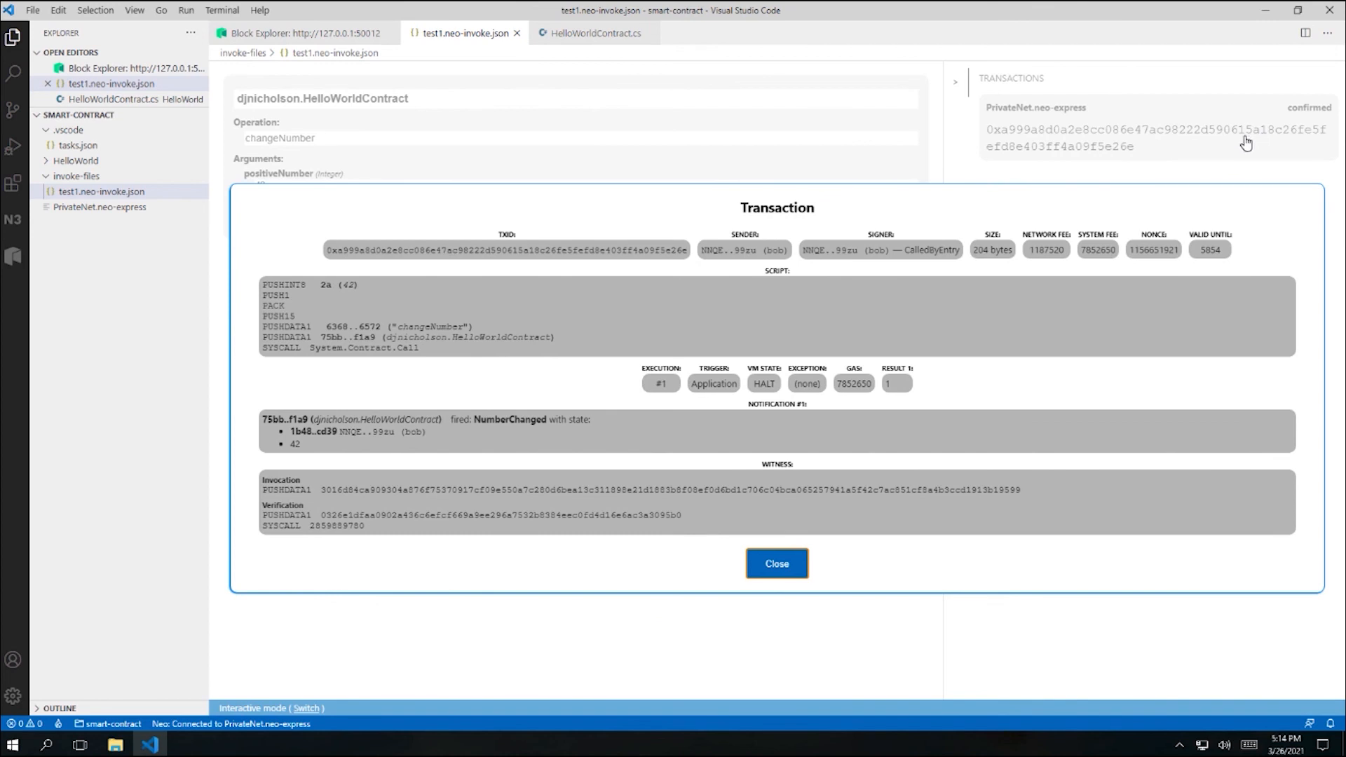
mouse_move(573, 334)
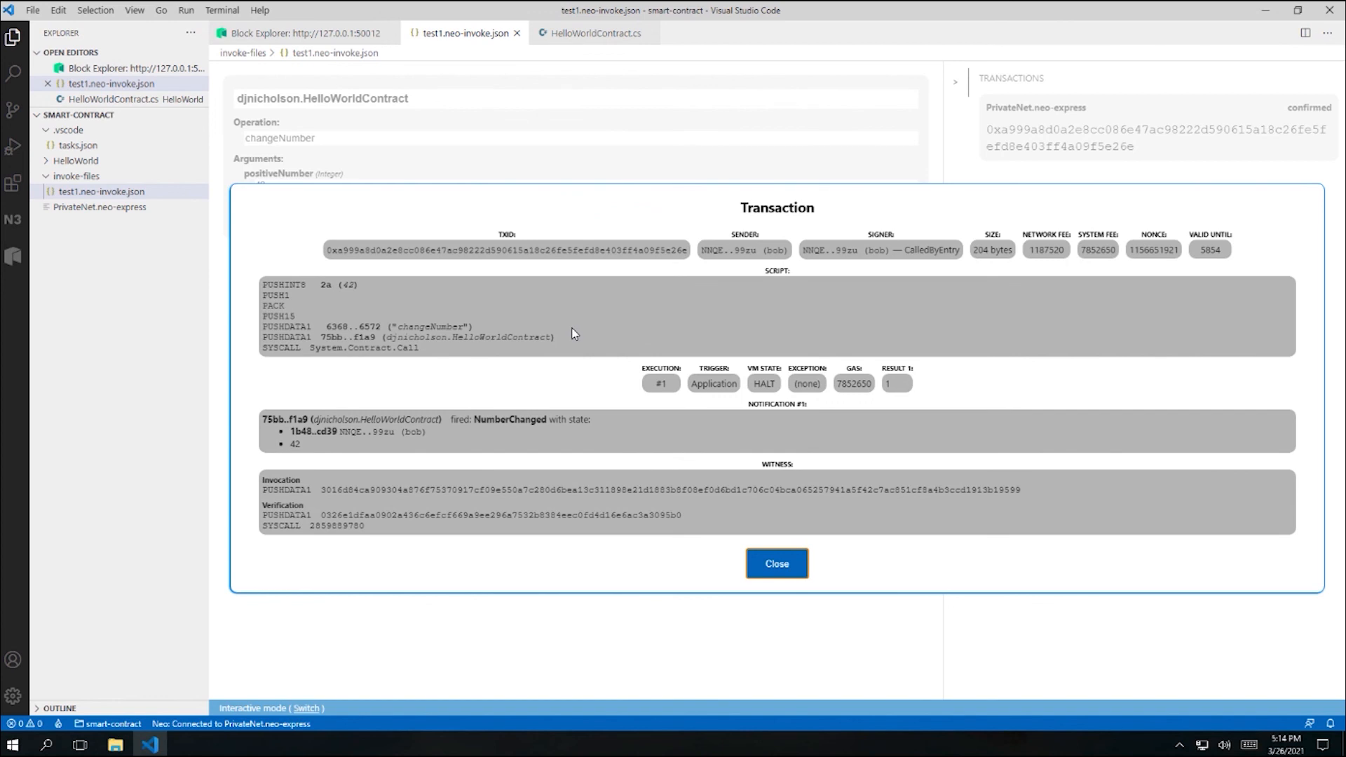
mouse_move(352, 294)
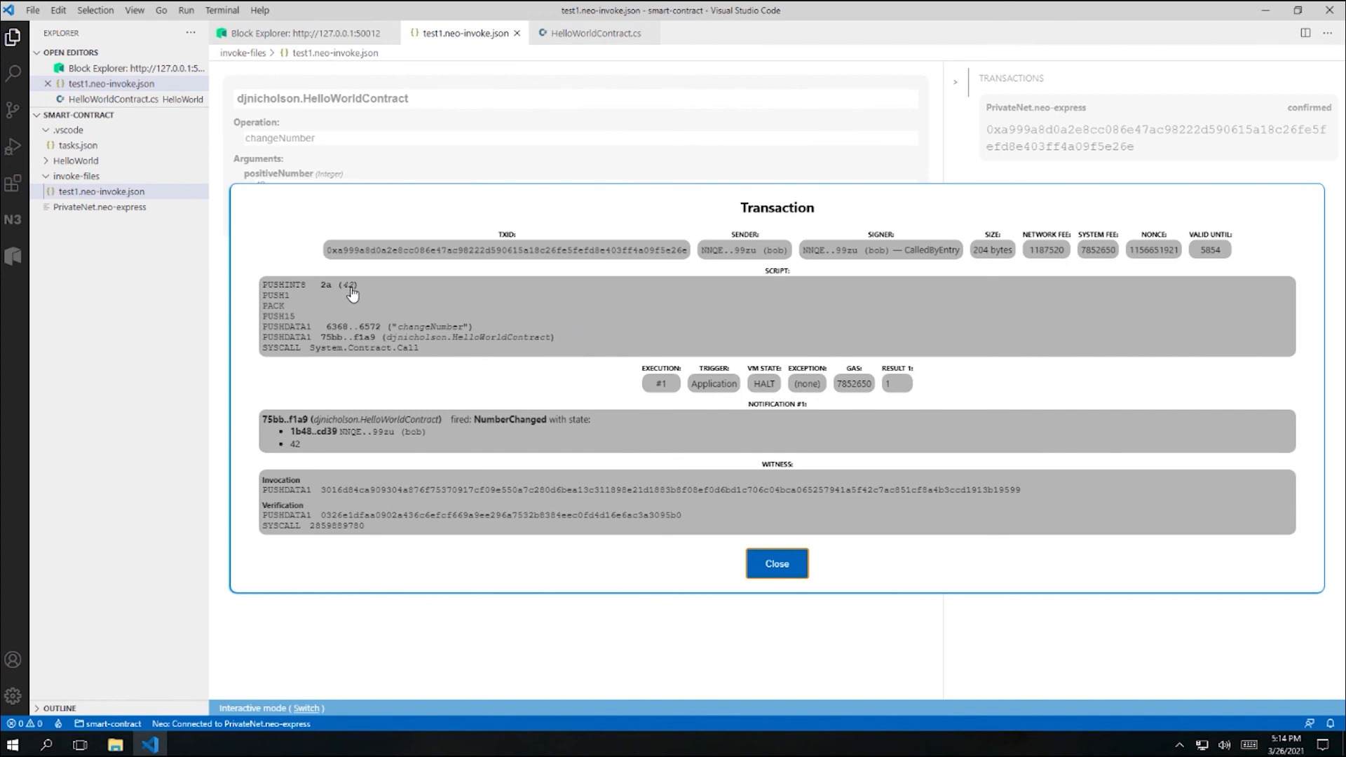
mouse_move(424, 317)
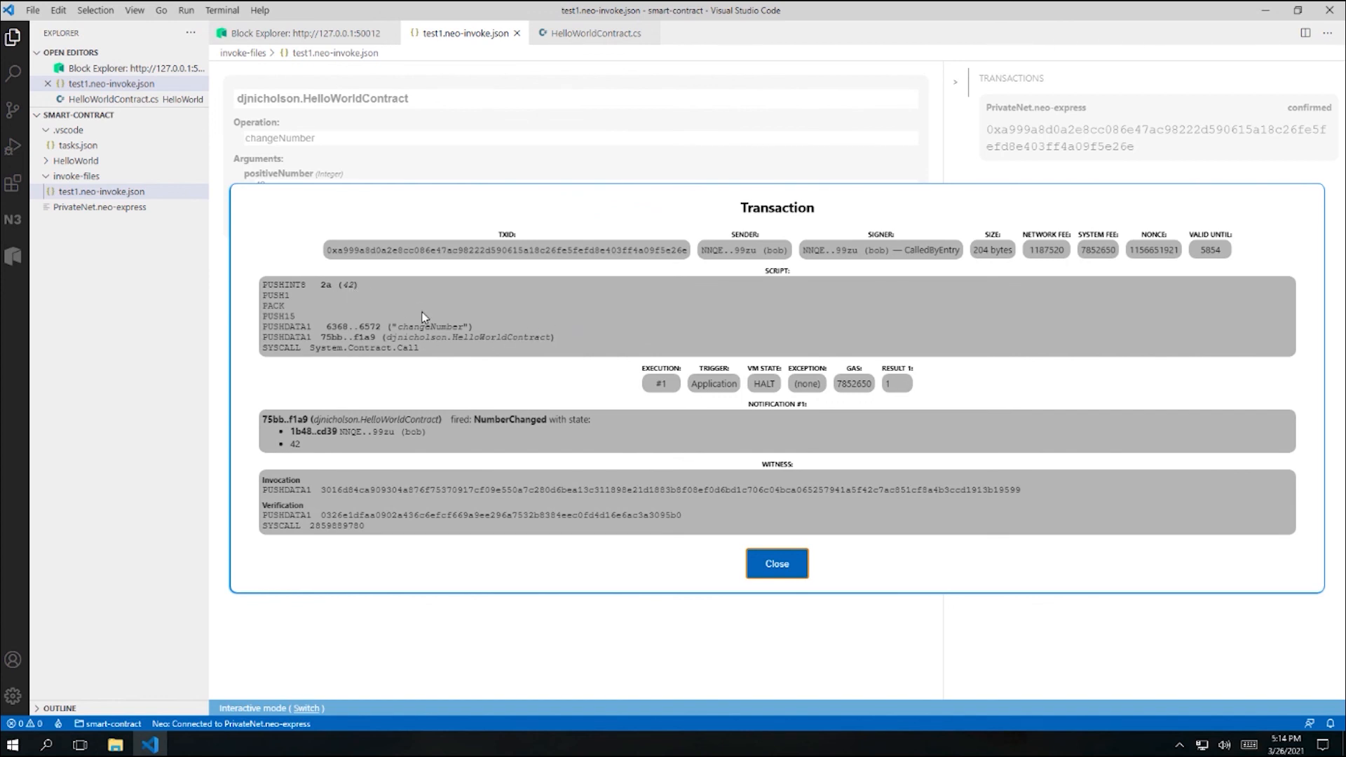
mouse_move(443, 330)
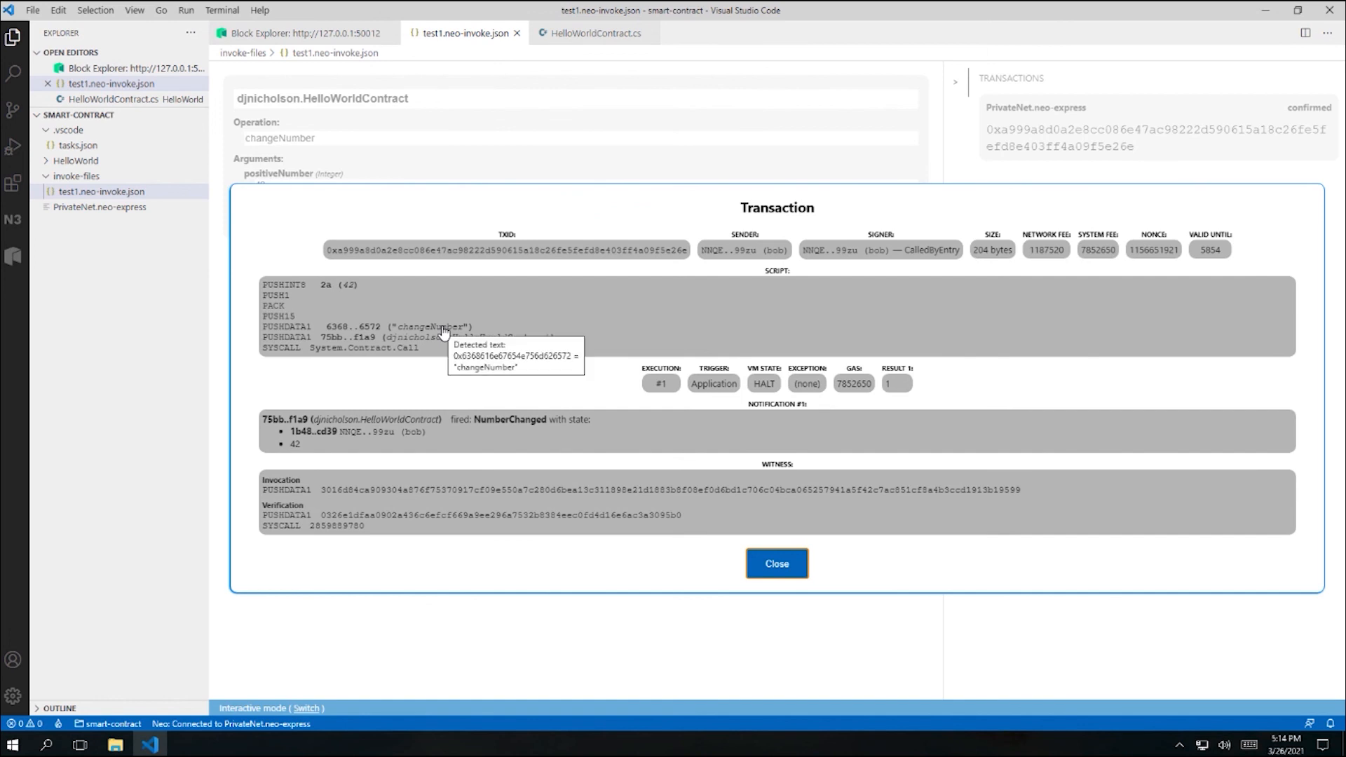
mouse_move(444, 341)
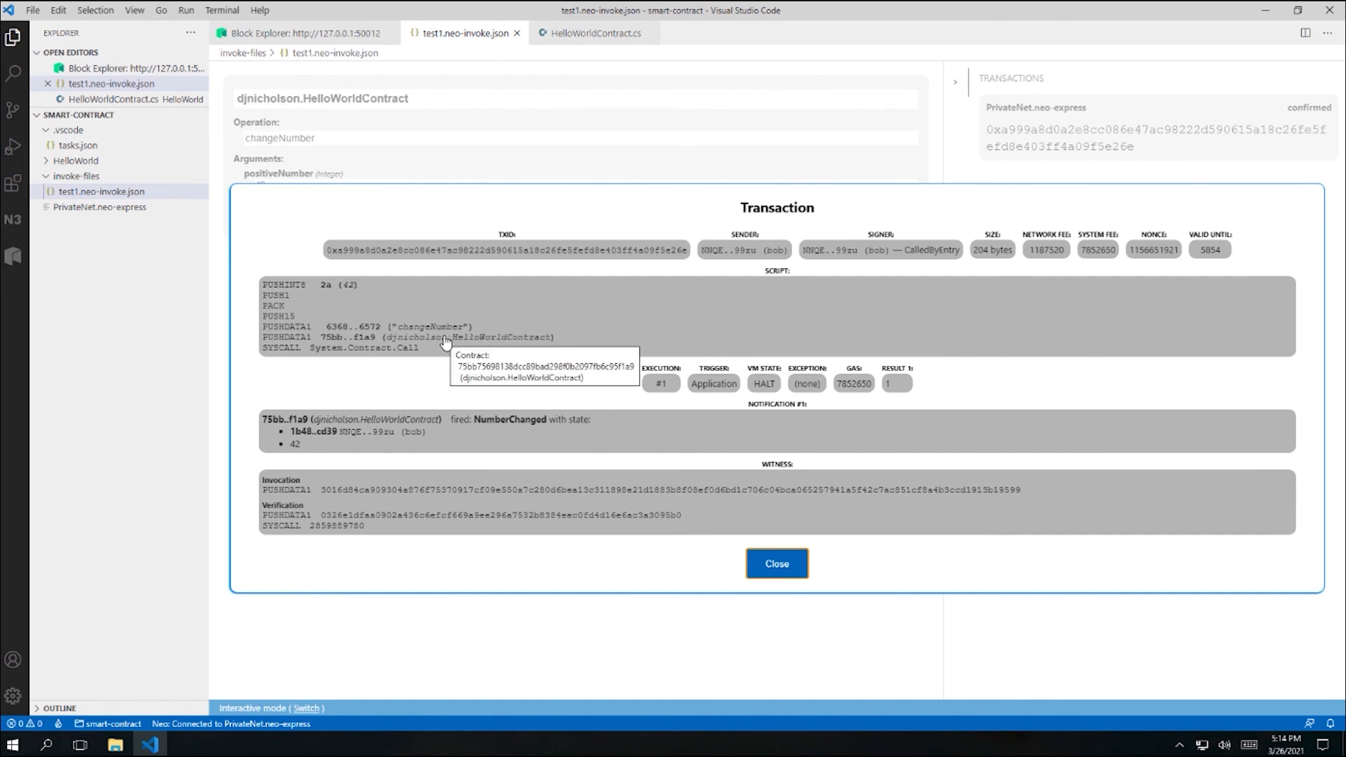
mouse_move(434, 357)
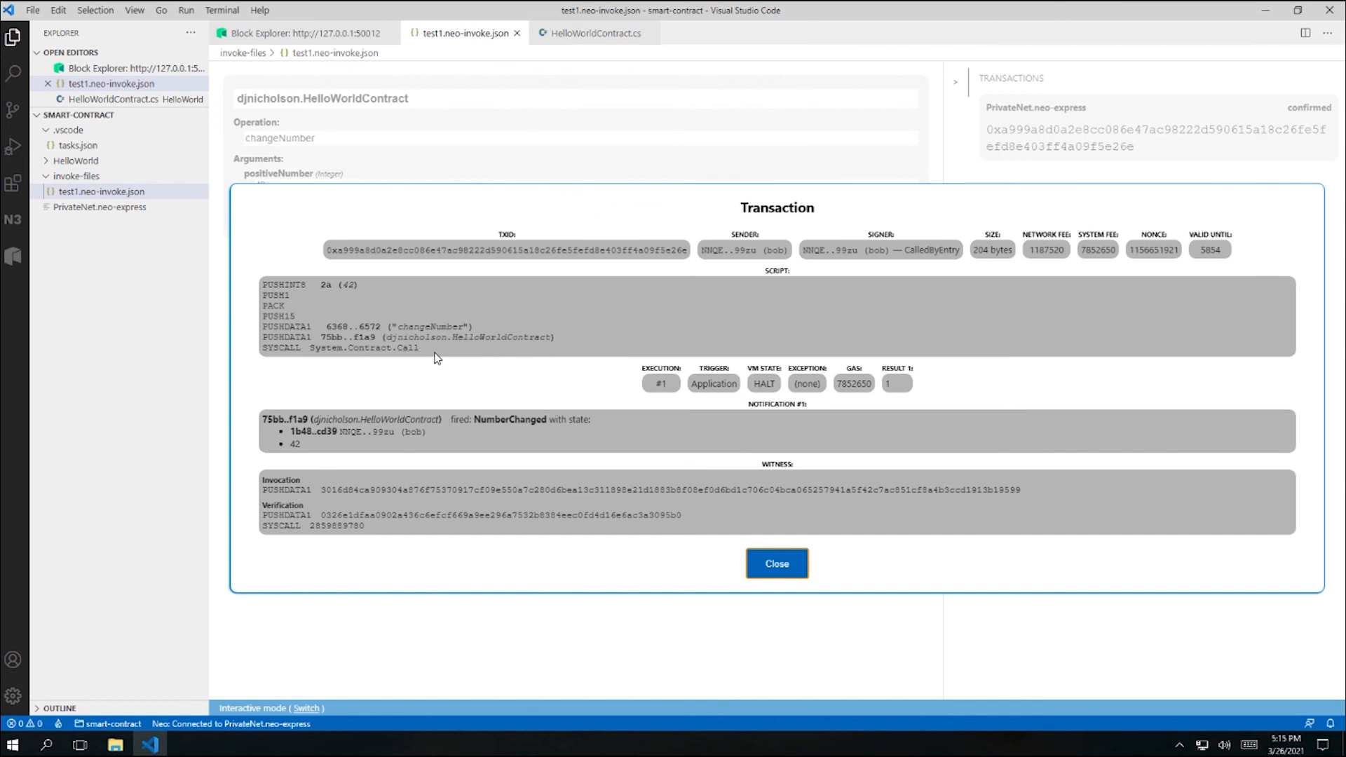